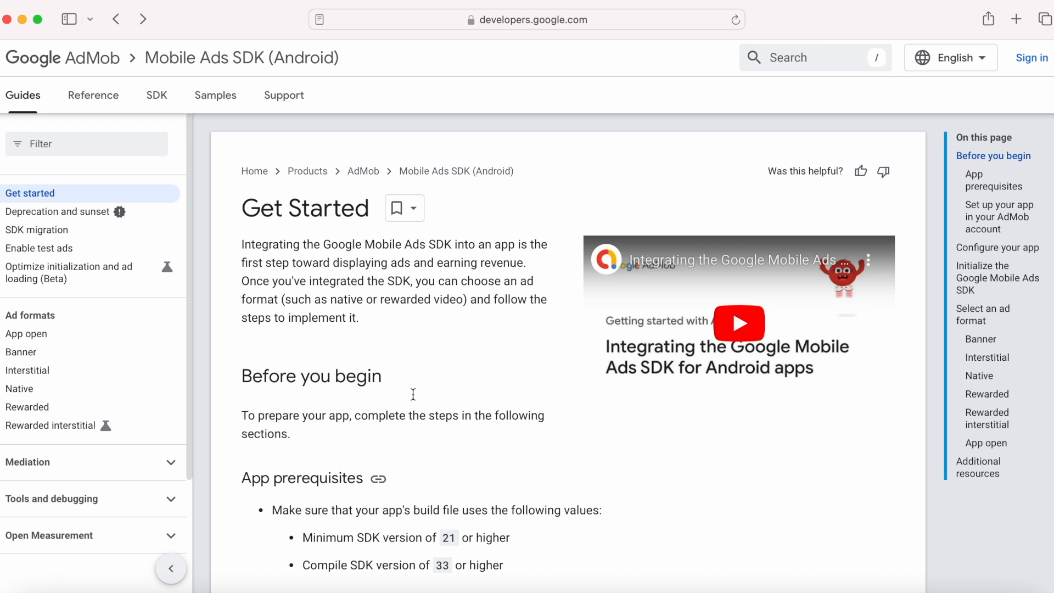
pyautogui.moveTo(164, 62)
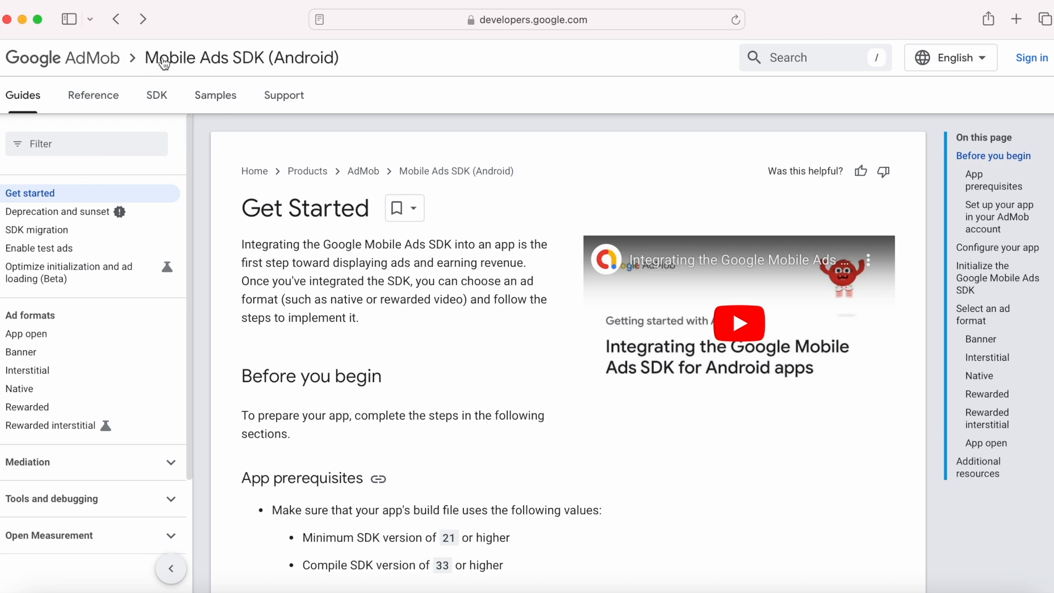
pyautogui.moveTo(215, 72)
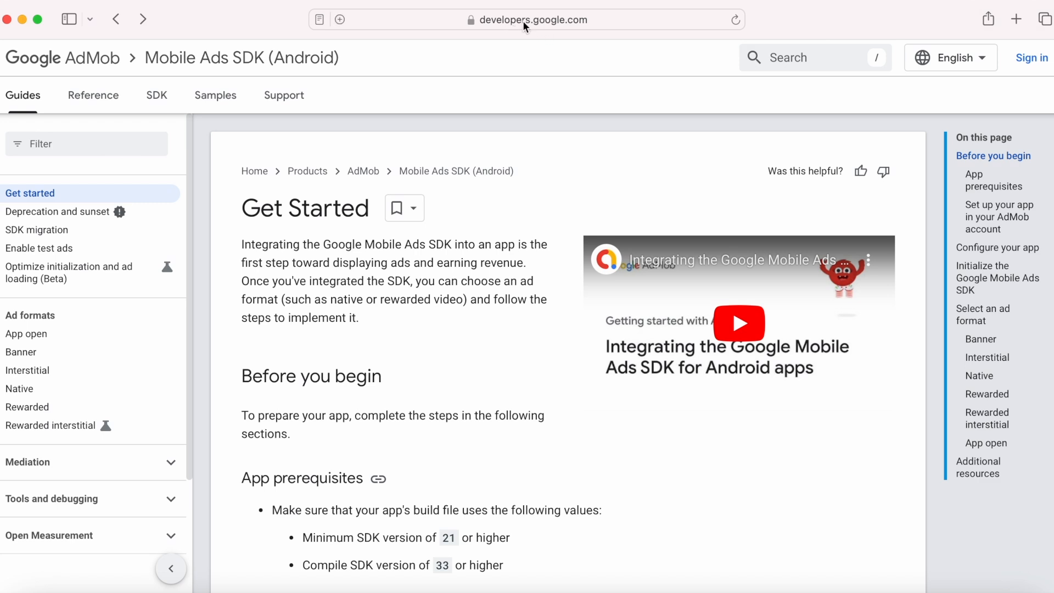
pyautogui.moveTo(424, 296)
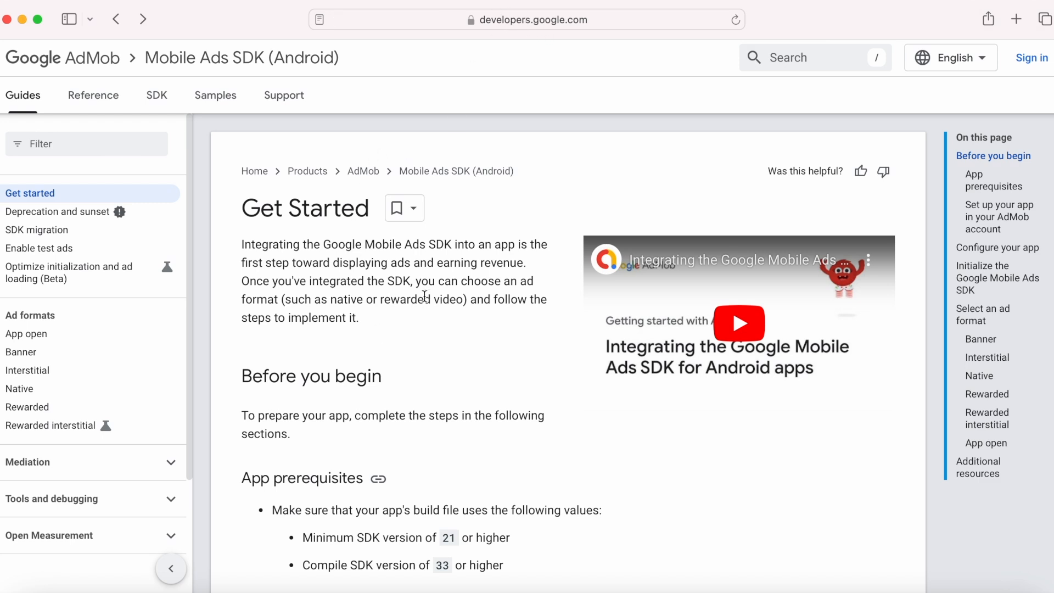
# - Scroll to App prerequisites and highlight the build file and compile SDK 33 lines
pyautogui.scroll(-3)
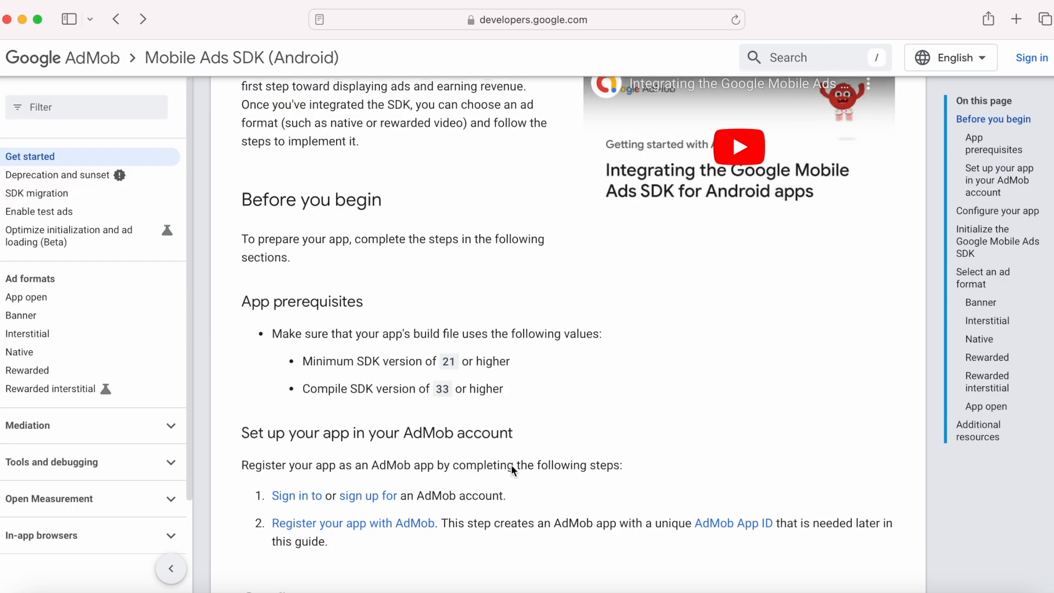
pyautogui.scroll(-3)
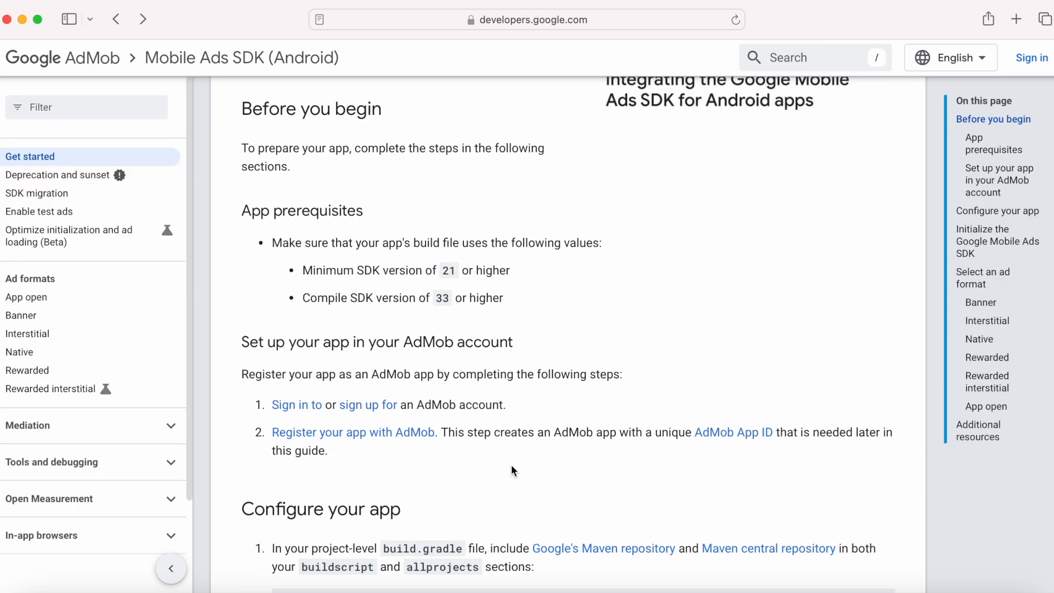
pyautogui.moveTo(392, 227)
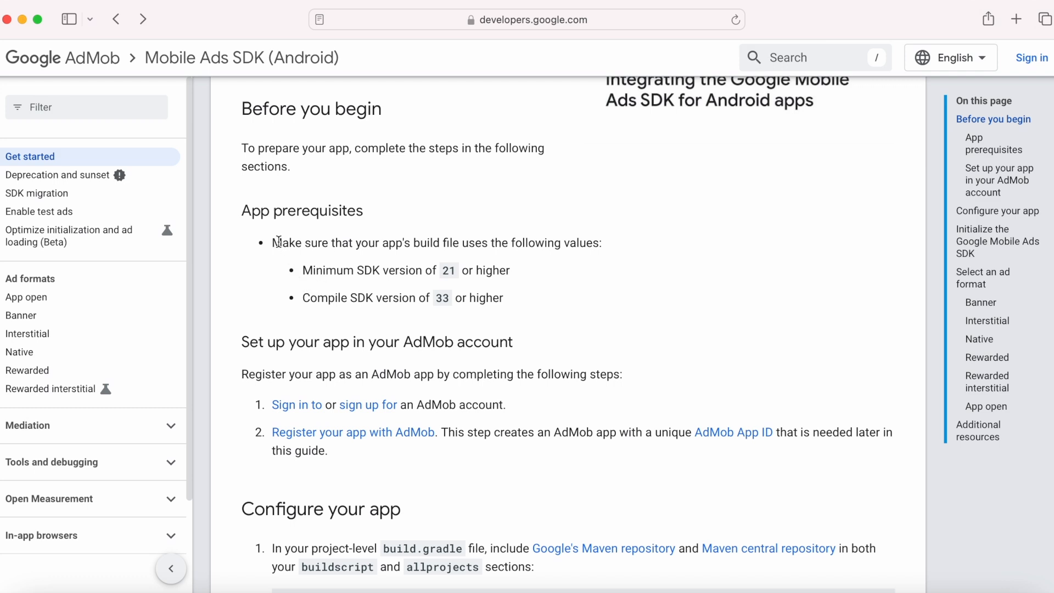
pyautogui.moveTo(272, 243); pyautogui.dragTo(602, 243)
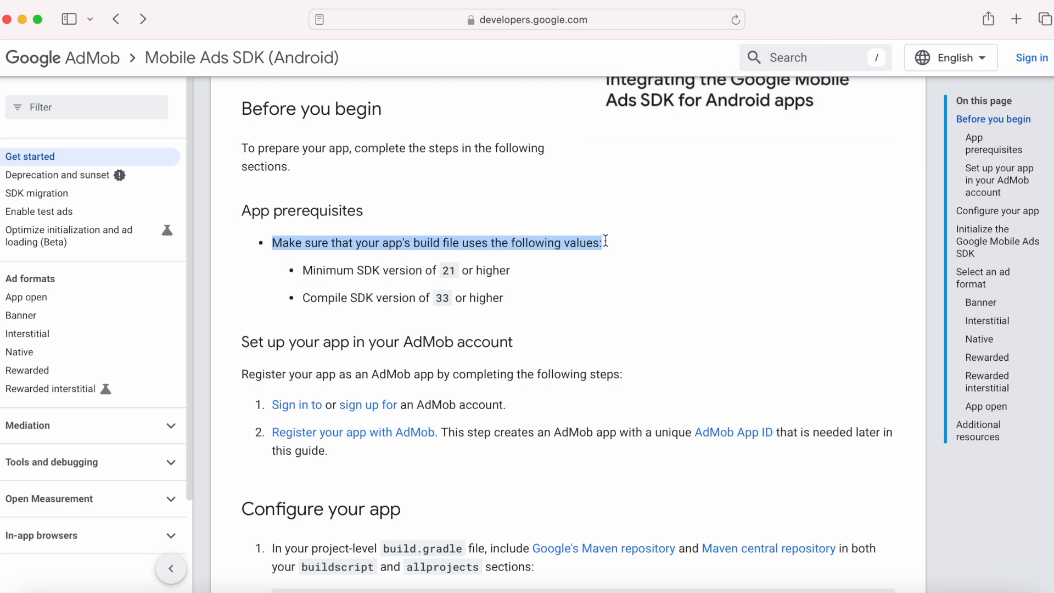
pyautogui.click(302, 273)
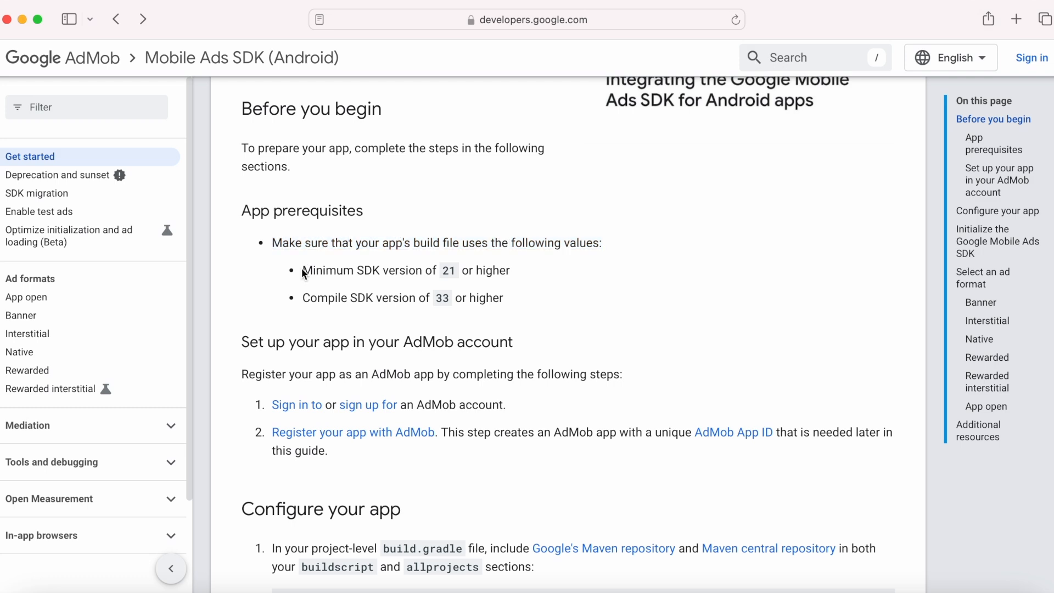
pyautogui.moveTo(302, 269); pyautogui.dragTo(510, 269)
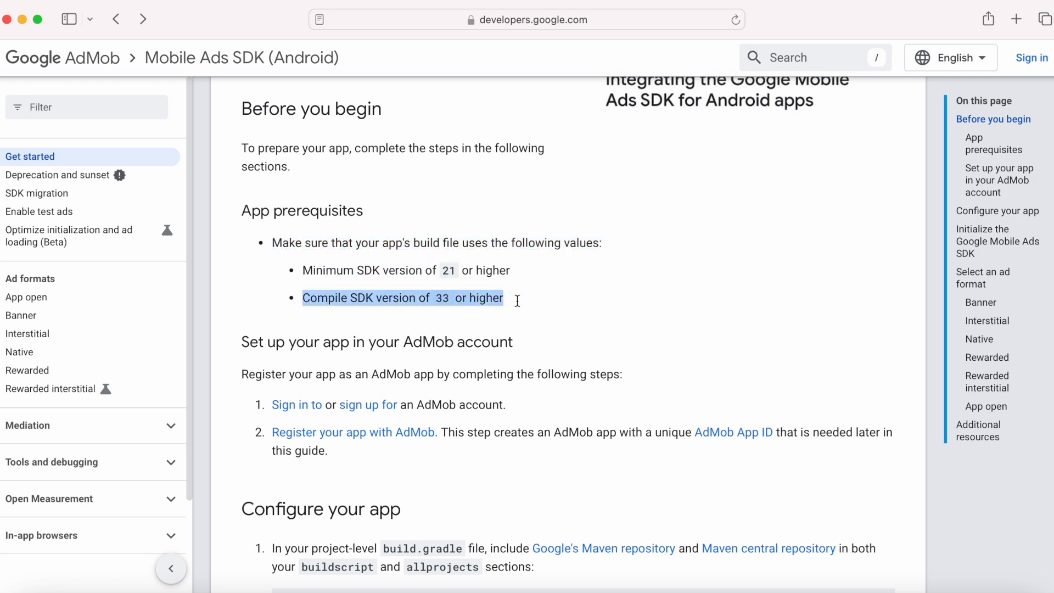
pyautogui.click(525, 314)
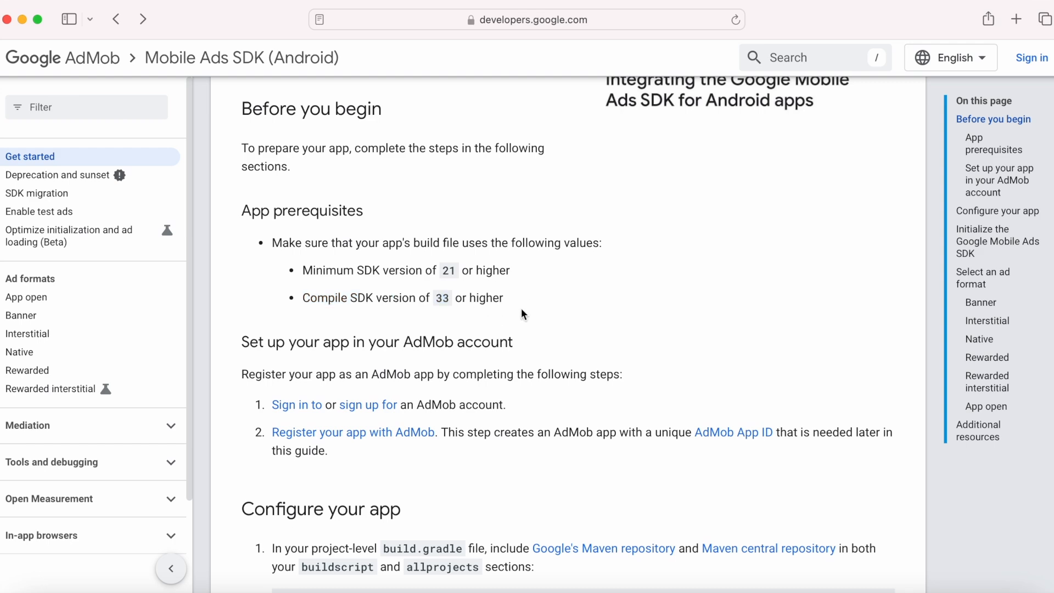
pyautogui.moveTo(794, 386)
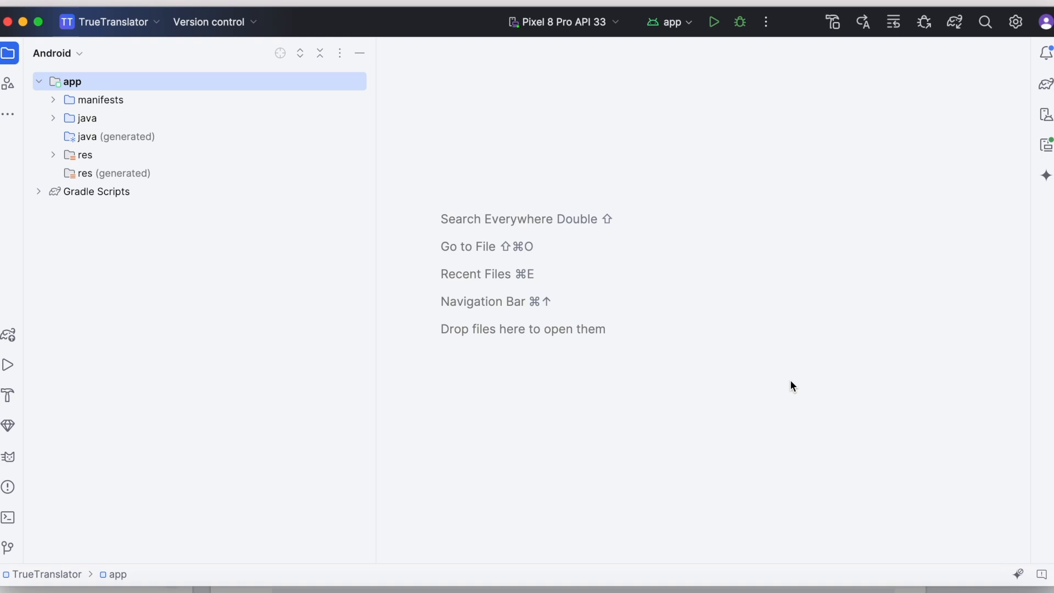
pyautogui.moveTo(354, 219)
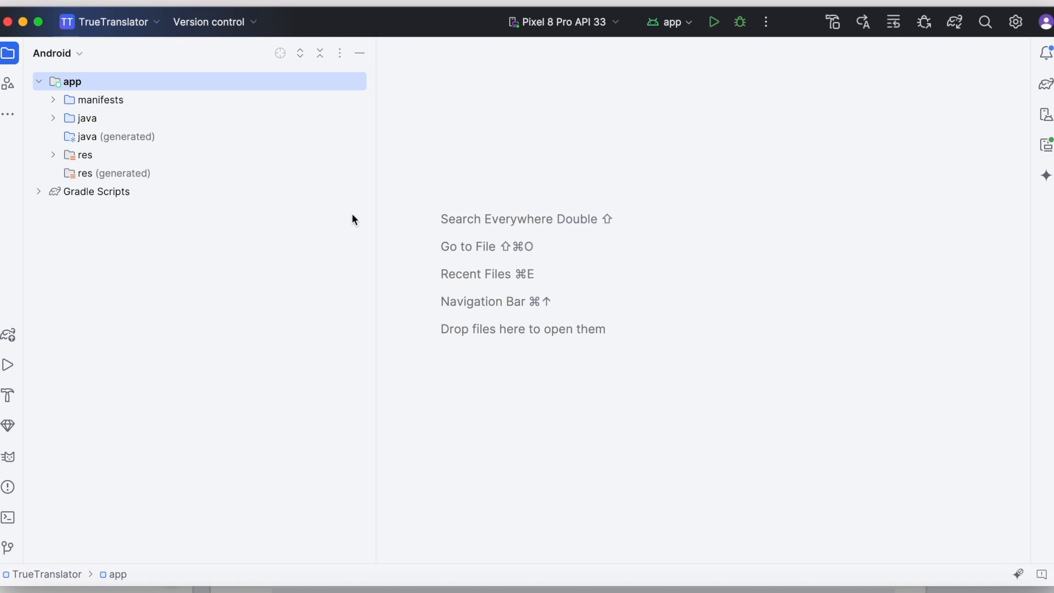
# - Switch to Android Studio to view the TrueTranslator project
pyautogui.click(96, 191)
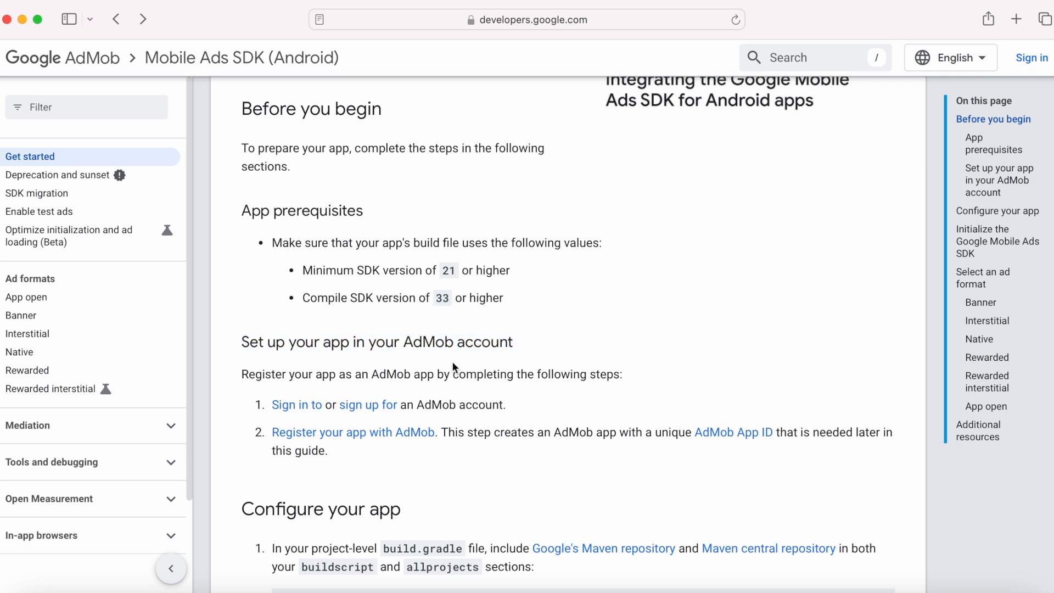
pyautogui.moveTo(491, 377)
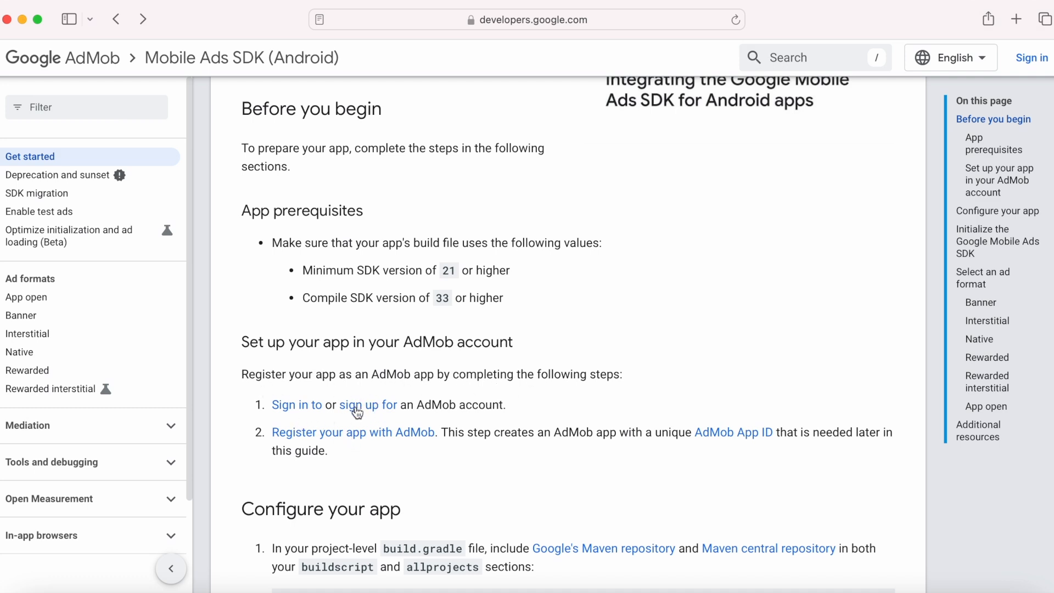
pyautogui.moveTo(359, 408)
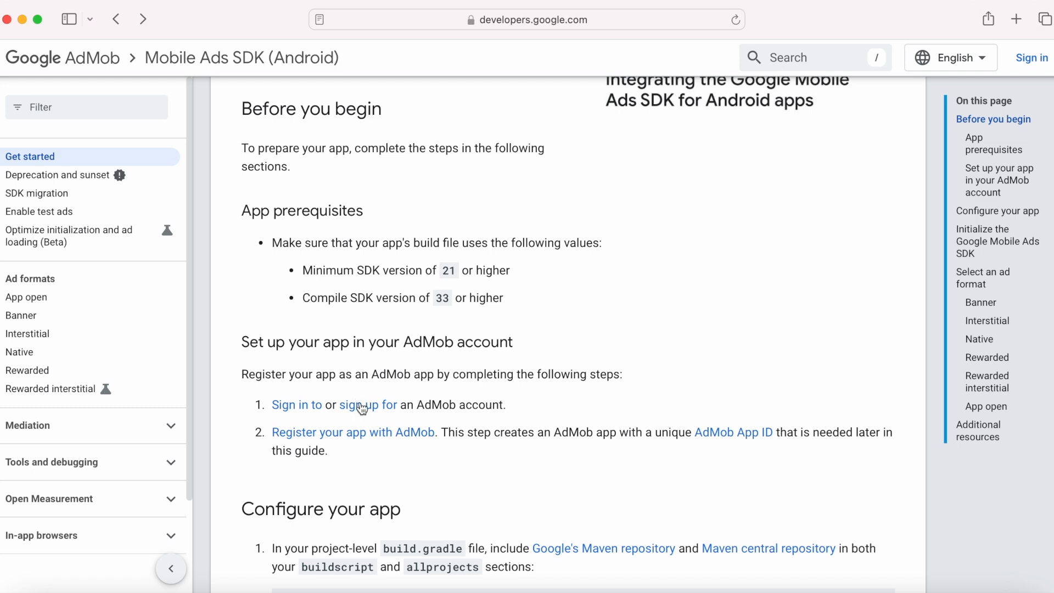
pyautogui.moveTo(417, 404); pyautogui.dragTo(509, 405)
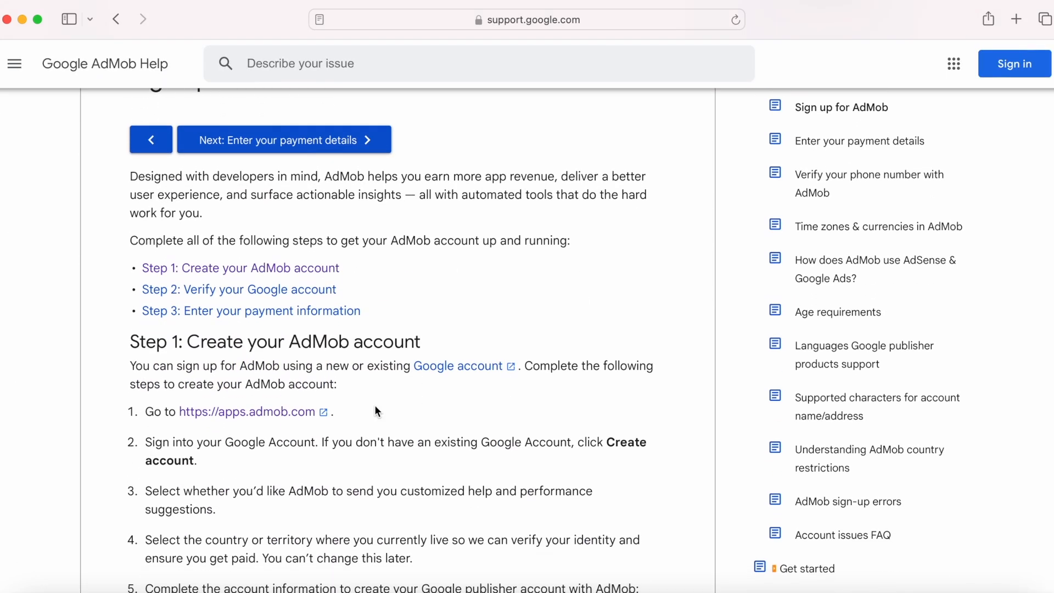
pyautogui.scroll(-3)
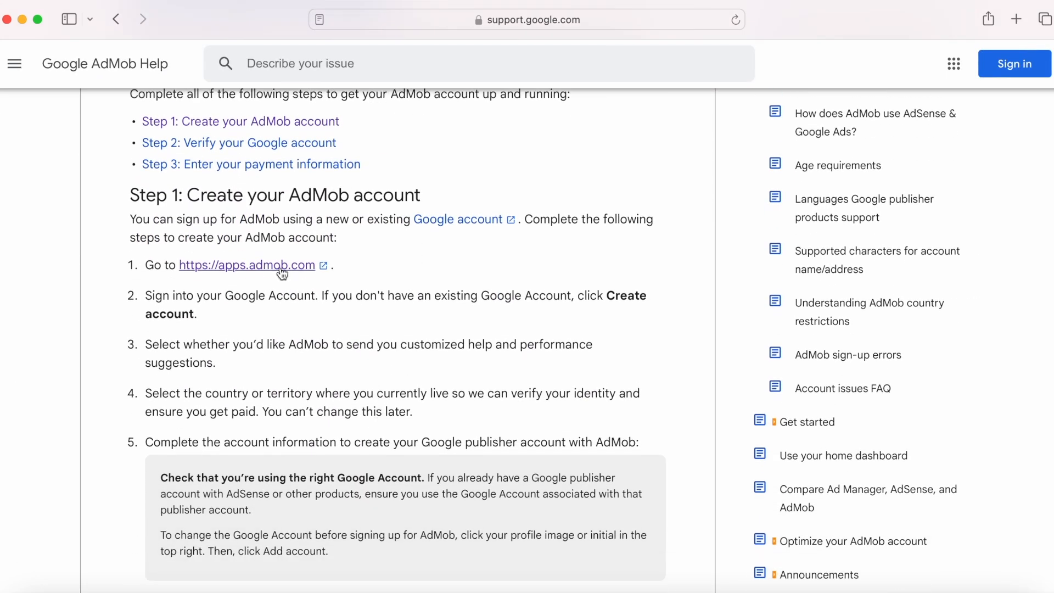
pyautogui.moveTo(550, 303)
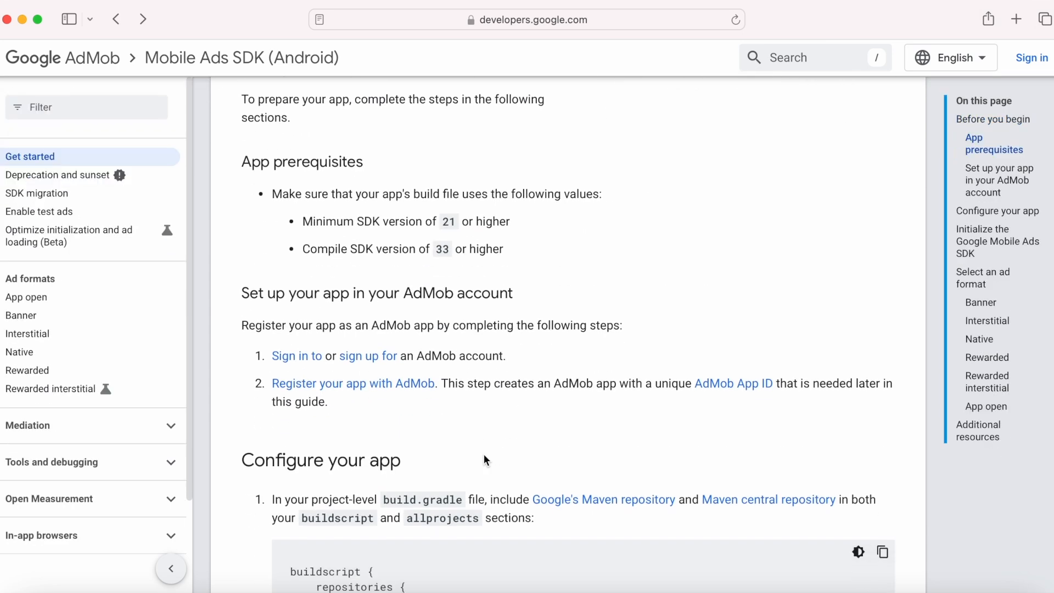
pyautogui.scroll(-3)
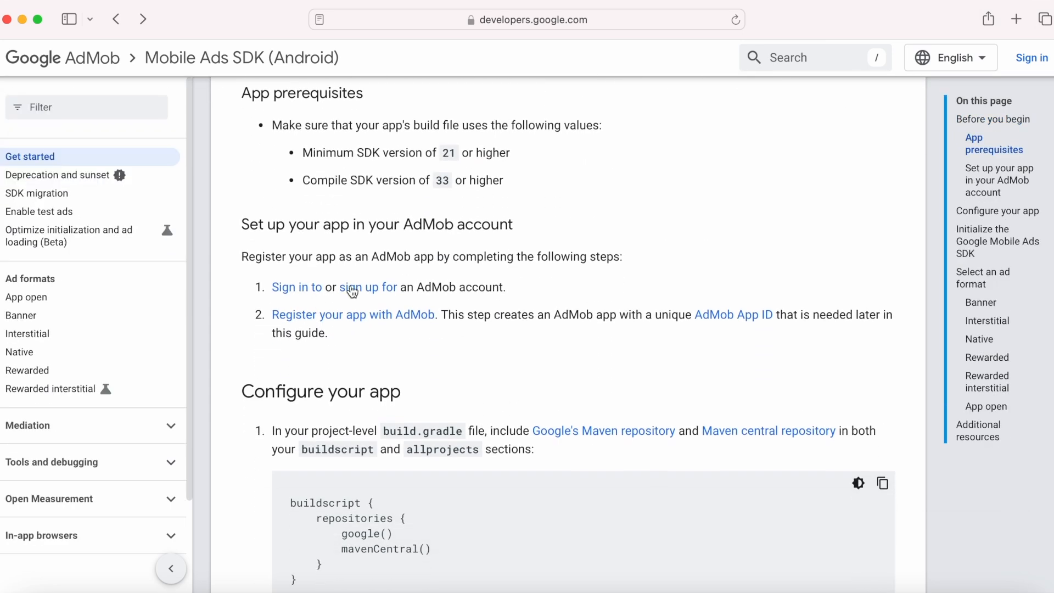
pyautogui.moveTo(281, 293)
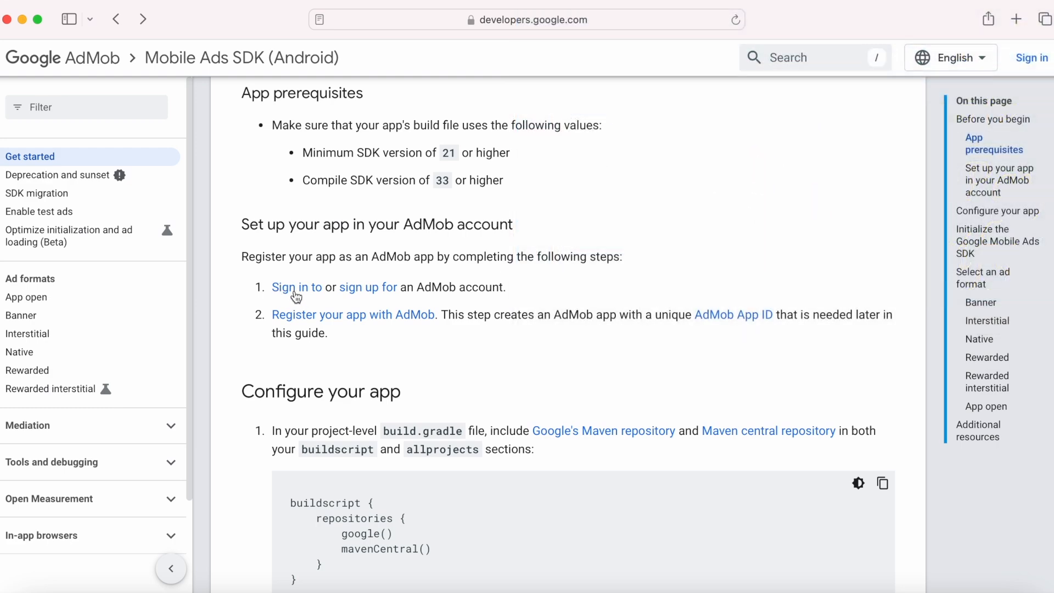
# - Sign in to AdMob with the first listed Google account, then return to the landing page
pyautogui.click(296, 287)
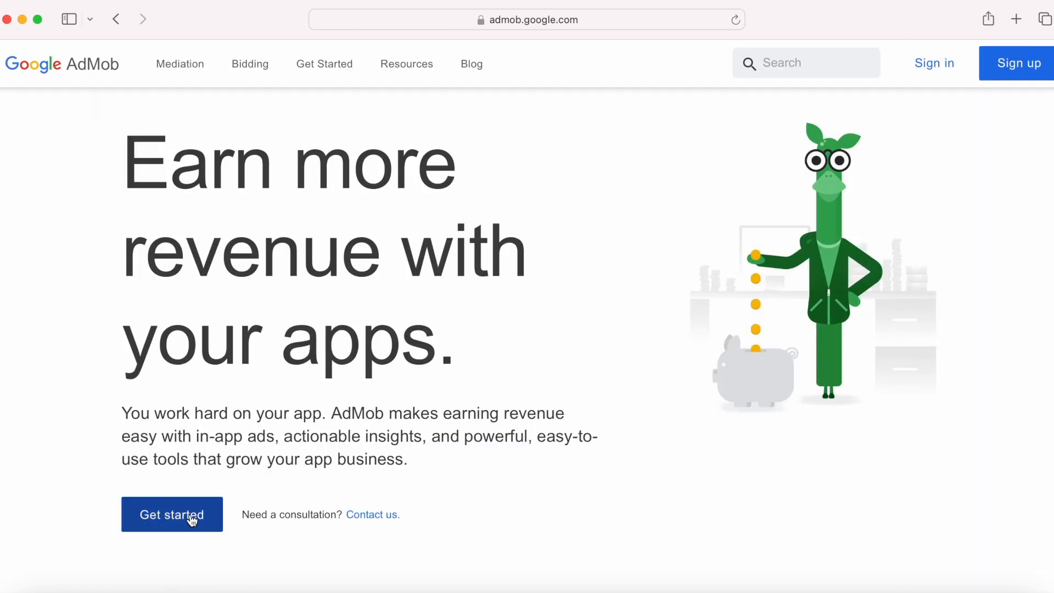
pyautogui.click(172, 514)
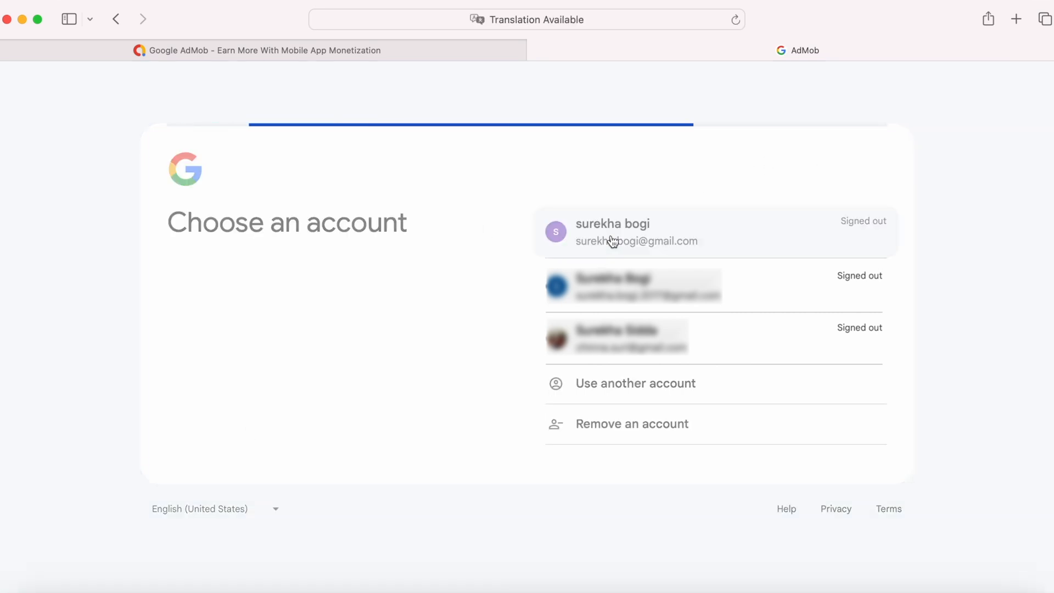
pyautogui.click(612, 232)
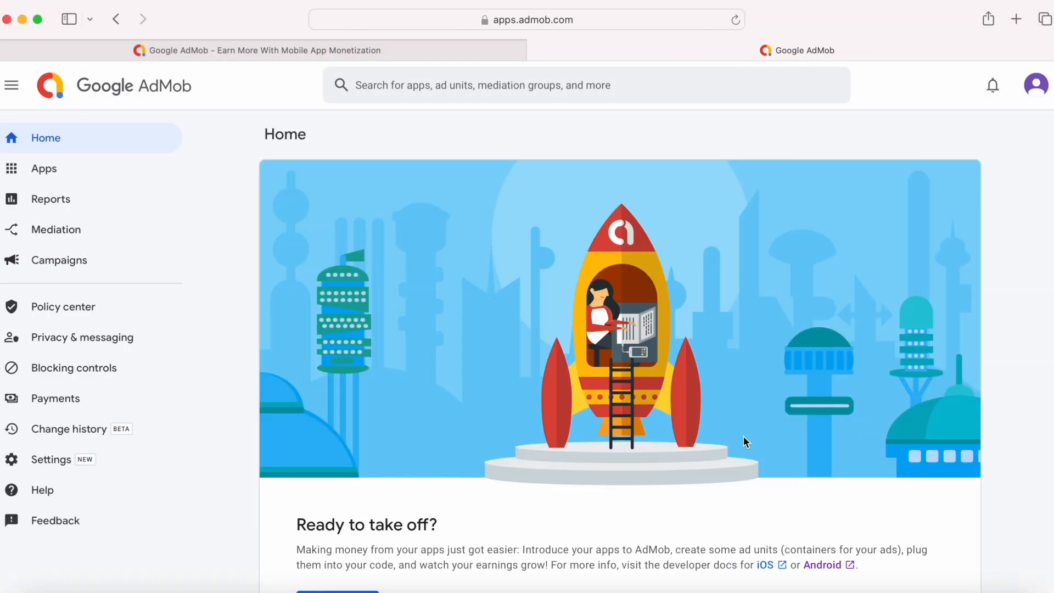
pyautogui.scroll(-3)
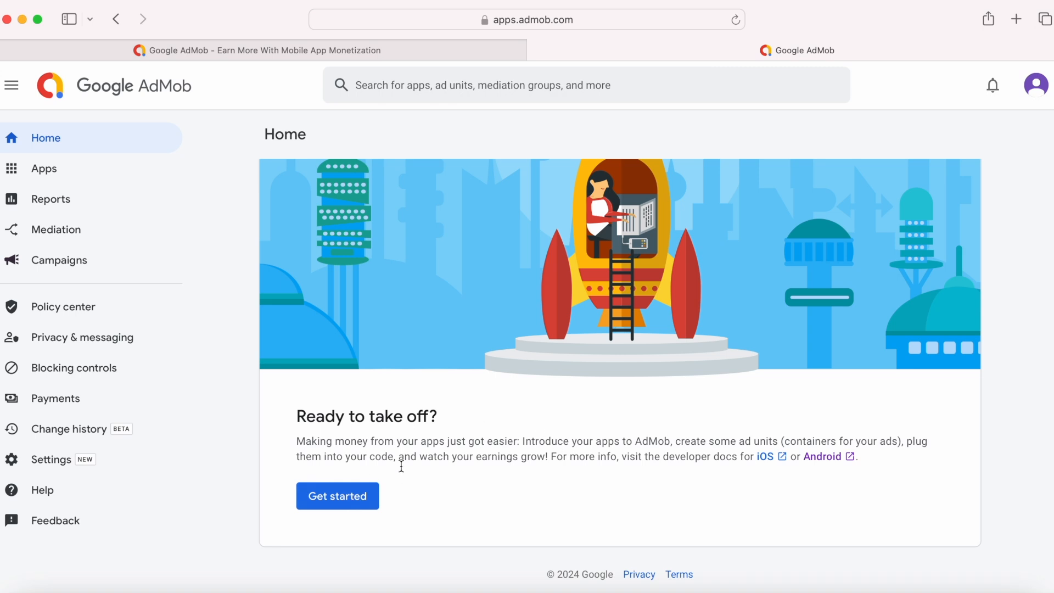
pyautogui.click(44, 168)
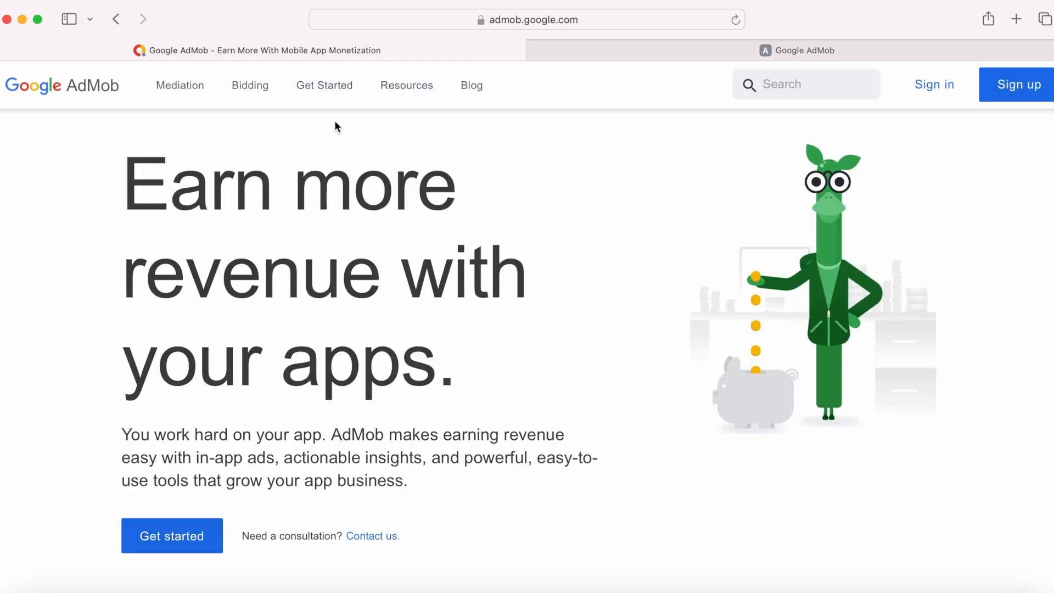
# - Begin registering a new Android app, marked as listed on a supported store
pyautogui.click(171, 535)
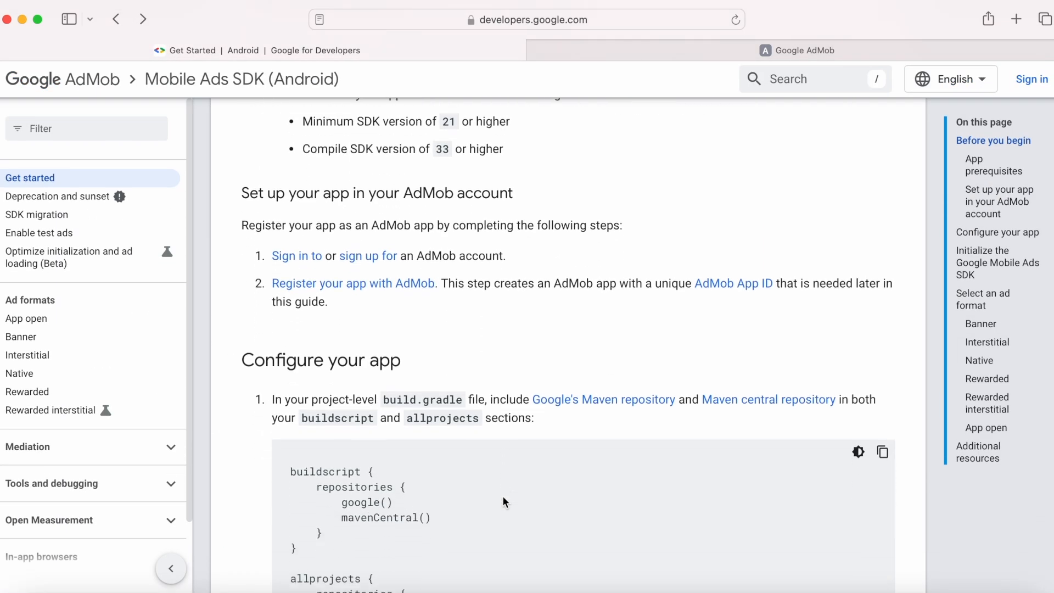
pyautogui.scroll(-3)
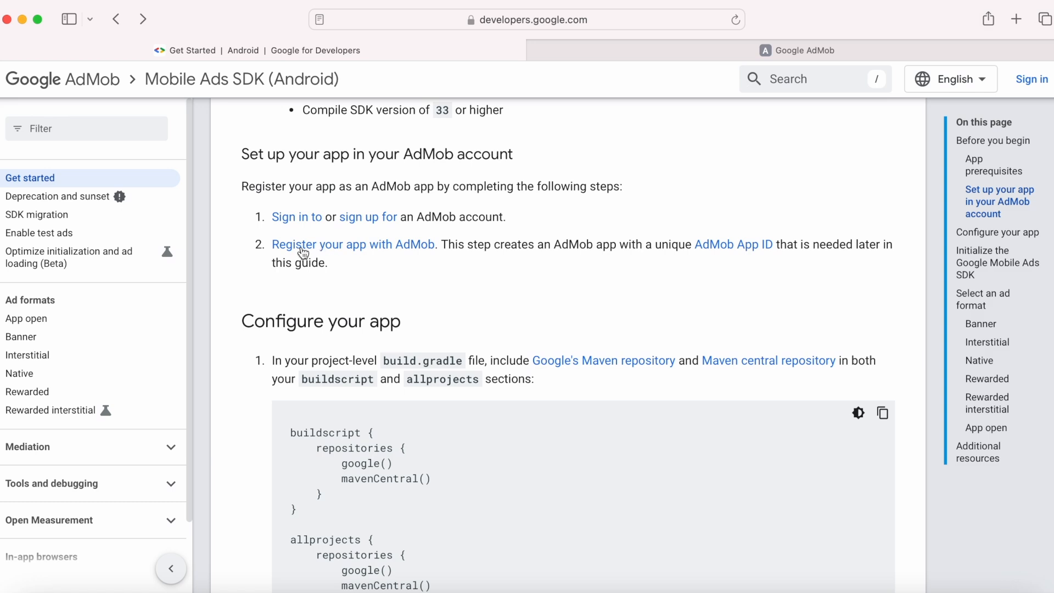
pyautogui.moveTo(414, 252)
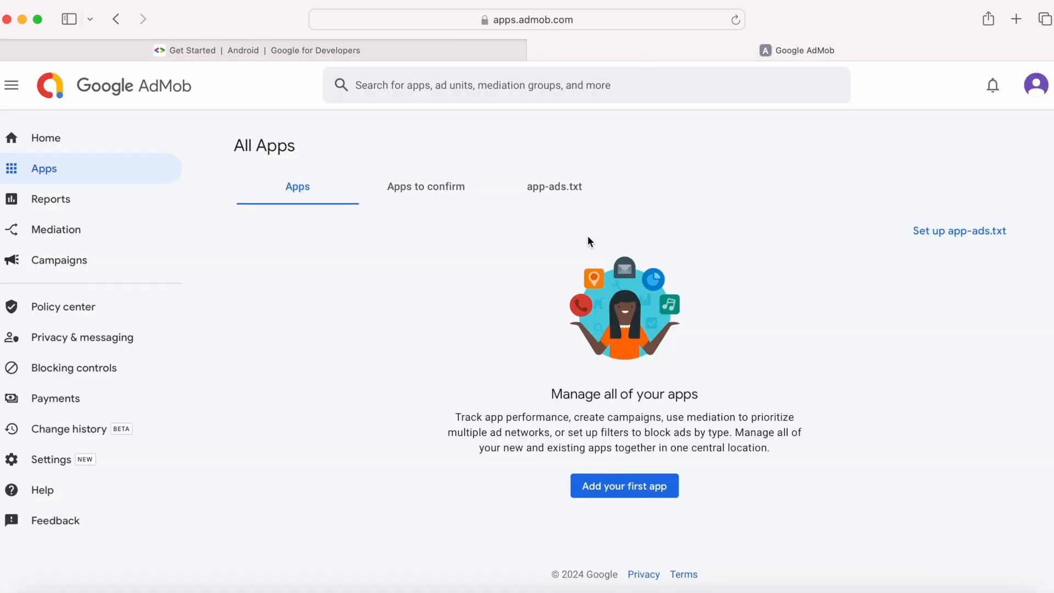
pyautogui.moveTo(624, 485)
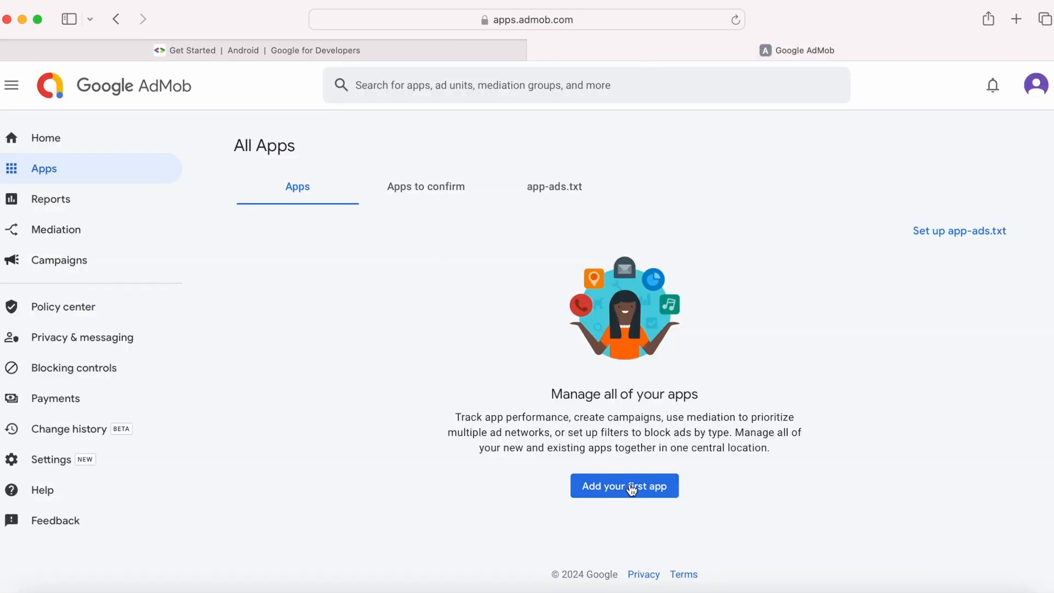
pyautogui.click(623, 485)
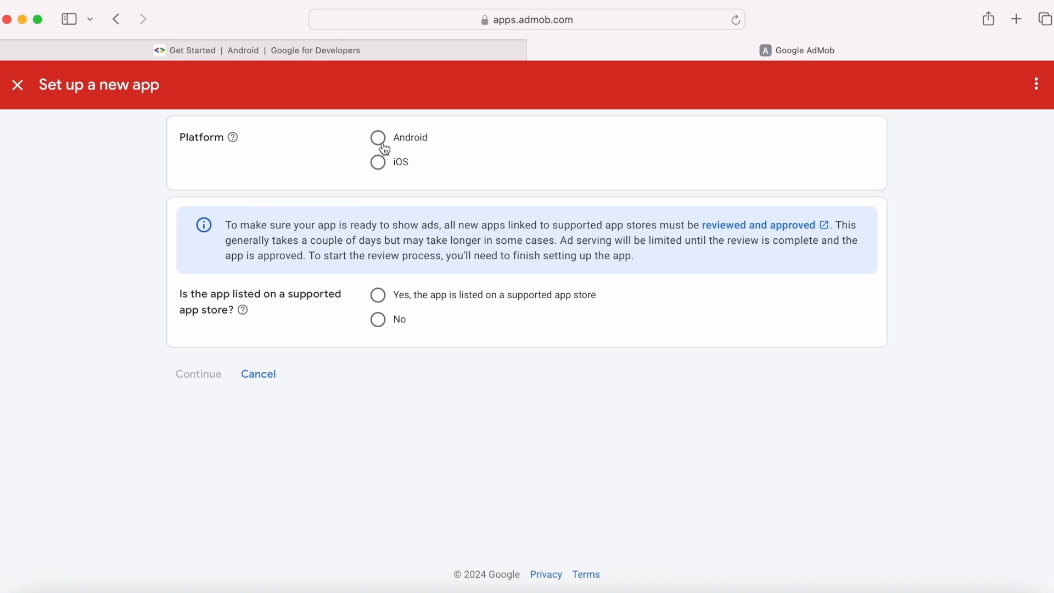
pyautogui.click(377, 138)
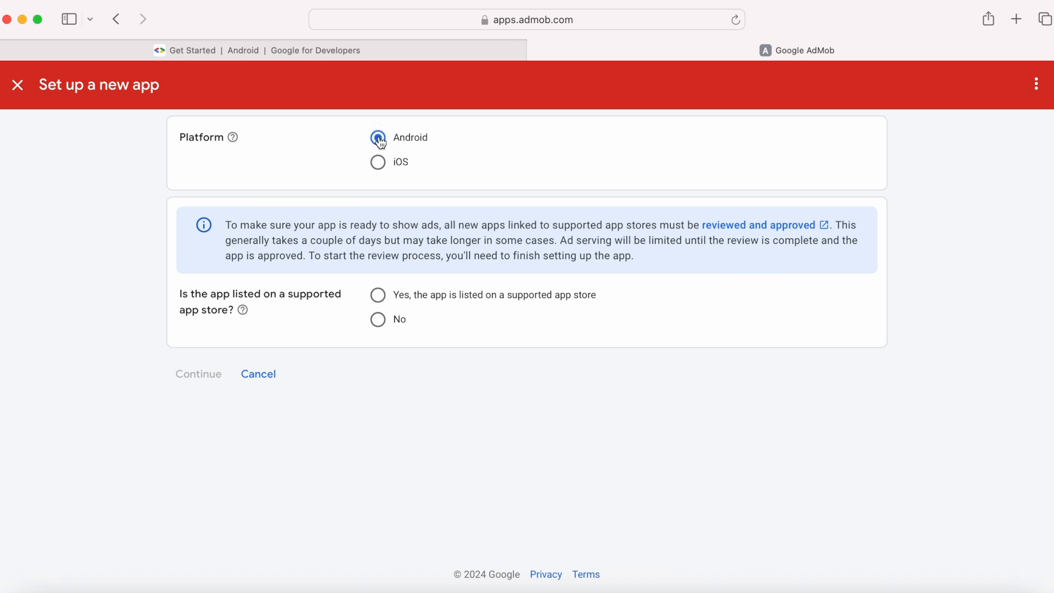
pyautogui.click(378, 137)
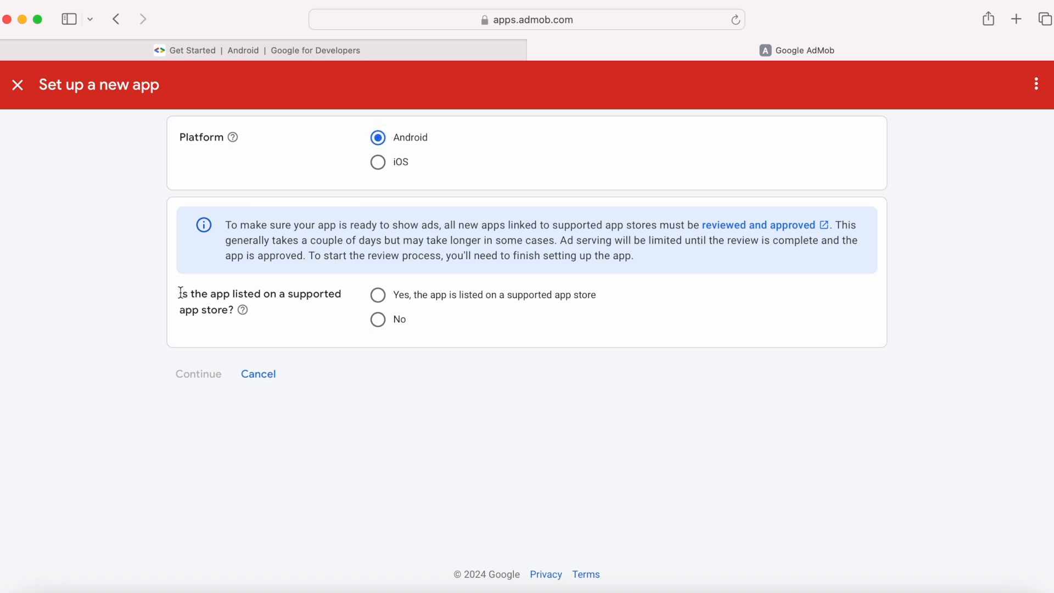
pyautogui.moveTo(301, 336)
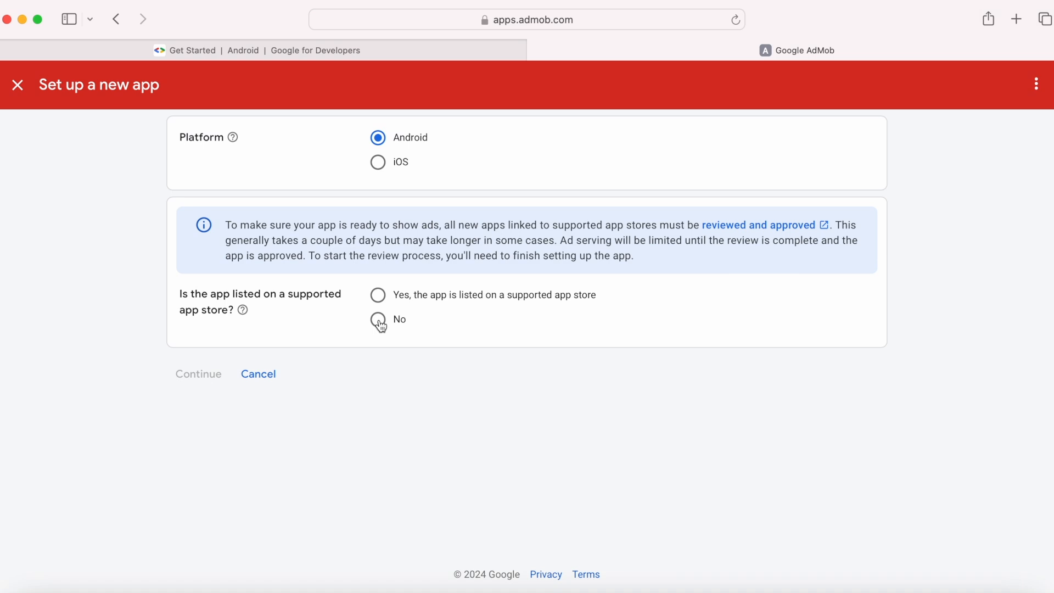
pyautogui.click(377, 320)
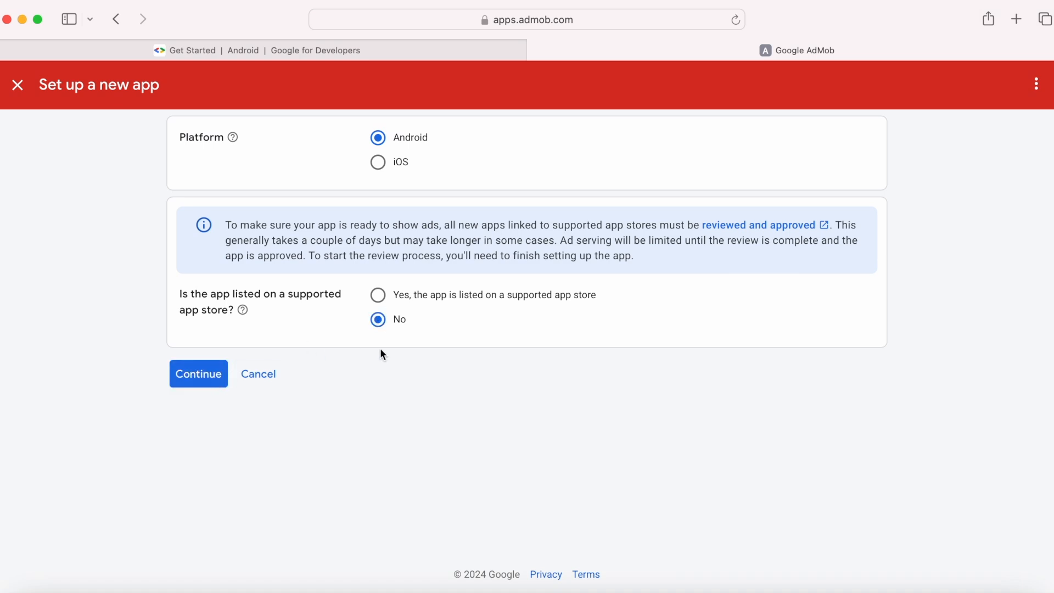
pyautogui.moveTo(380, 299)
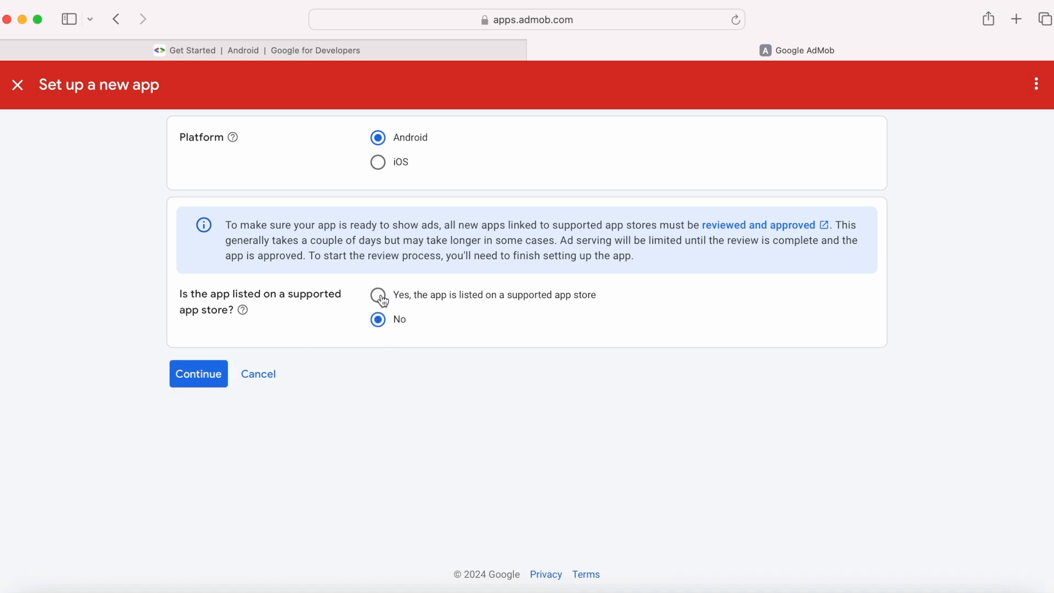
pyautogui.click(377, 294)
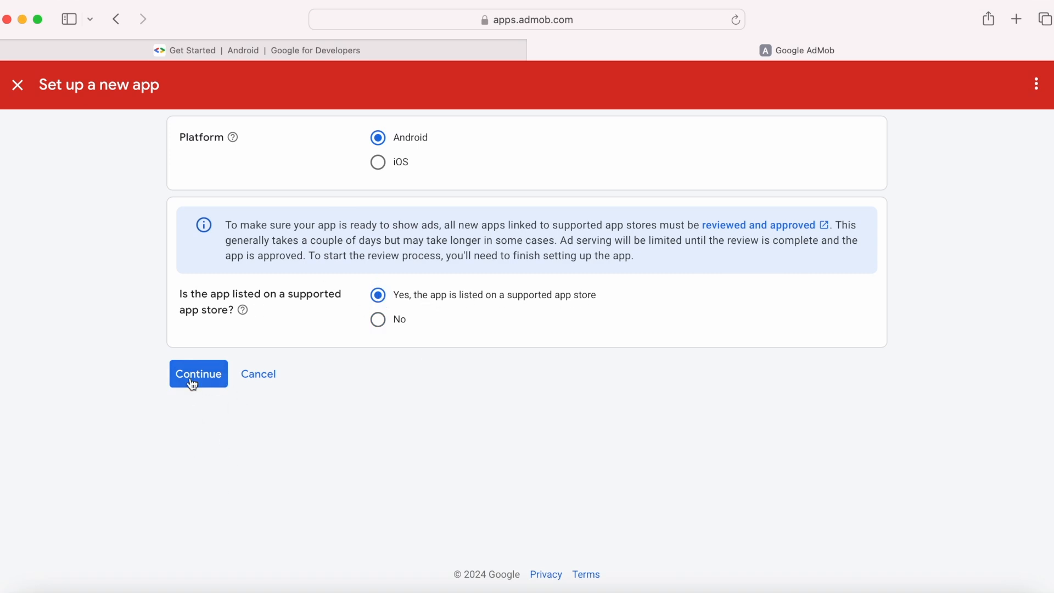
pyautogui.click(198, 374)
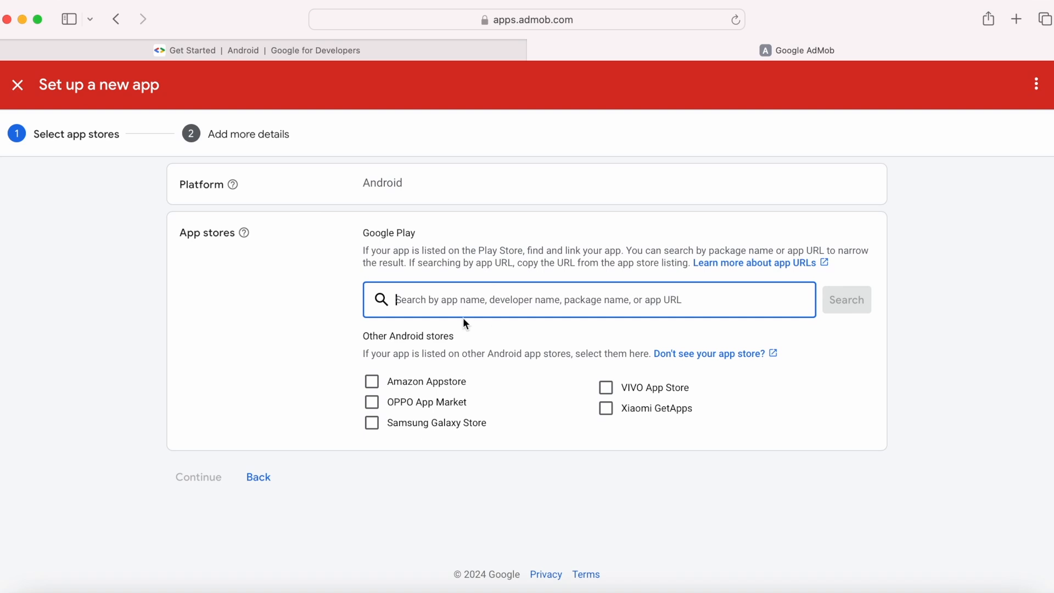
# - Search Google Play for True Telugu Translator and link its listing
pyautogui.write('True')
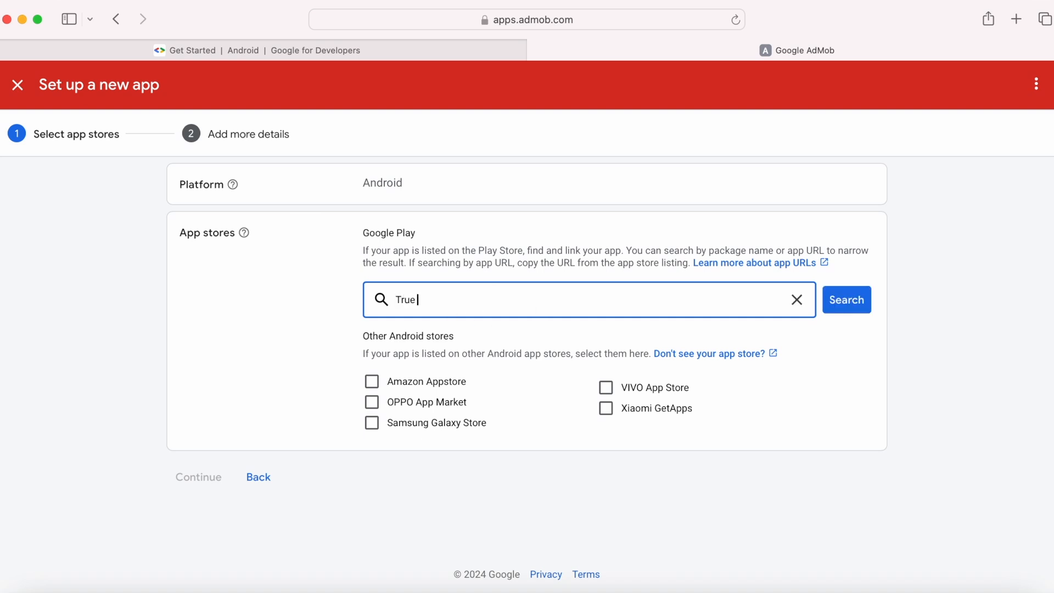
pyautogui.write('Telugu Translator')
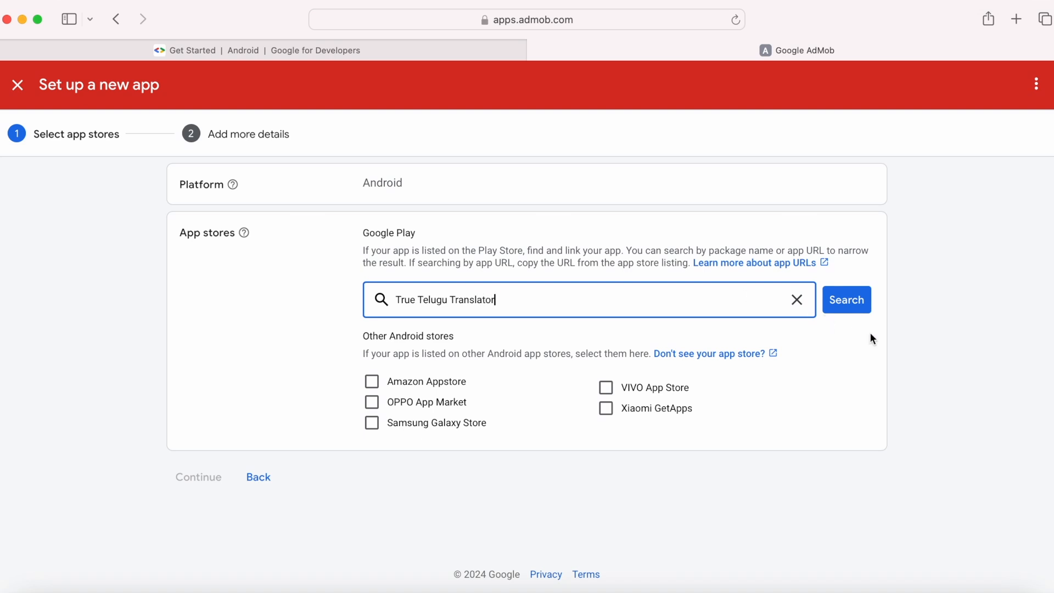
pyautogui.click(847, 299)
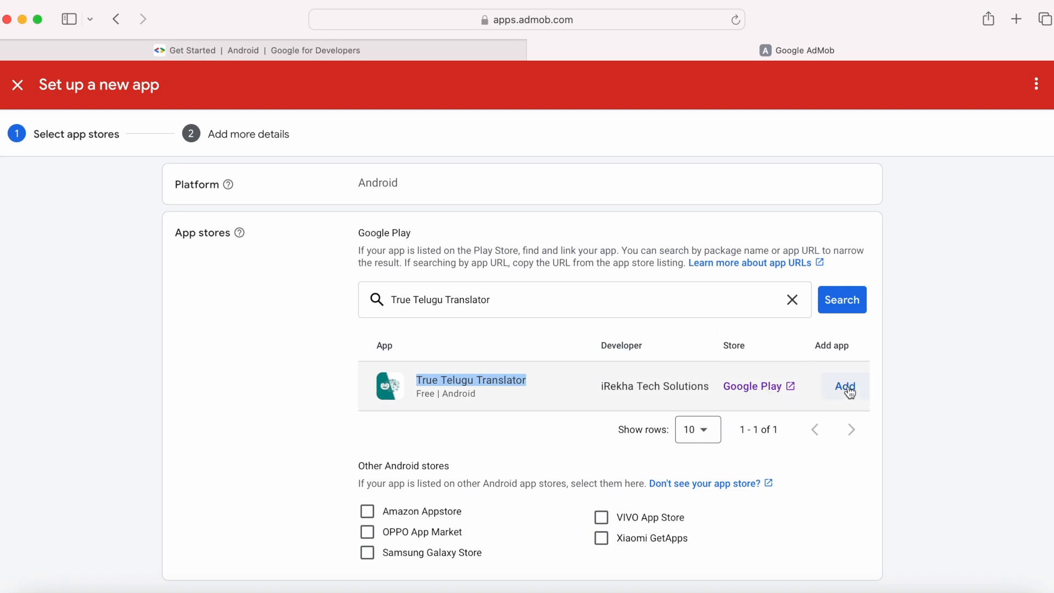
pyautogui.click(844, 386)
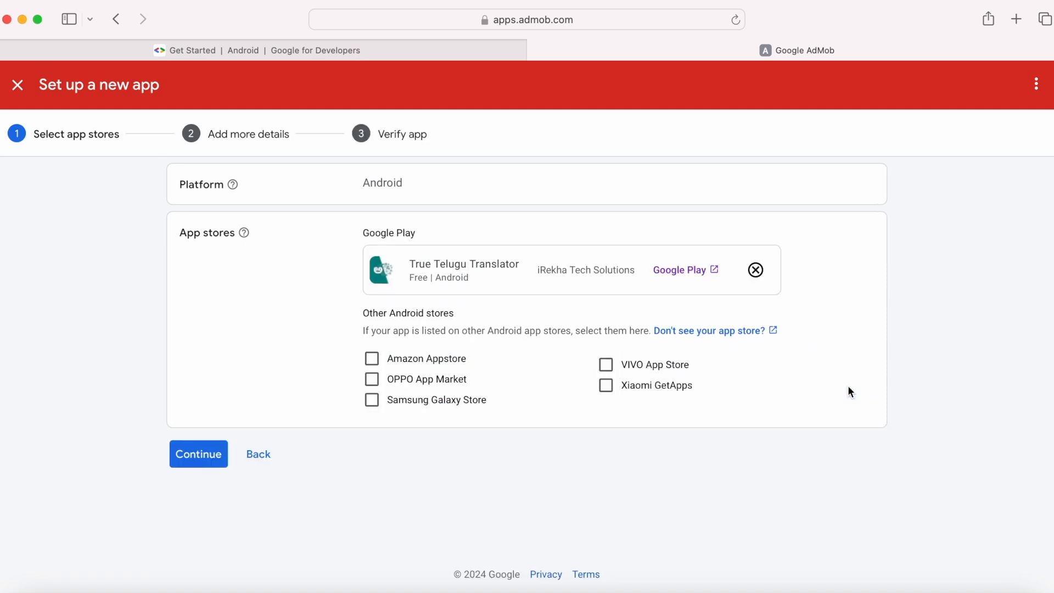
pyautogui.moveTo(520, 322)
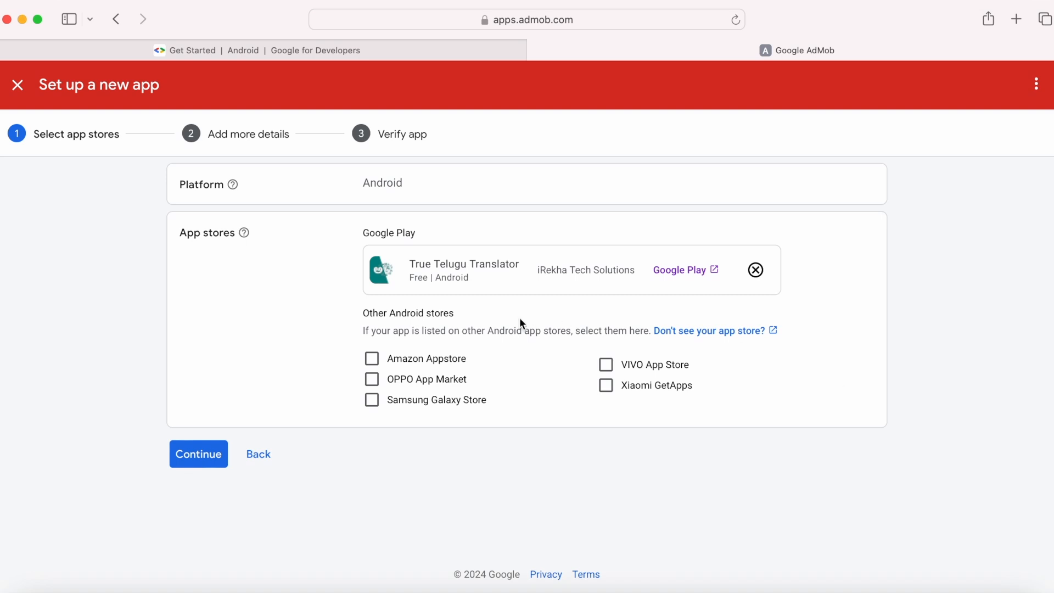
pyautogui.moveTo(606, 364)
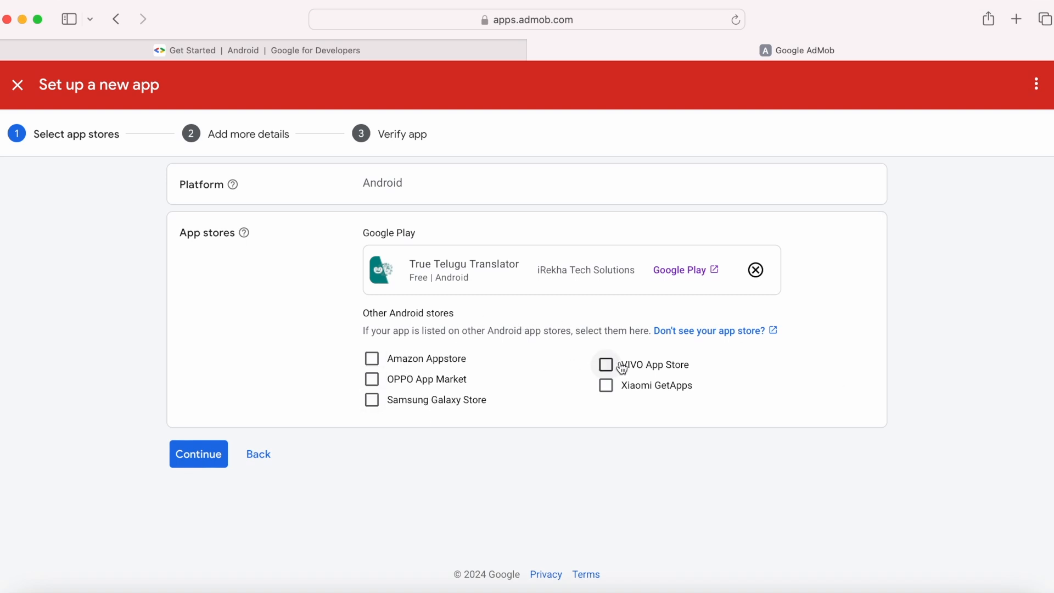
pyautogui.moveTo(648, 392)
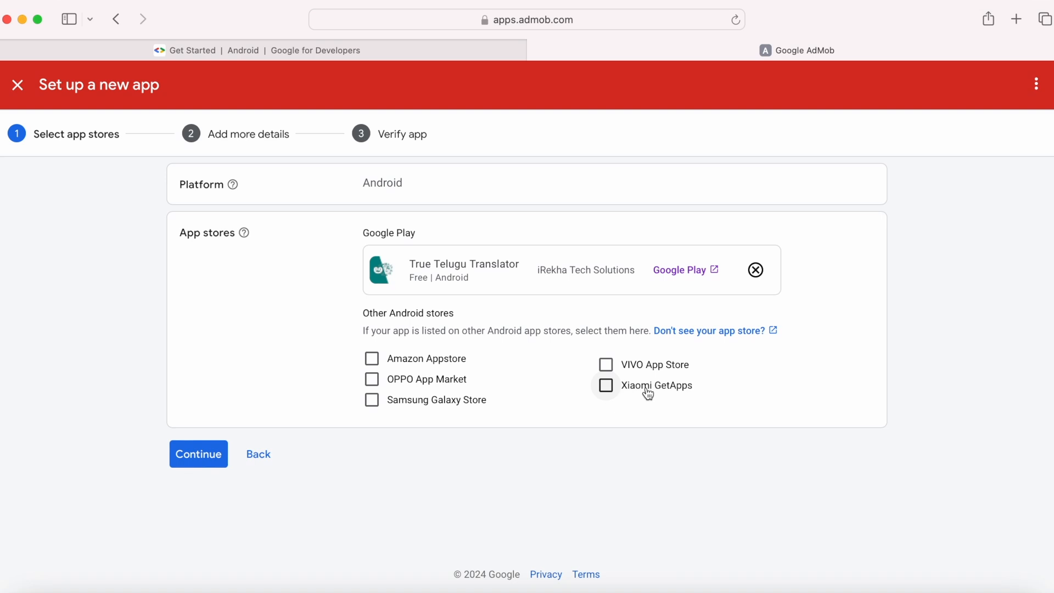
pyautogui.moveTo(371, 399)
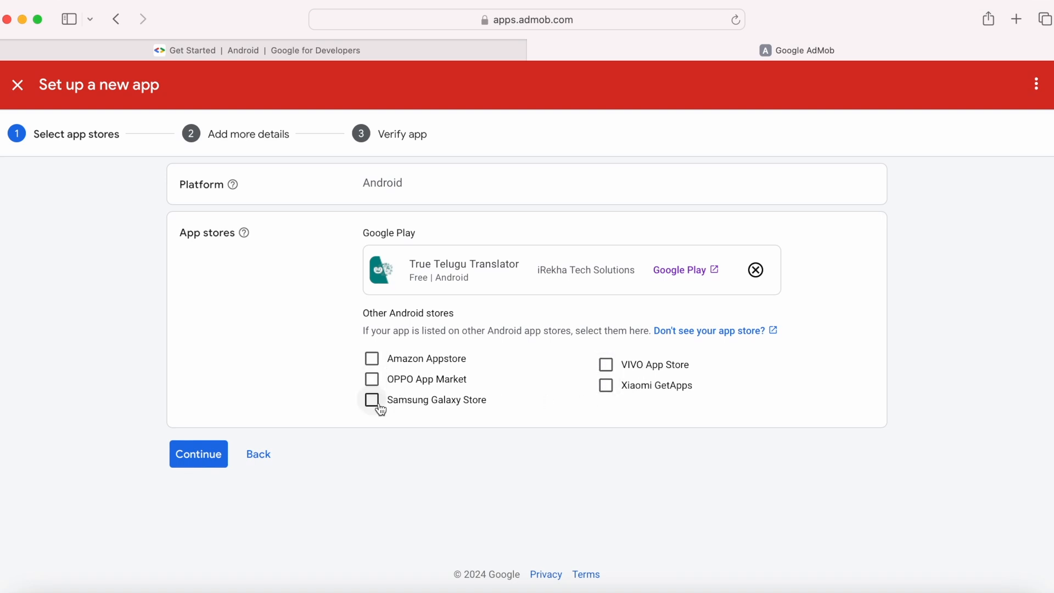
pyautogui.click(197, 454)
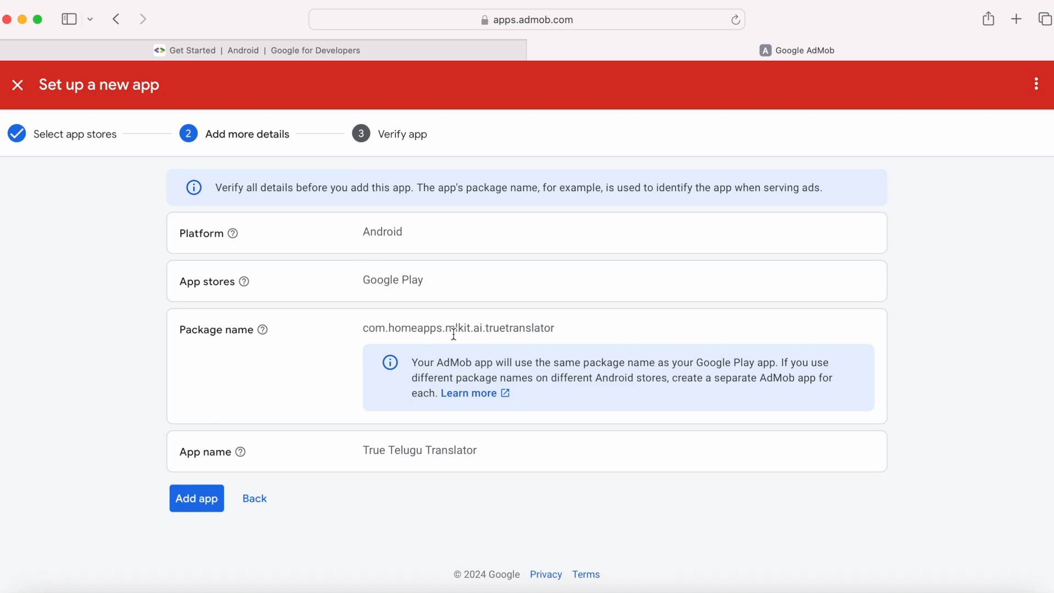
pyautogui.moveTo(336, 498)
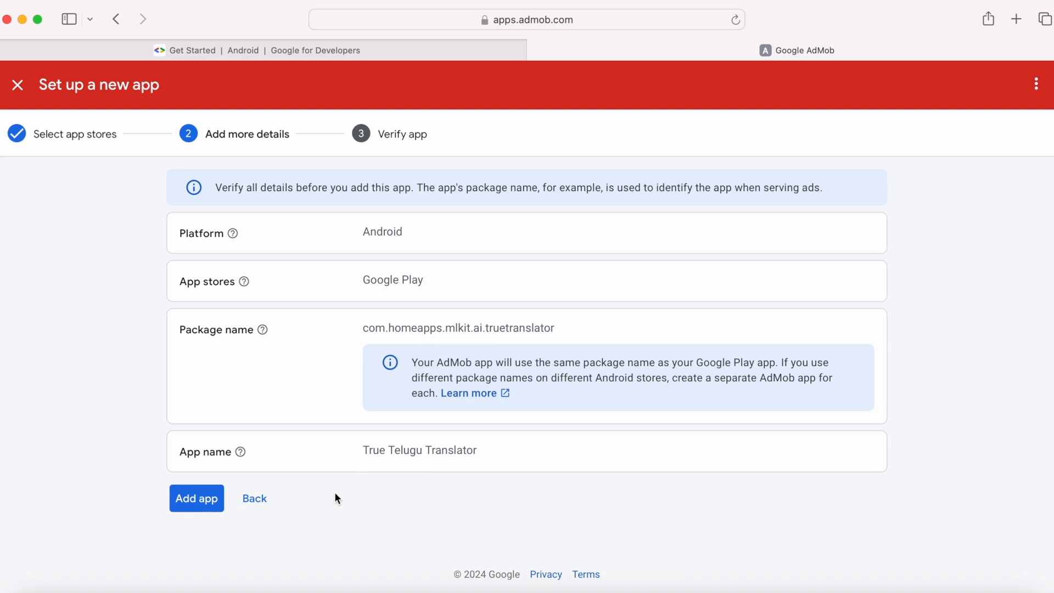
# - Add True Telugu Translator (com.homeapps.mlkit.ai.truetranslator) to the AdMob account
pyautogui.click(196, 498)
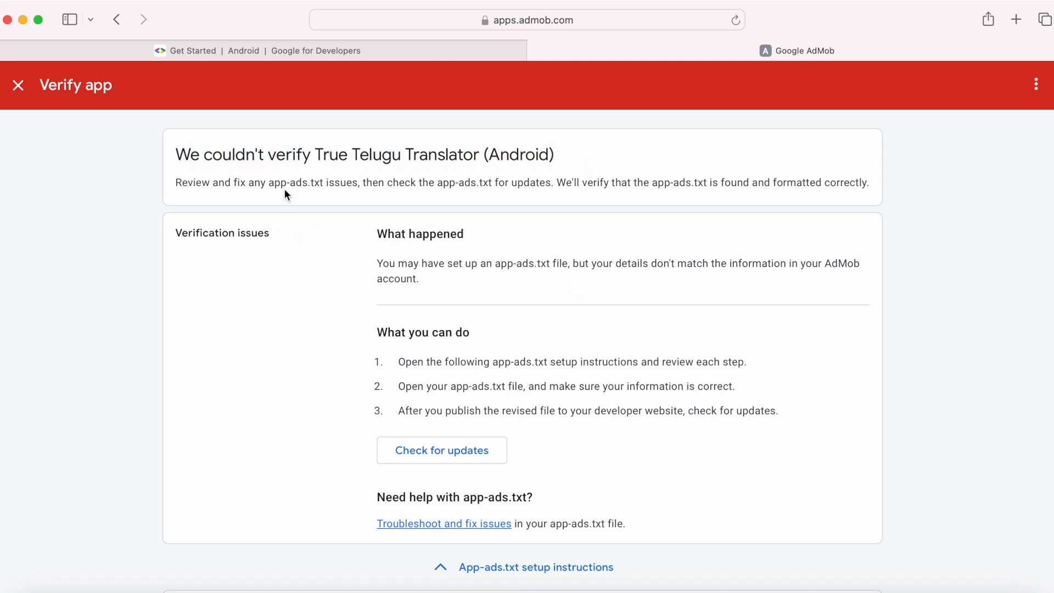
# - Review the app-ads.txt failure notice and highlight the setup steps and code snippet
pyautogui.doubleClick(296, 182)
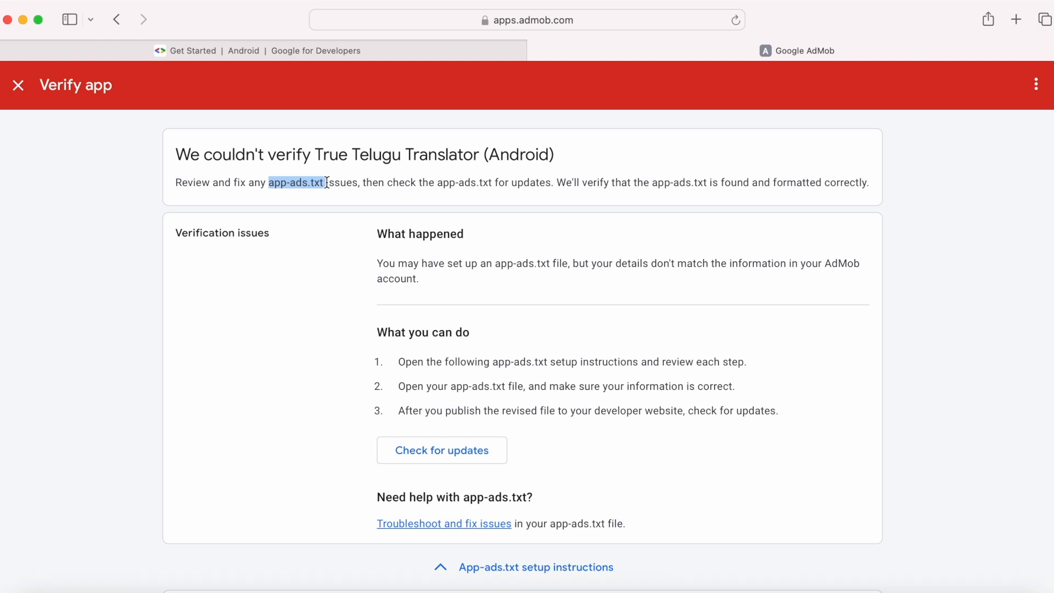
pyautogui.moveTo(527, 307)
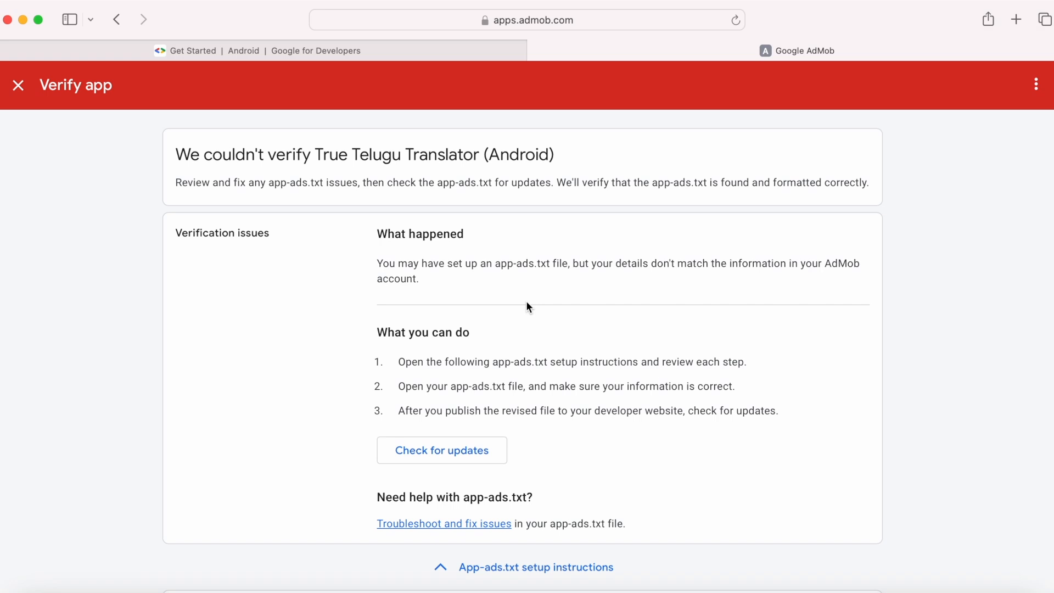
pyautogui.scroll(-3)
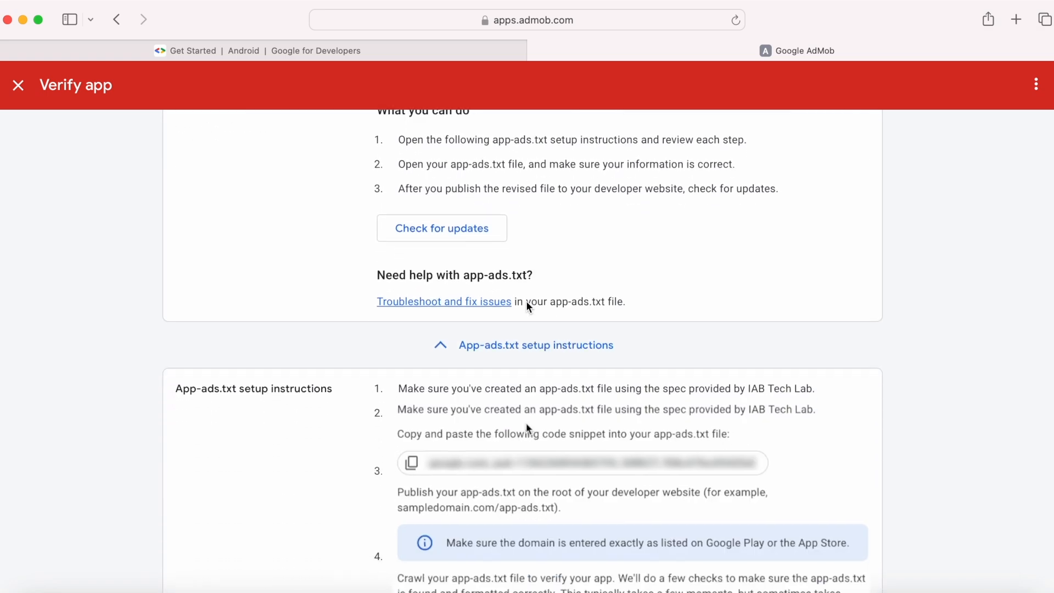
pyautogui.scroll(-3)
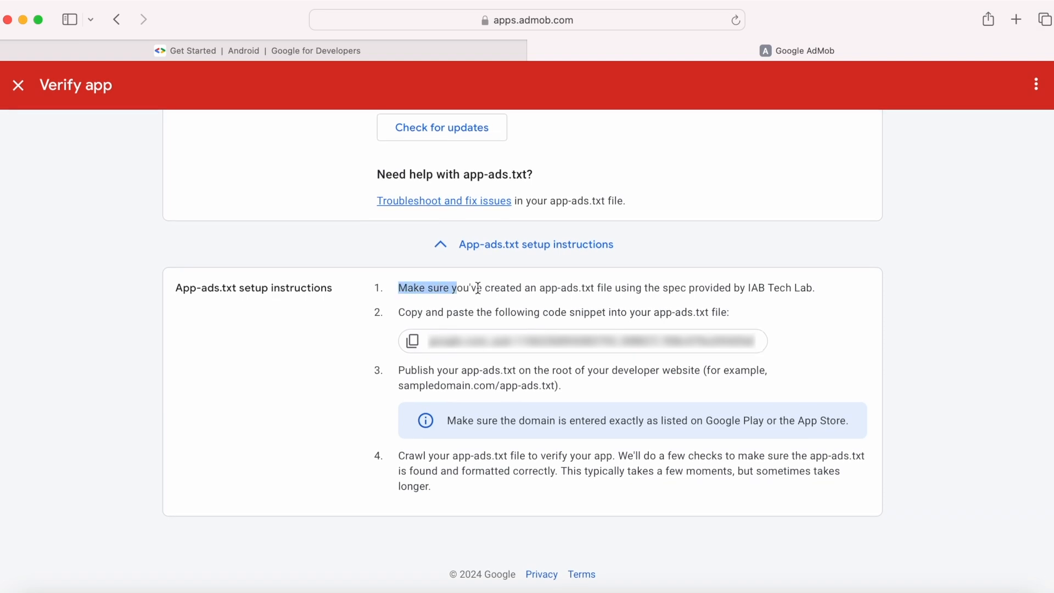
pyautogui.moveTo(456, 288); pyautogui.dragTo(611, 288)
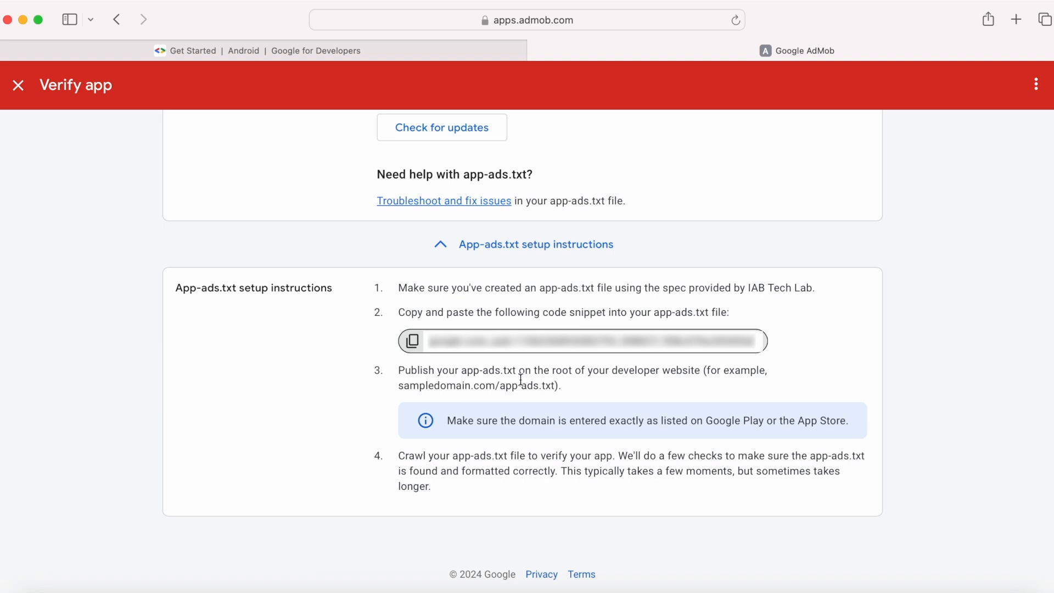
pyautogui.moveTo(399, 370); pyautogui.dragTo(550, 370)
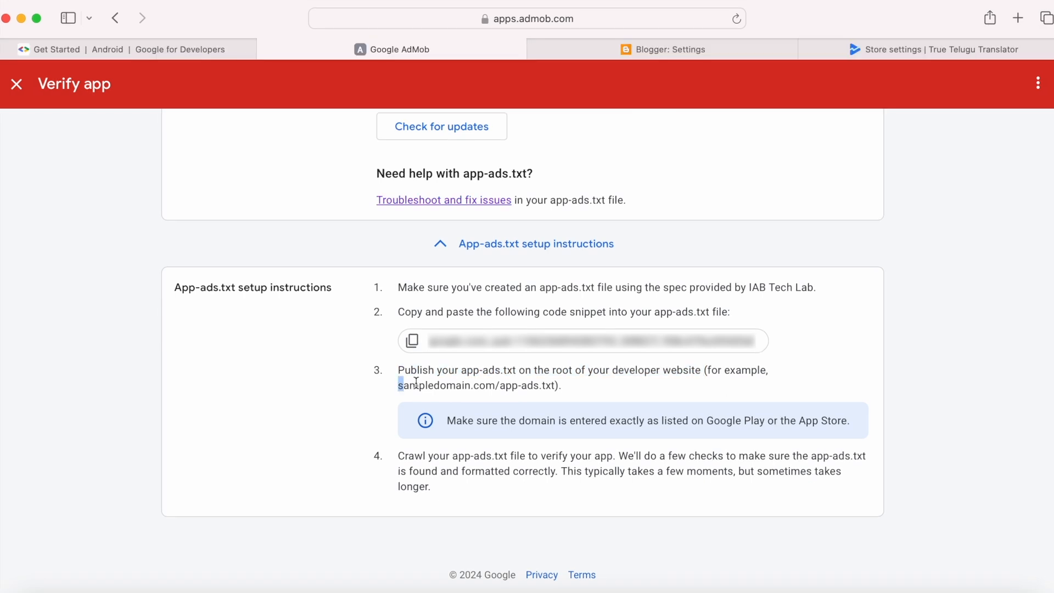
pyautogui.moveTo(398, 386); pyautogui.dragTo(562, 386)
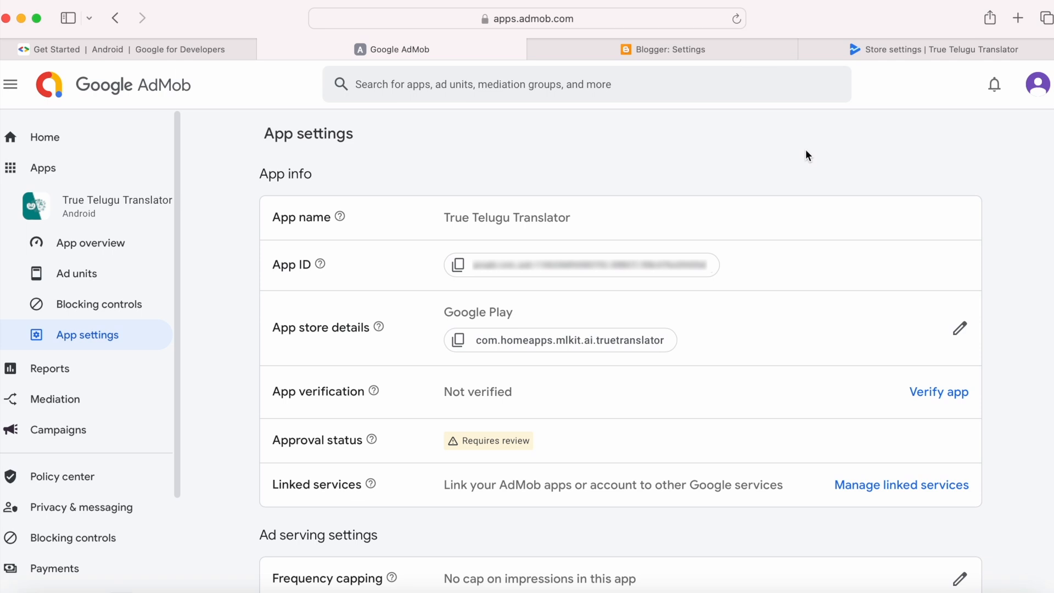
pyautogui.moveTo(634, 186)
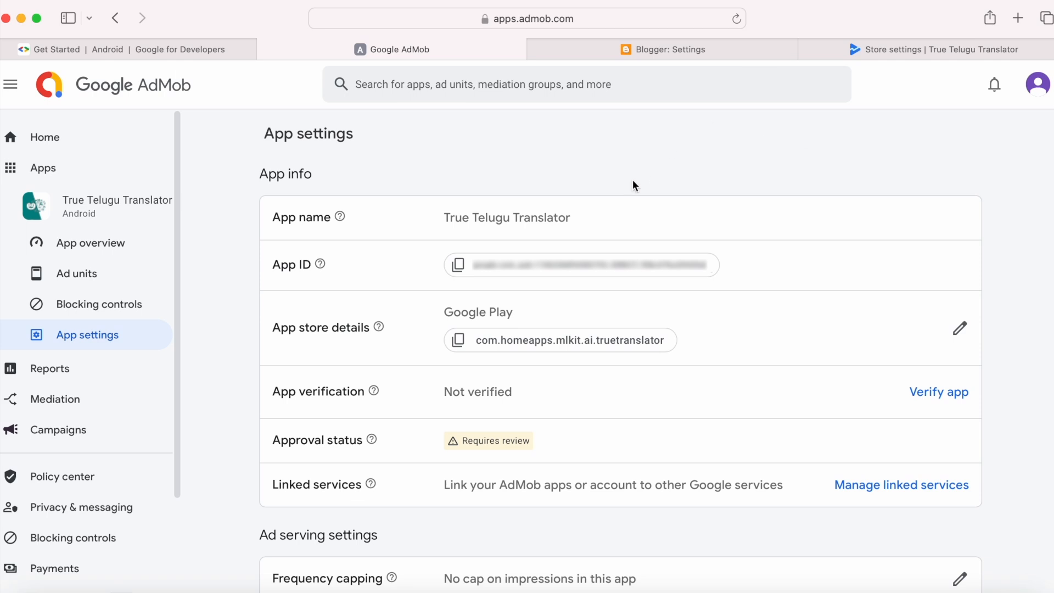
pyautogui.moveTo(525, 285)
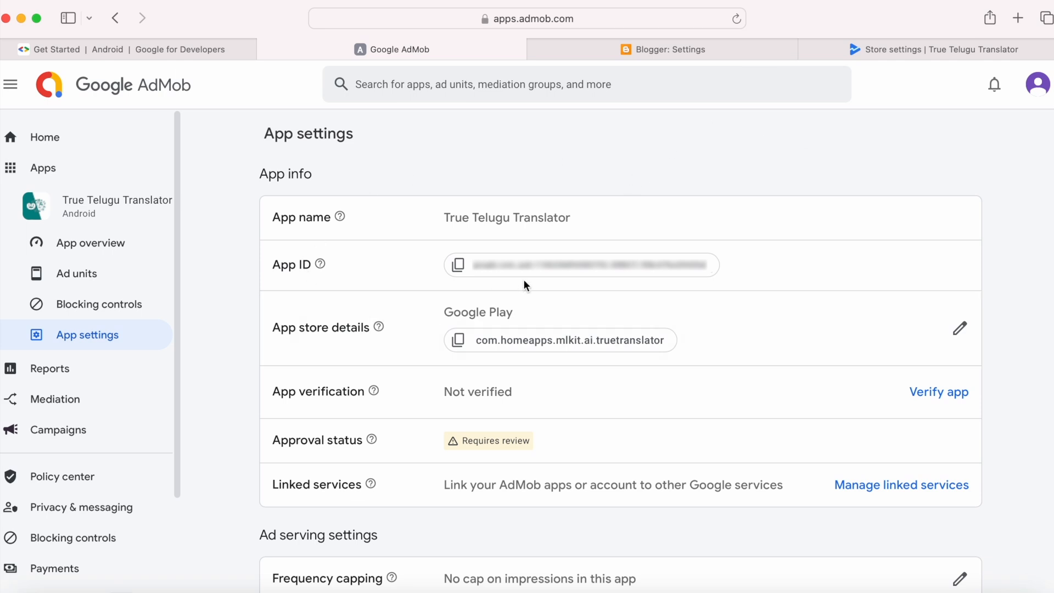
pyautogui.moveTo(377, 351)
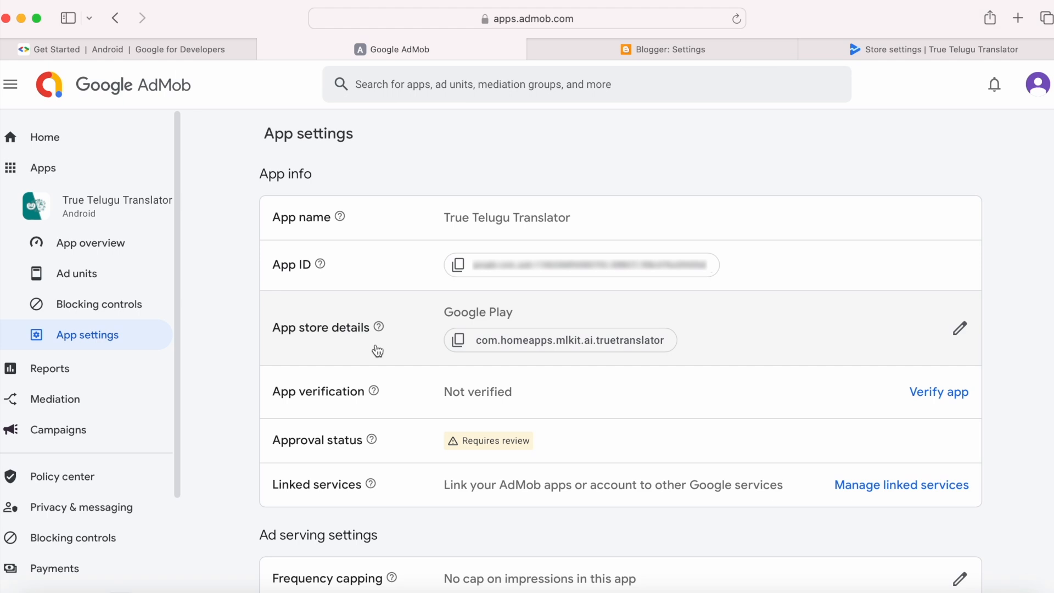
pyautogui.moveTo(335, 258)
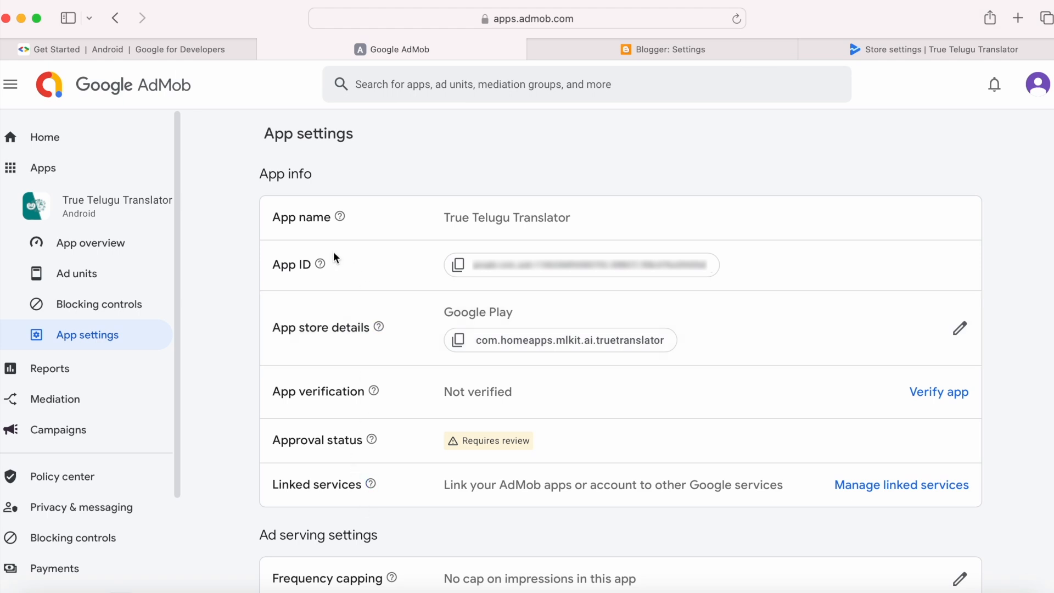
pyautogui.moveTo(393, 391)
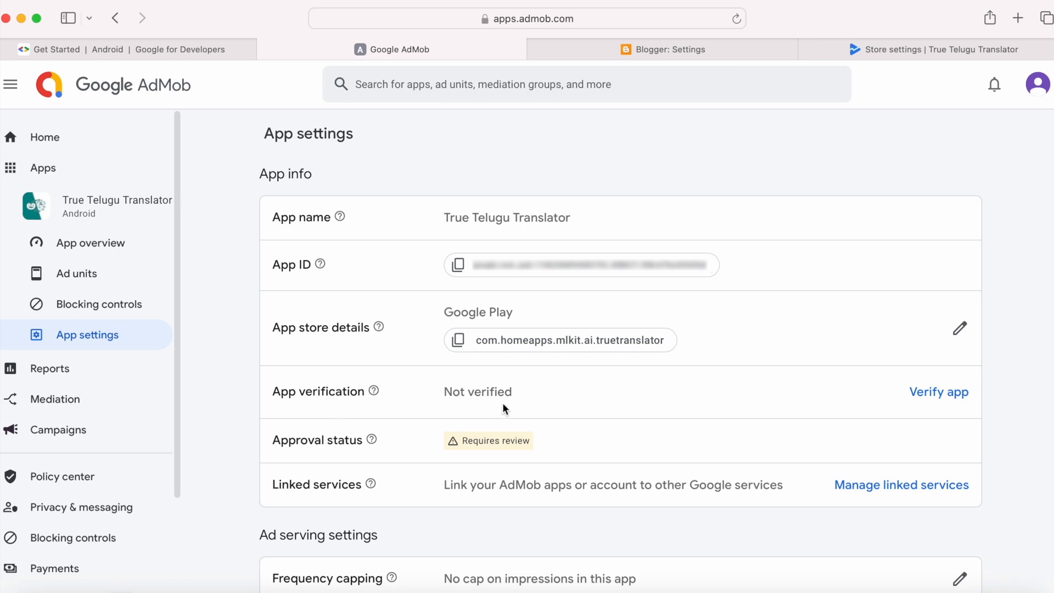
pyautogui.moveTo(511, 503)
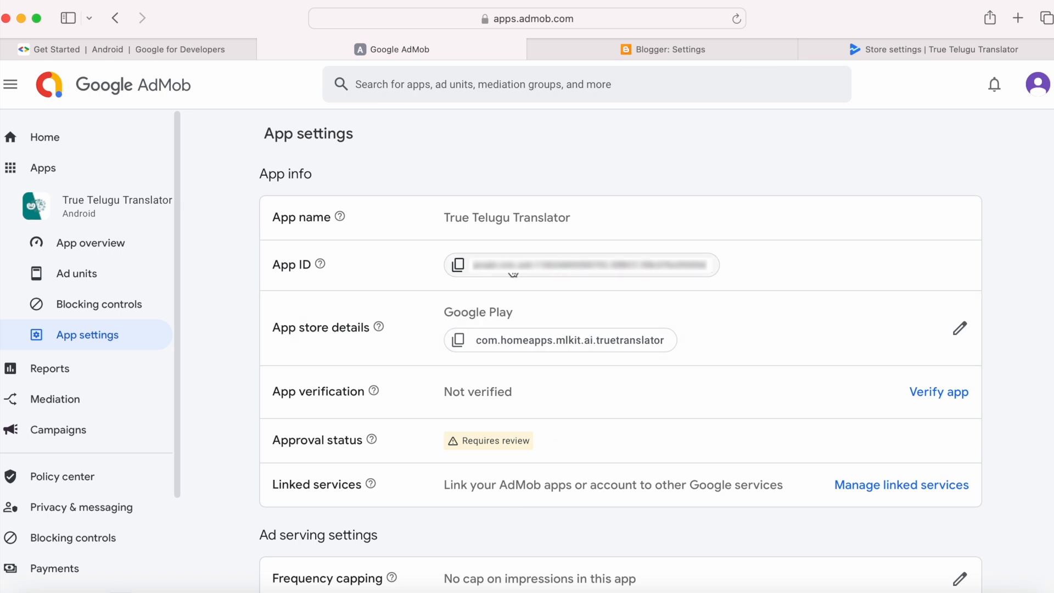
pyautogui.moveTo(515, 281)
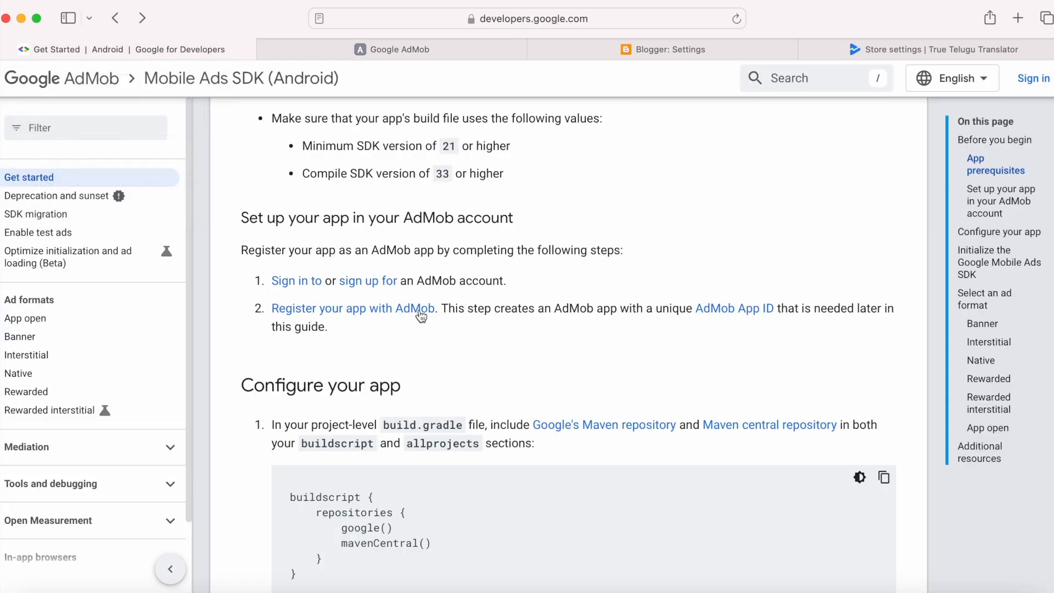
pyautogui.moveTo(743, 314)
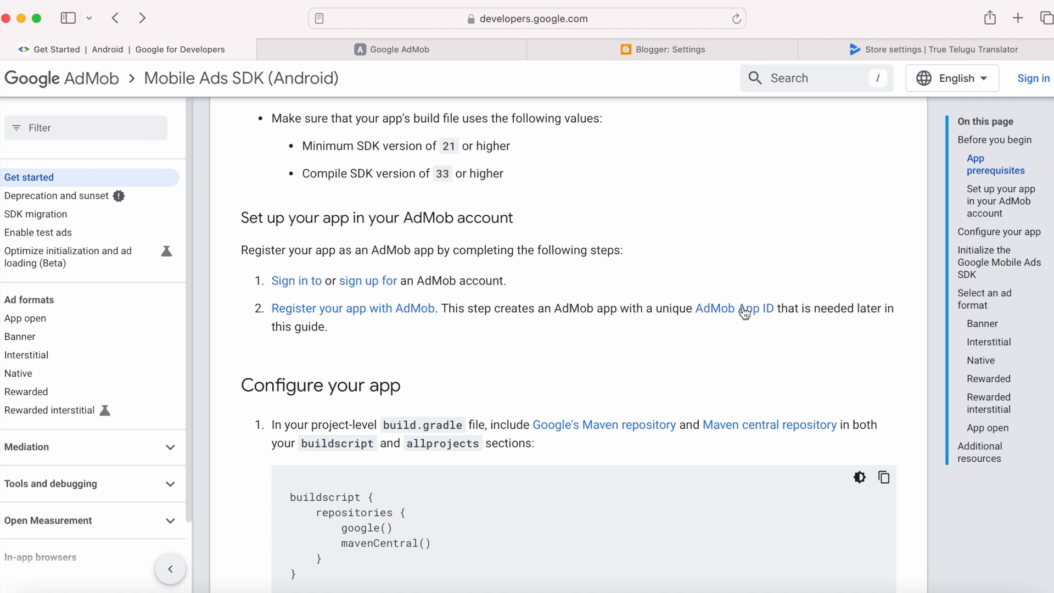
pyautogui.moveTo(629, 363)
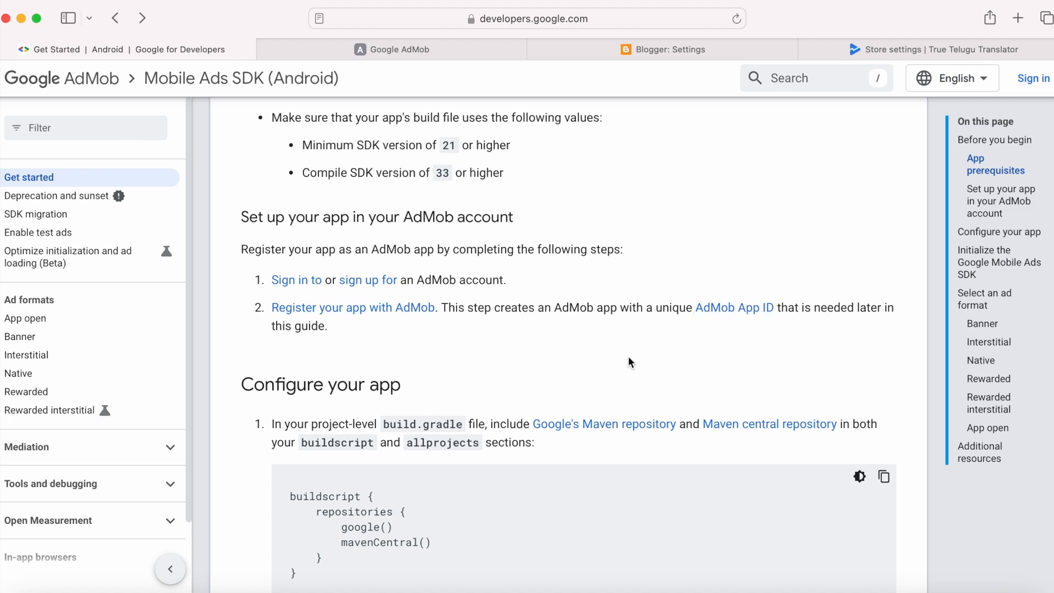
# - Scroll to Configure your app's Google and Maven central repository snippet
pyautogui.scroll(-3)
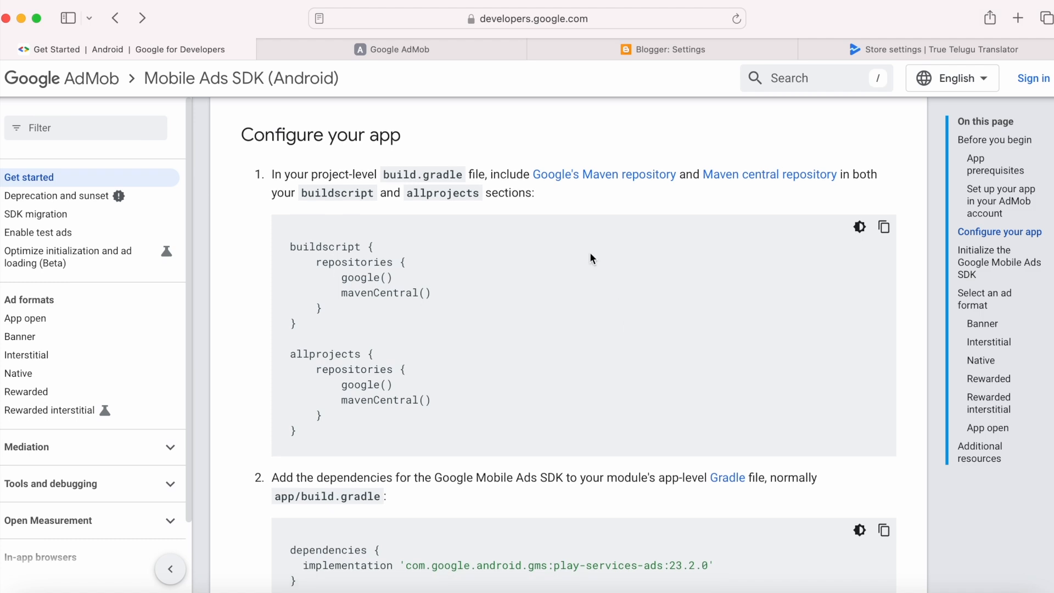
pyautogui.moveTo(355, 168)
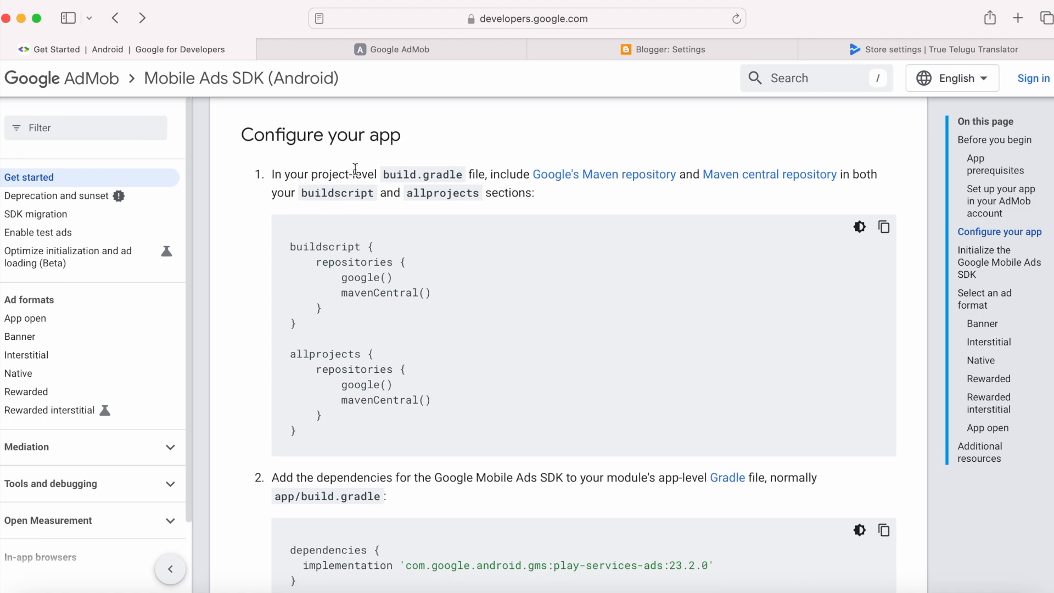
pyautogui.moveTo(493, 179)
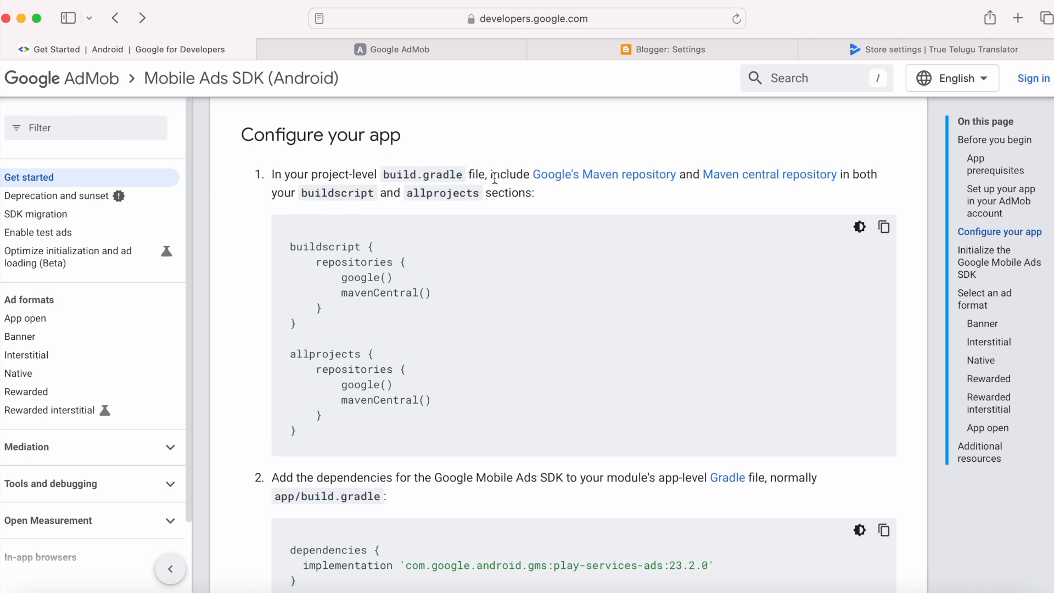
pyautogui.moveTo(659, 183)
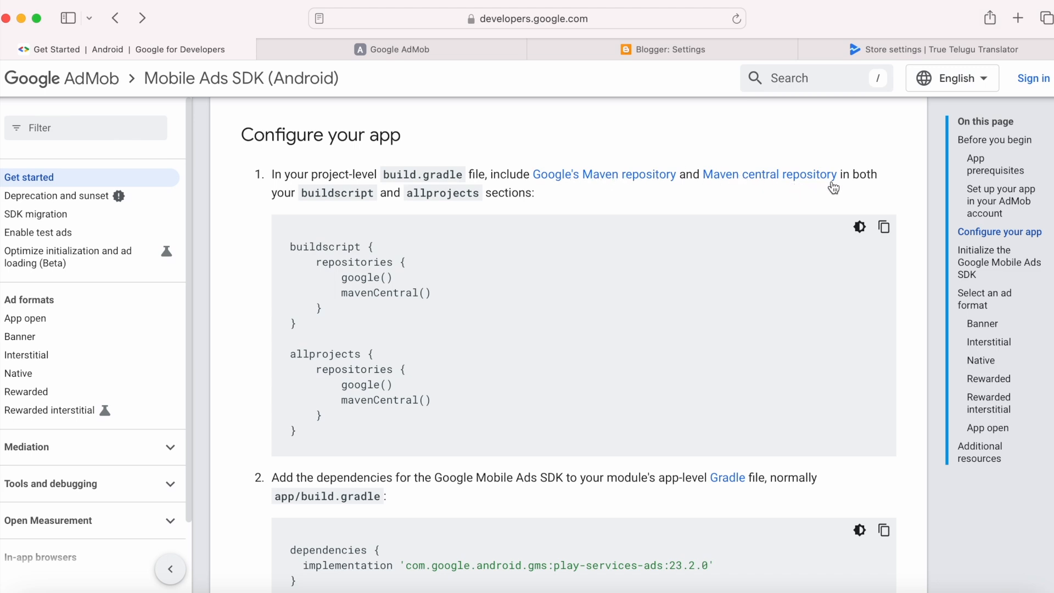
pyautogui.moveTo(402, 199)
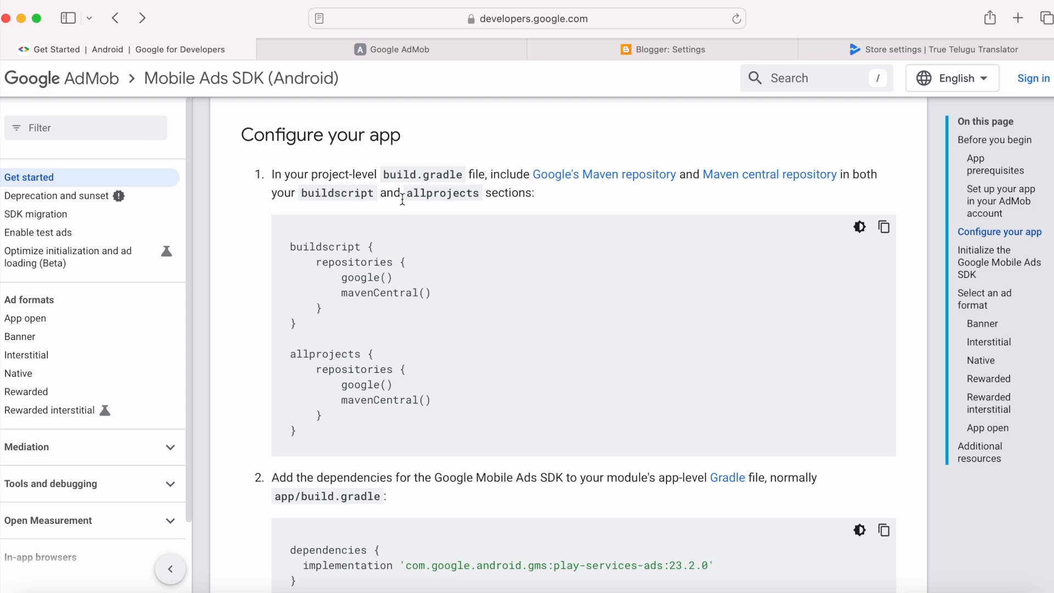
pyautogui.moveTo(503, 344)
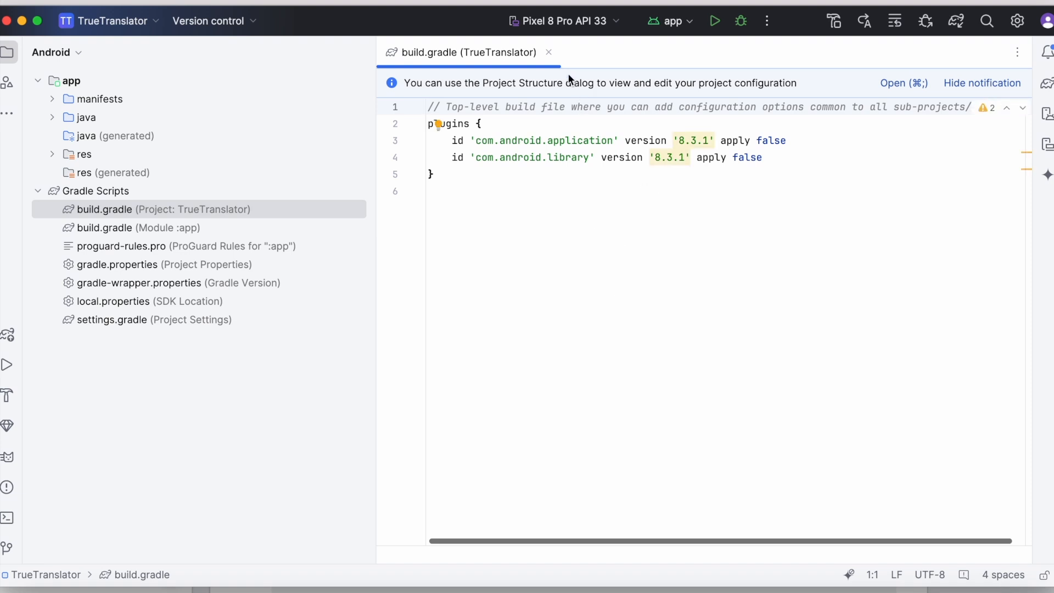
# - Close project build.gradle and open settings.gradle to check google() and mavenCentral()
pyautogui.click(549, 51)
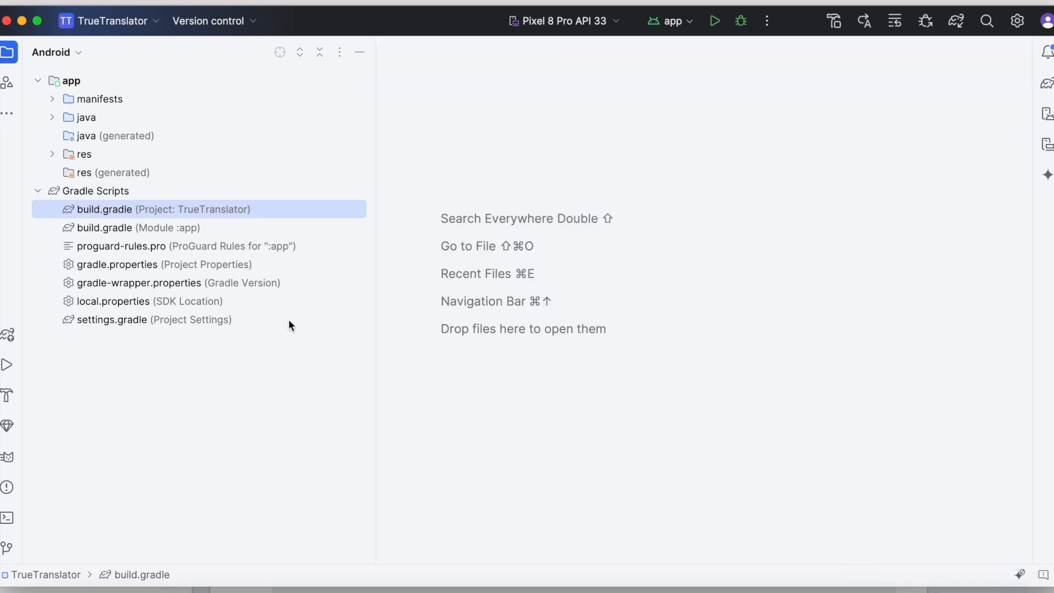
pyautogui.click(121, 319)
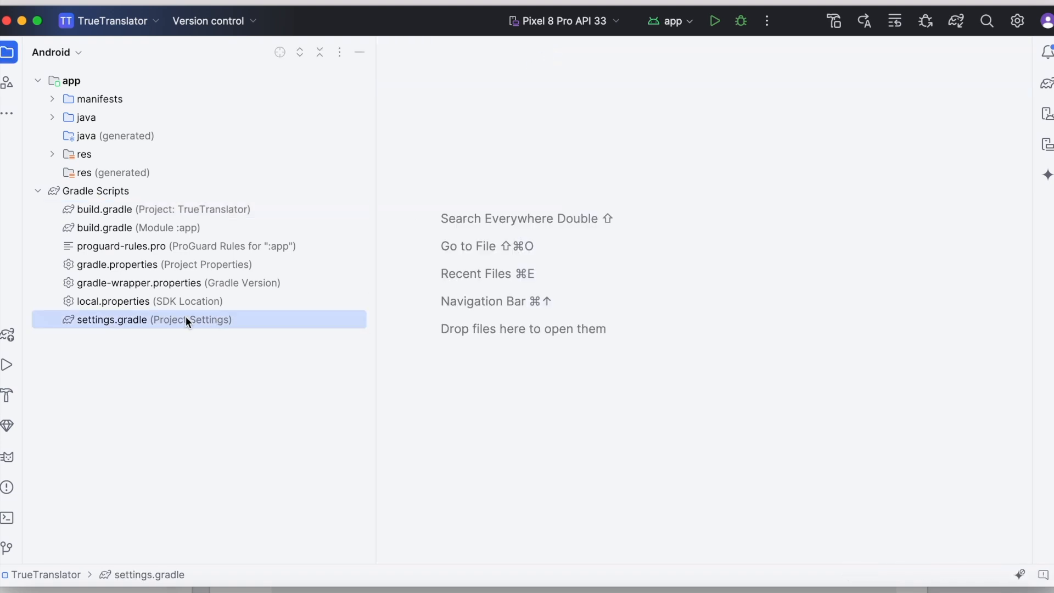
pyautogui.doubleClick(112, 319)
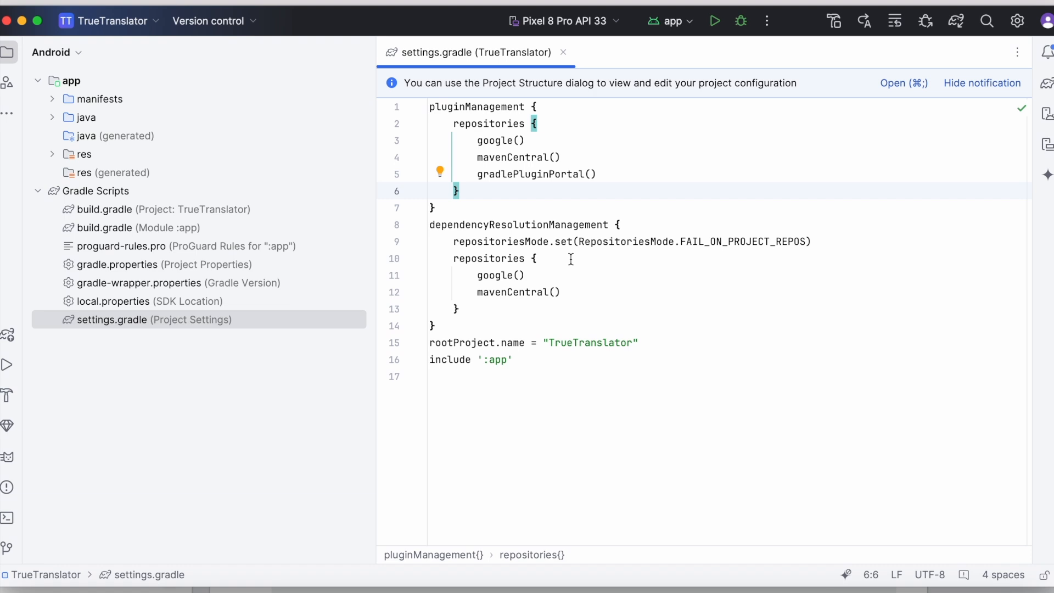
pyautogui.click(563, 53)
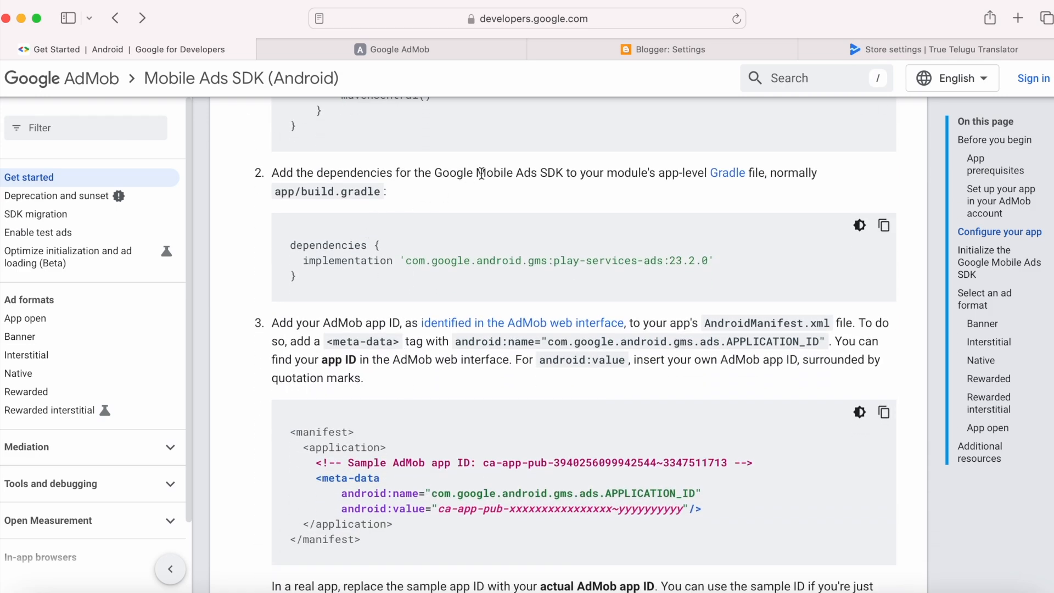
pyautogui.moveTo(742, 175)
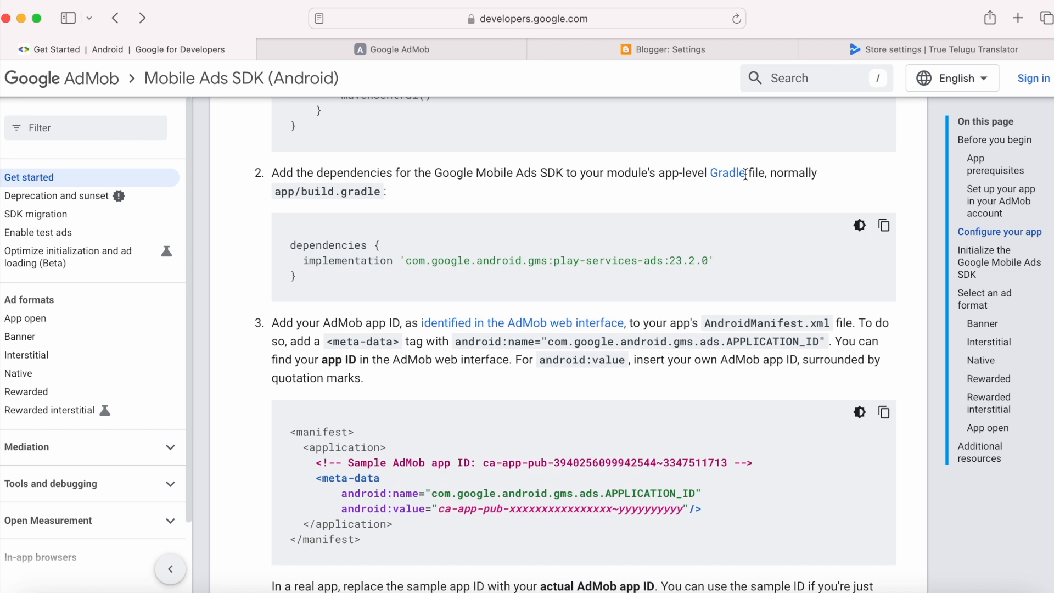
pyautogui.moveTo(734, 189)
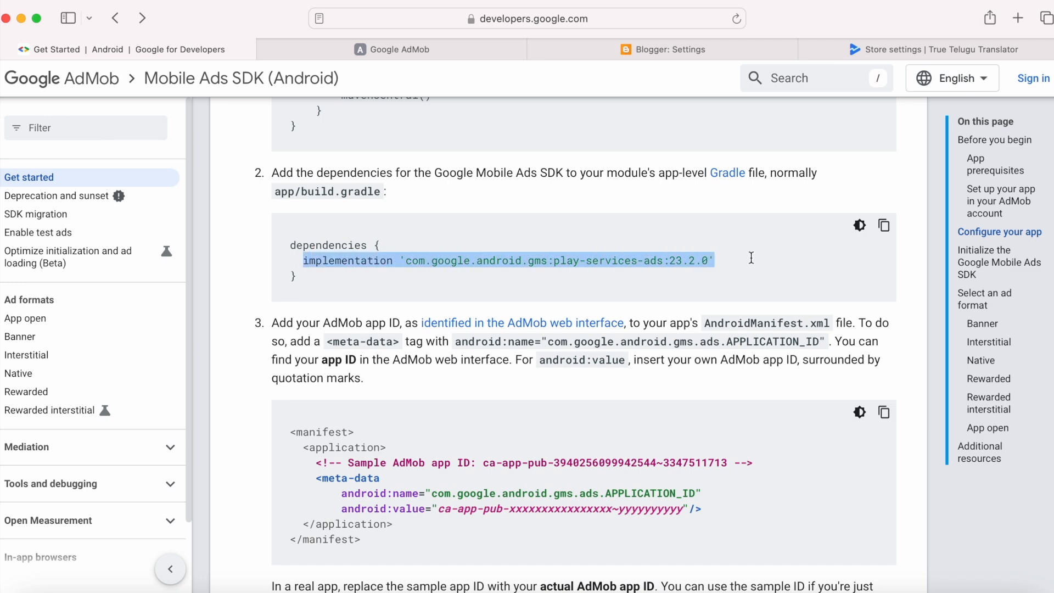
pyautogui.moveTo(752, 257)
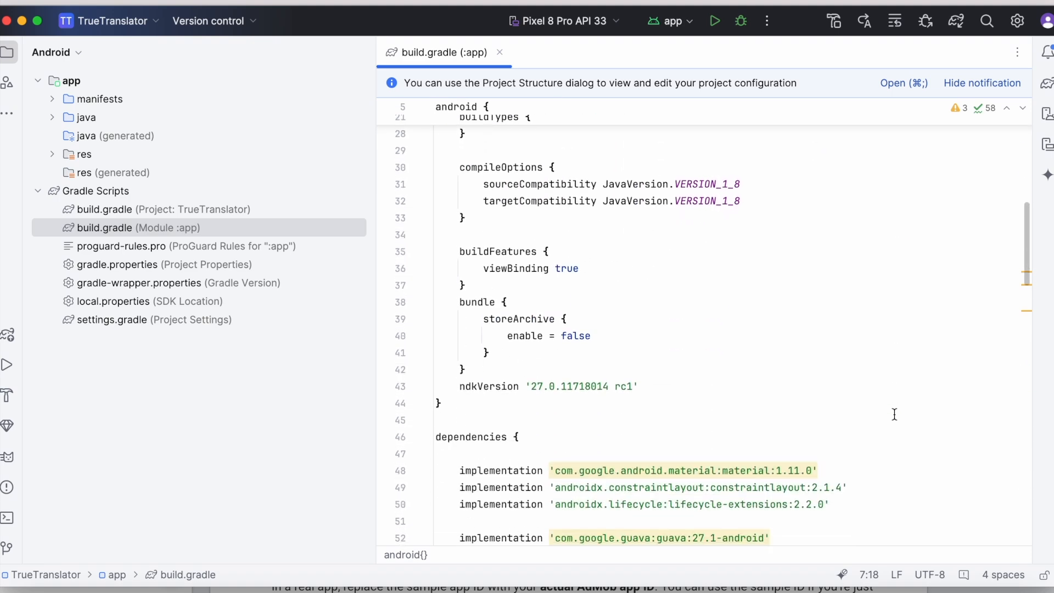
pyautogui.moveTo(617, 439)
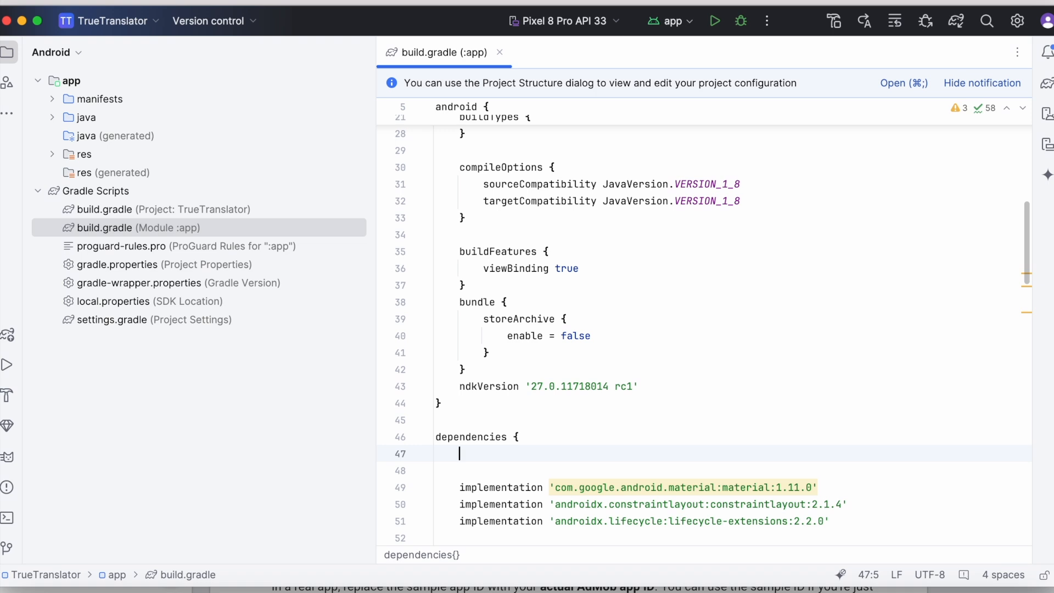
# - Add implementation 'com.google.android.gms:play-services-ads:23.2.0' to app dependencies and sync
pyautogui.write("implementation 'com.google.android.gms:play-services-ads:23.2.0'")
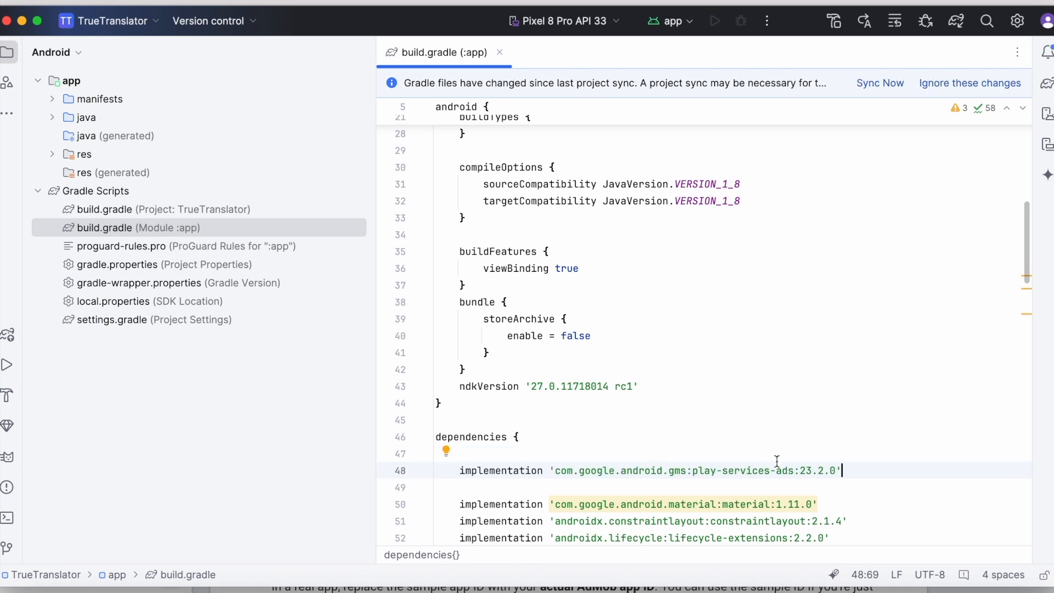
pyautogui.click(879, 83)
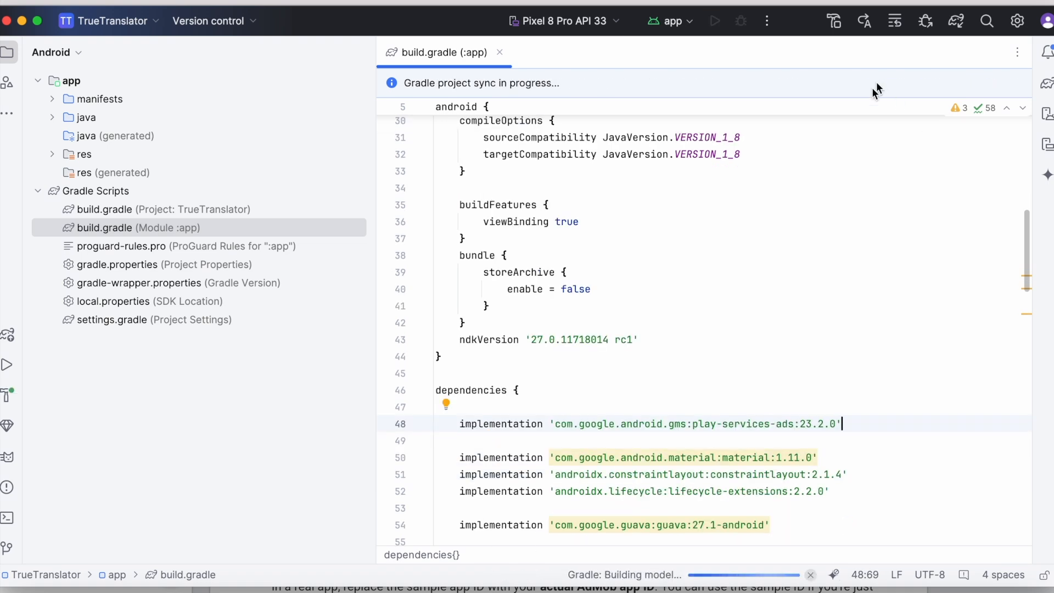
pyautogui.moveTo(796, 412)
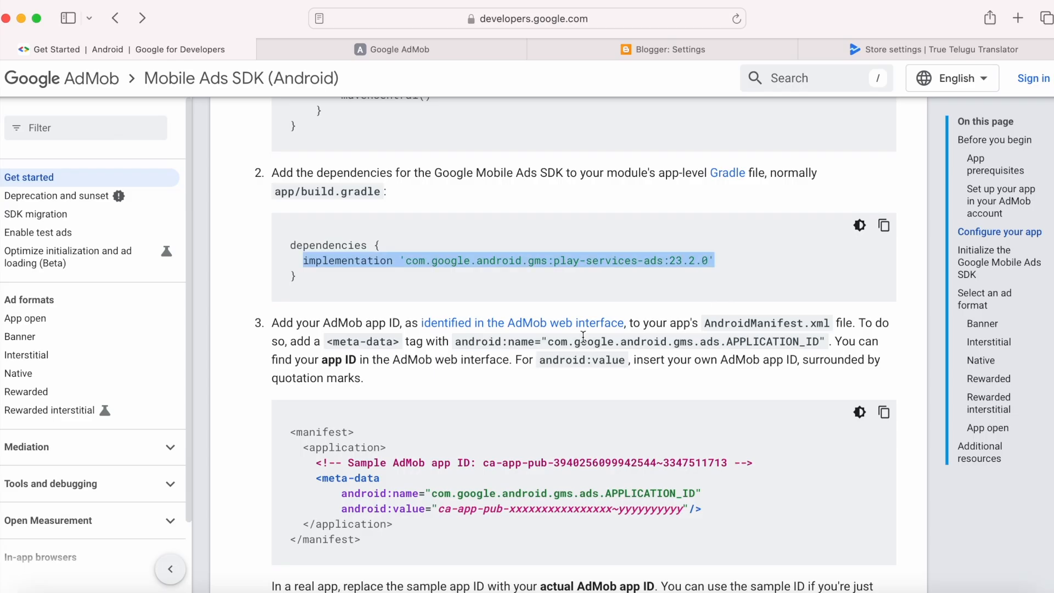
# - Scroll through the AndroidManifest.xml App ID step, selecting the file name and meta-data snippet
pyautogui.scroll(-3)
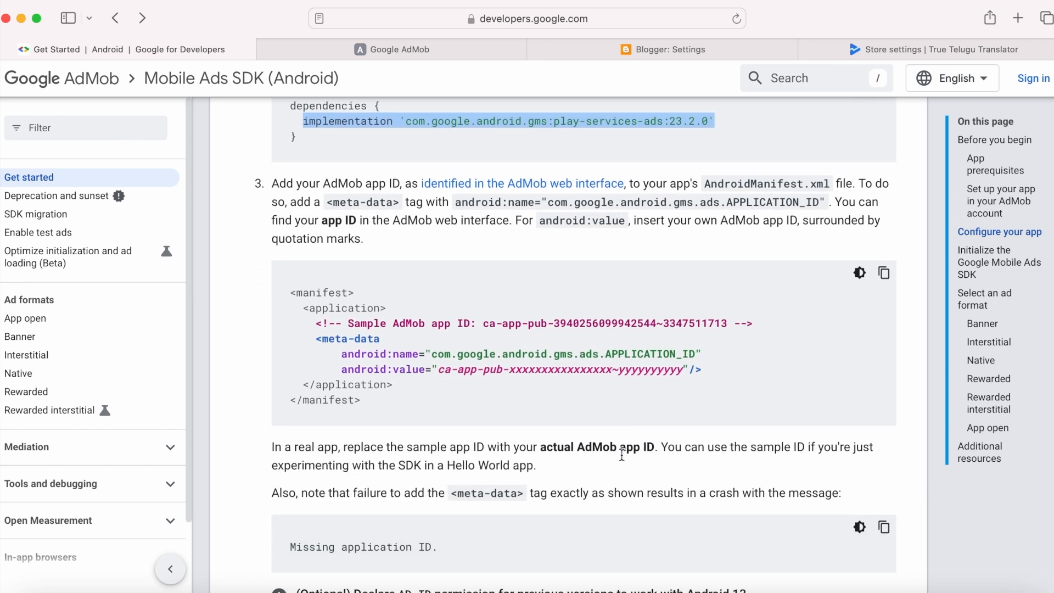
pyautogui.scroll(-3)
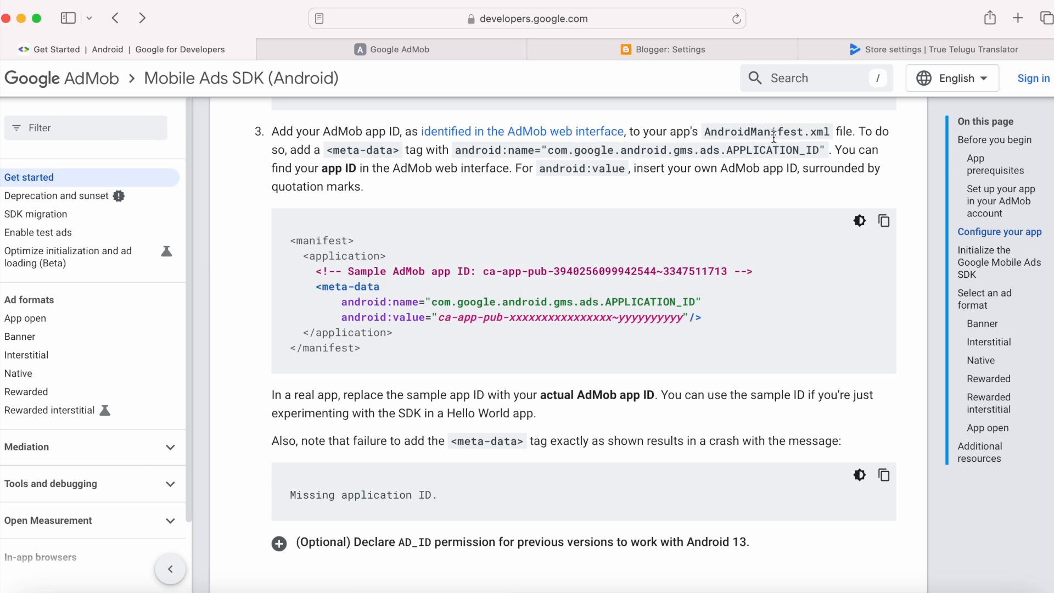
pyautogui.doubleClick(758, 131)
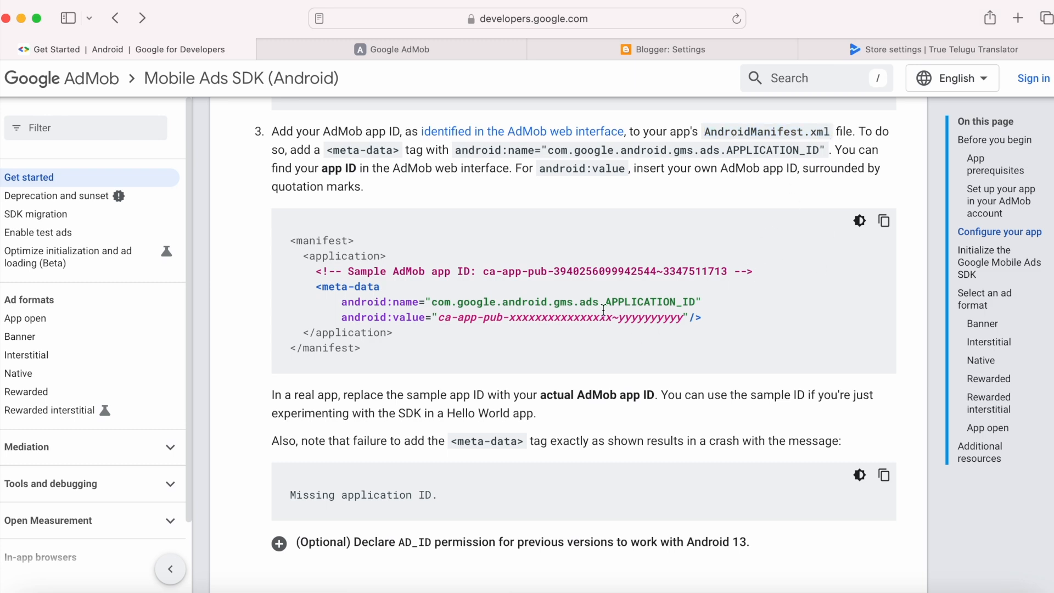
pyautogui.moveTo(373, 338)
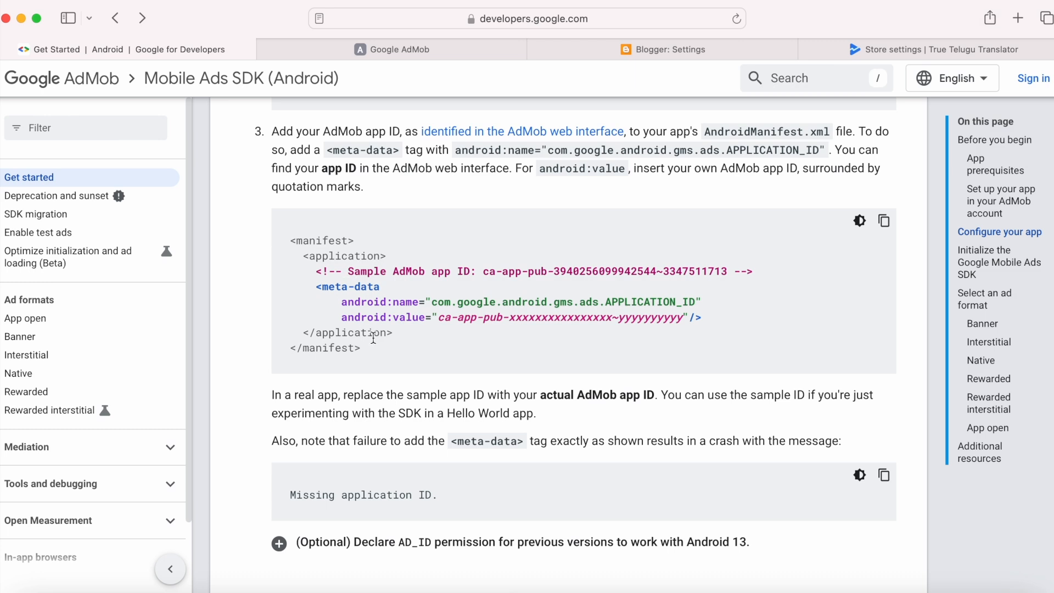
pyautogui.doubleClick(344, 256)
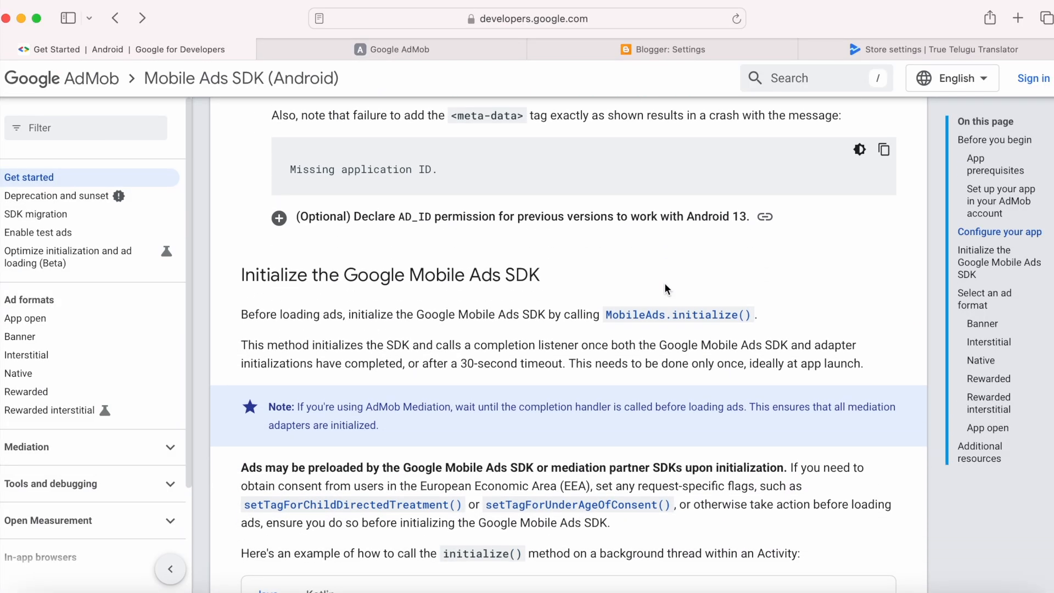
# - Scroll to the initialize() sample and compare its Kotlin and Java versions
pyautogui.scroll(-3)
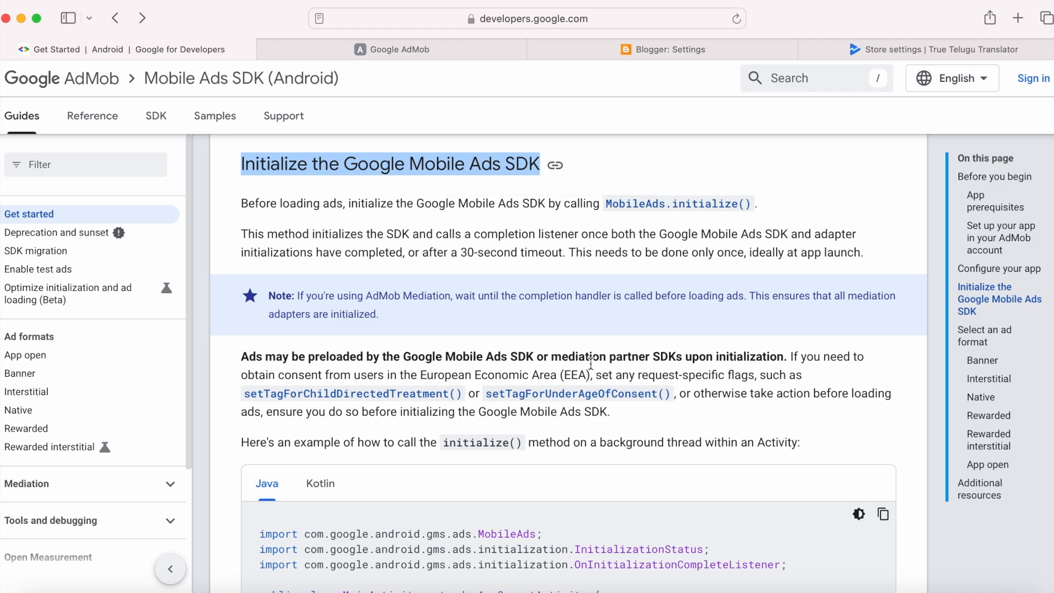
pyautogui.scroll(-3)
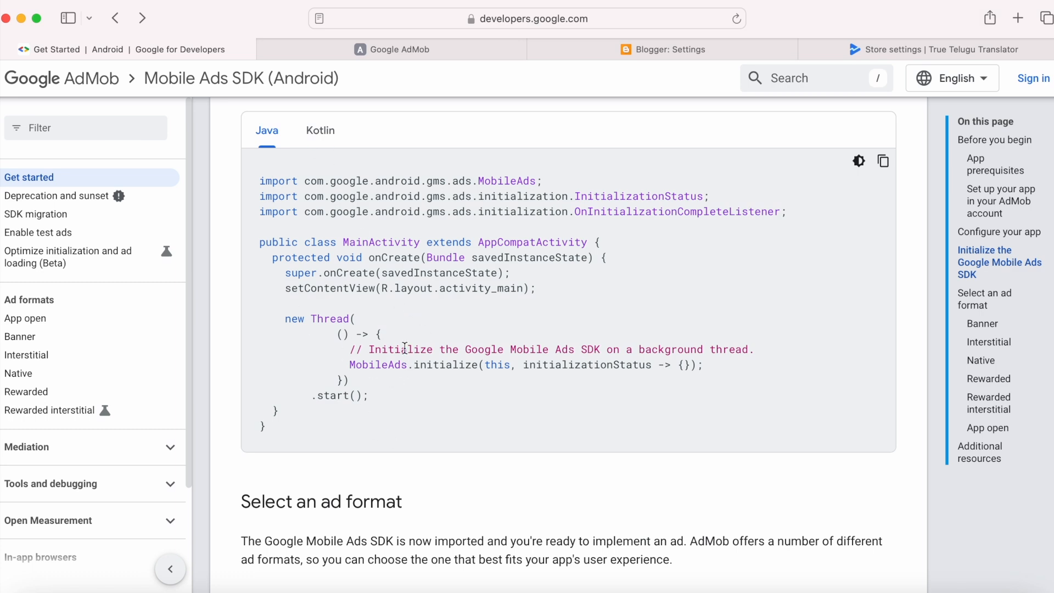
pyautogui.click(320, 131)
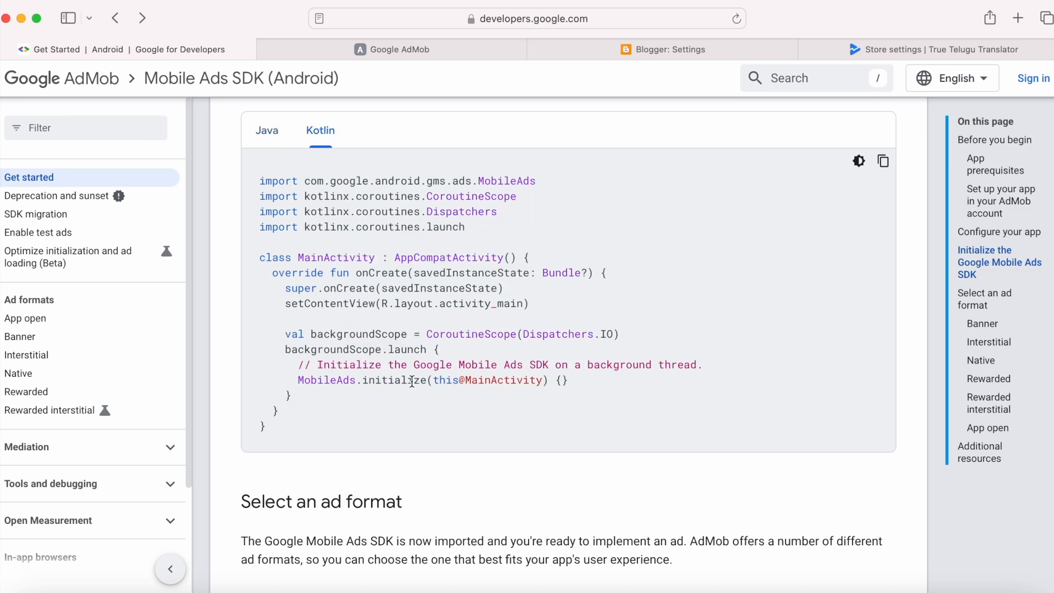
pyautogui.moveTo(509, 380)
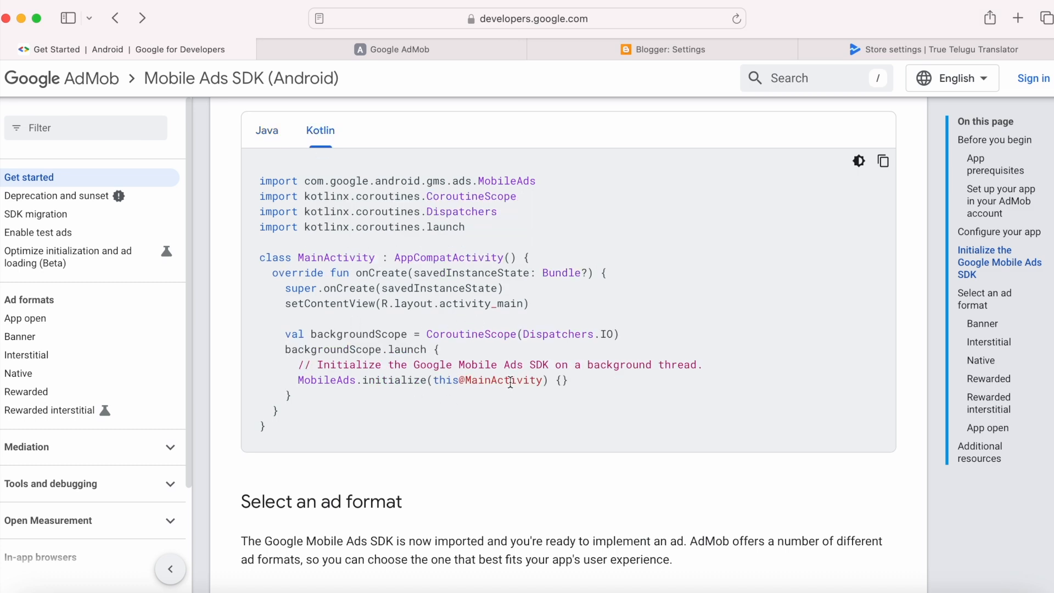
pyautogui.click(266, 130)
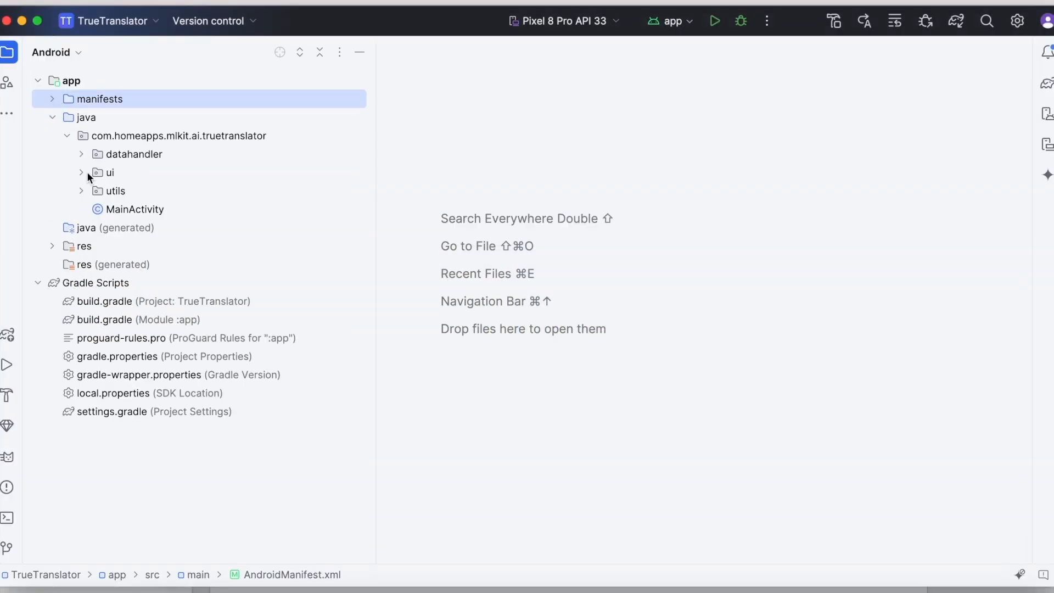
# - Paste a new Thread calling MobileAds.initialize into MainActivity's onCreate and import MobileAds
pyautogui.click(137, 209)
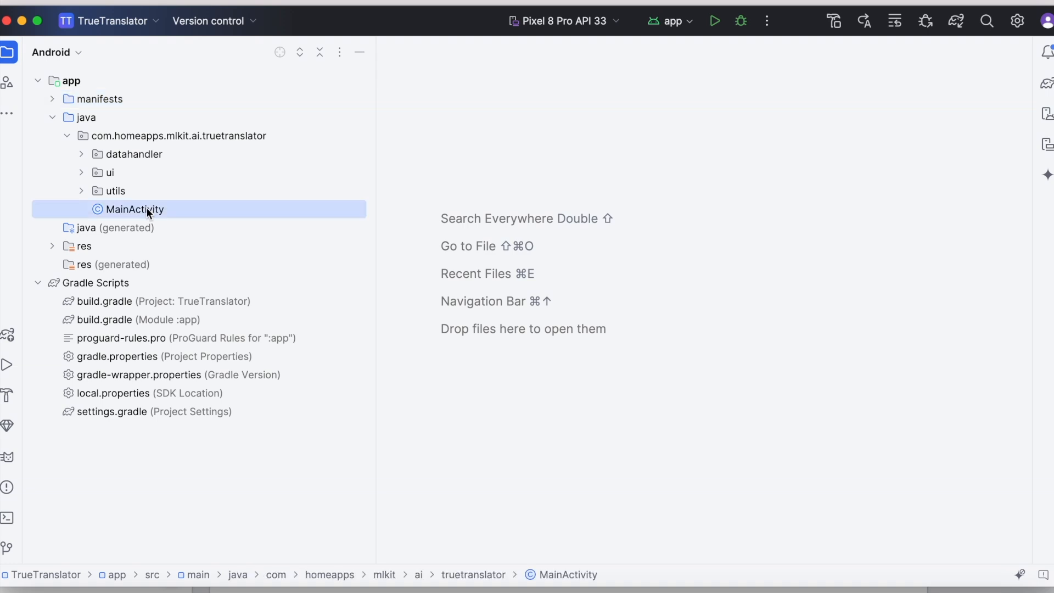
pyautogui.doubleClick(133, 209)
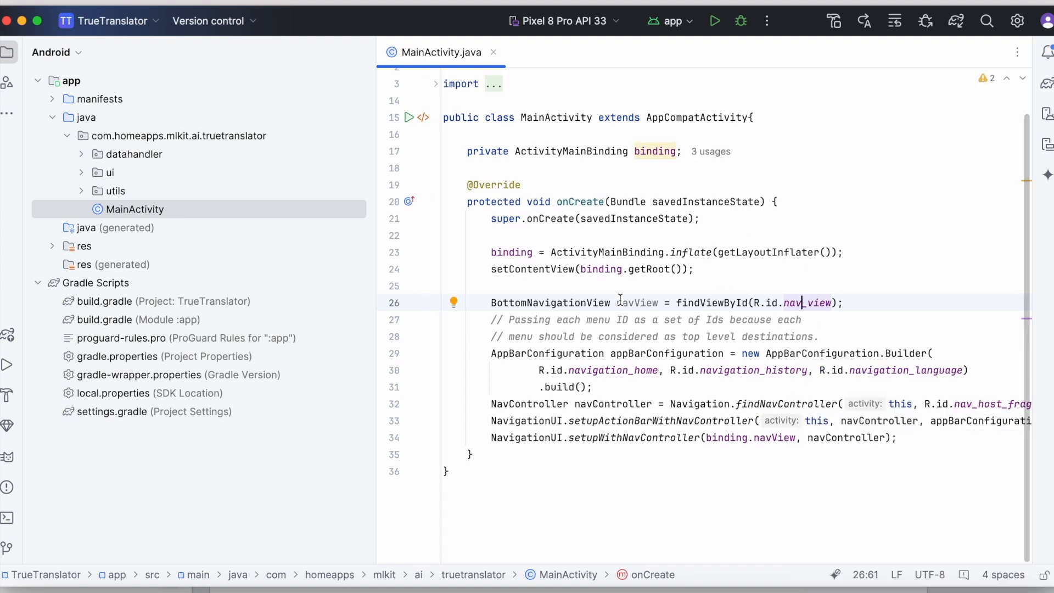
pyautogui.click(694, 269)
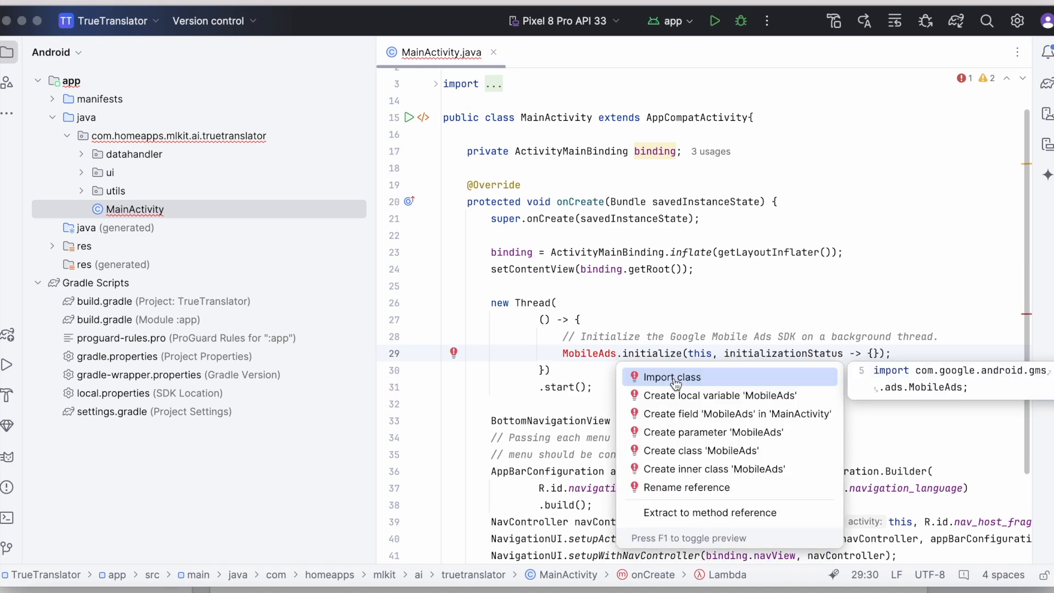
pyautogui.click(672, 376)
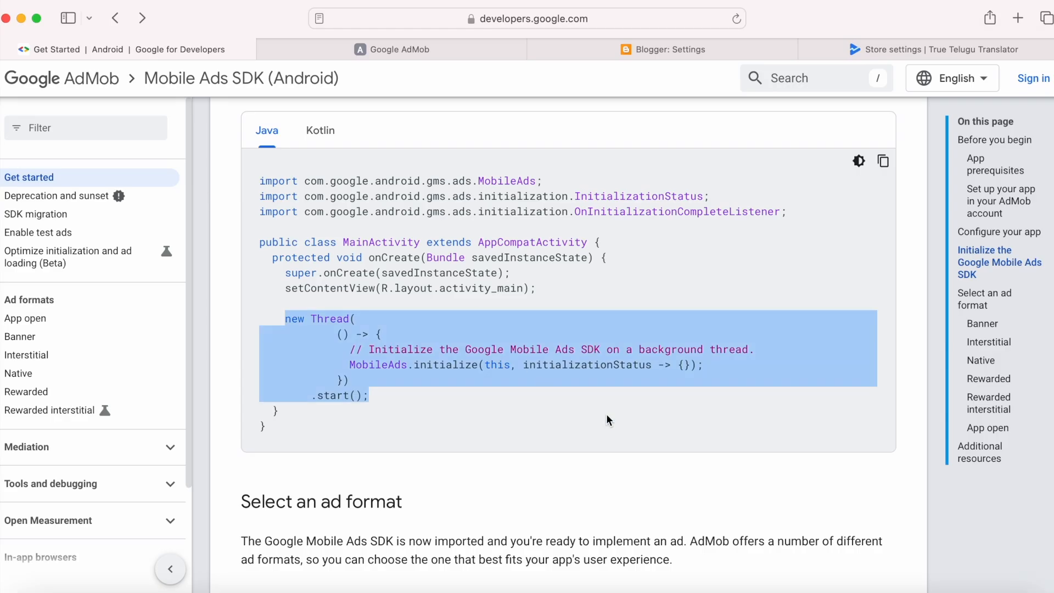
# - Scroll through the Banner, Interstitial, Native and Rewarded ad format options
pyautogui.scroll(-3)
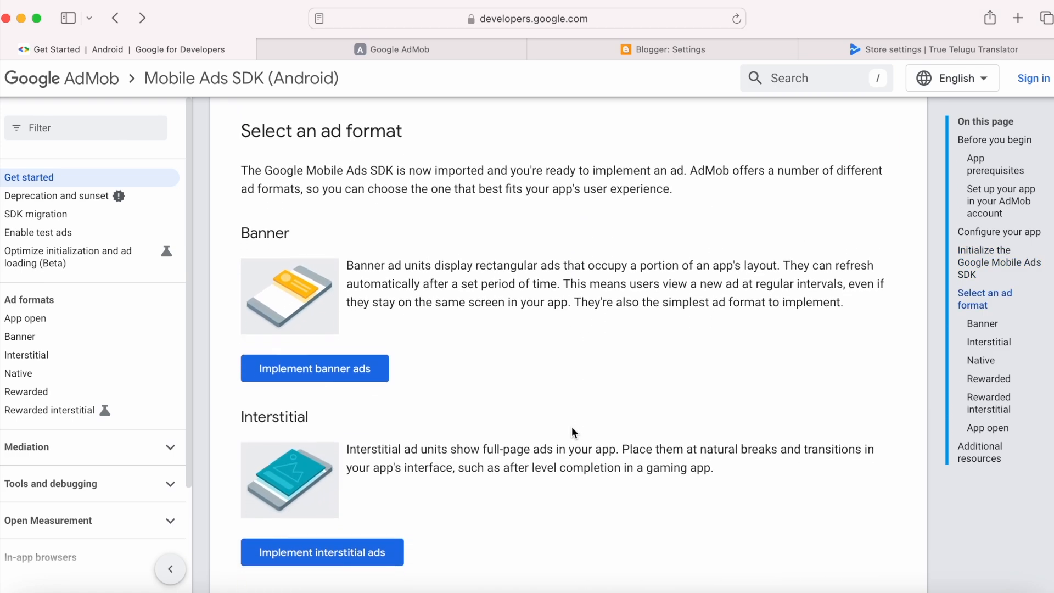
pyautogui.scroll(-3)
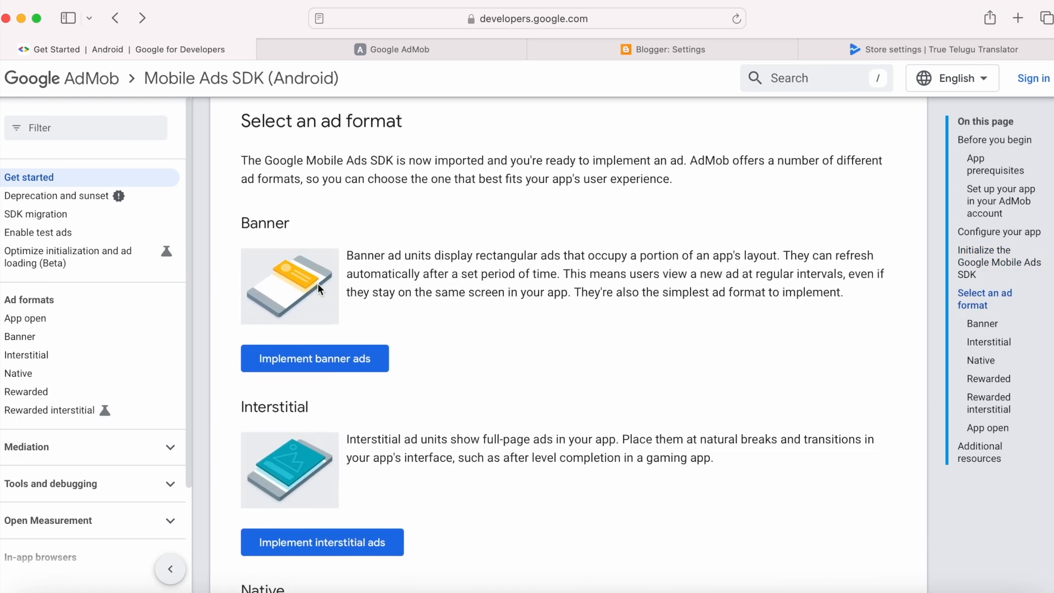
pyautogui.scroll(-3)
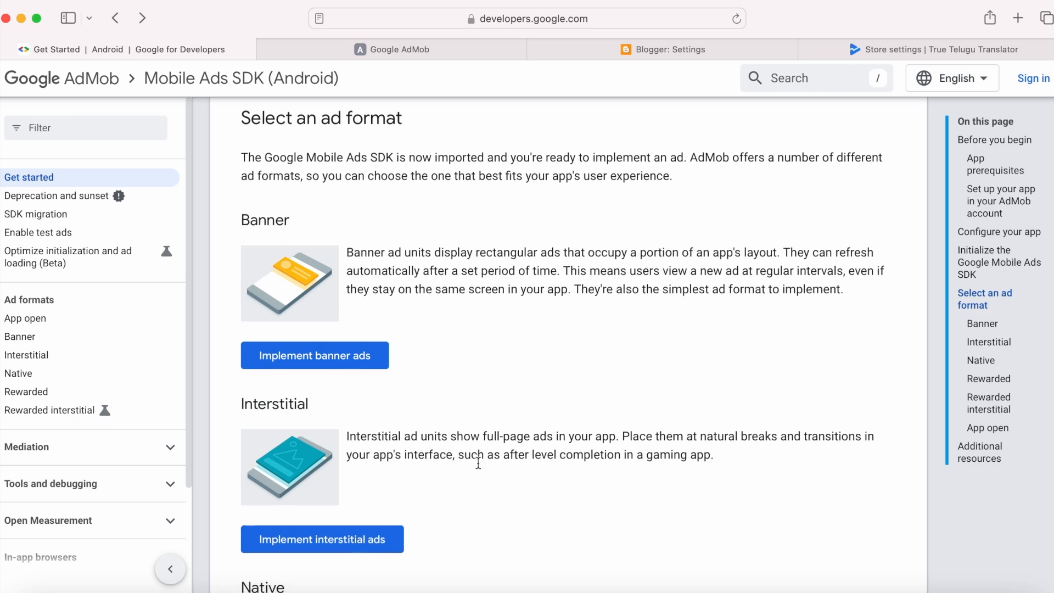
pyautogui.scroll(-3)
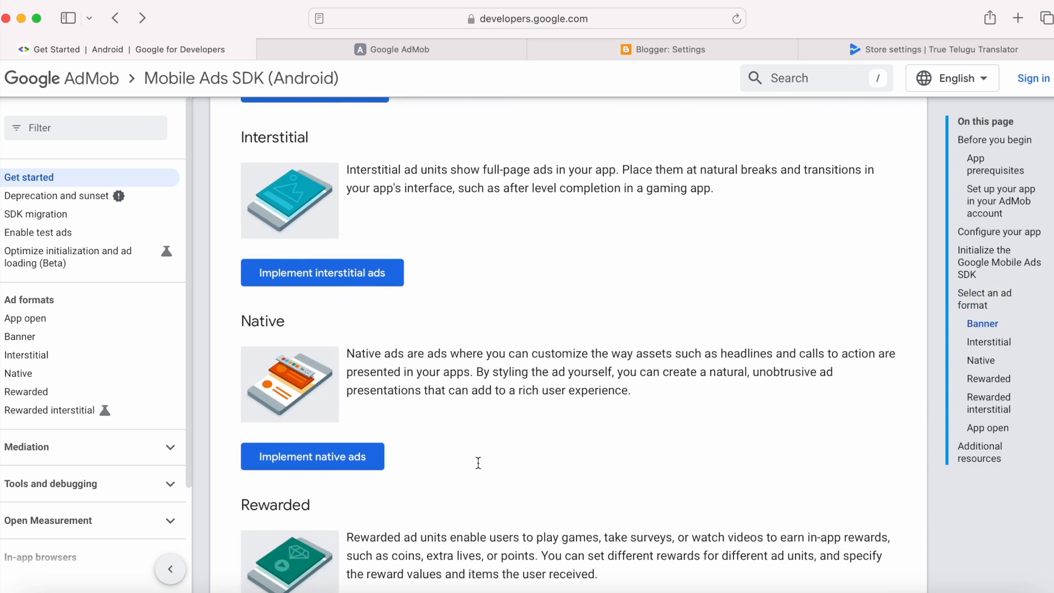
pyautogui.scroll(-3)
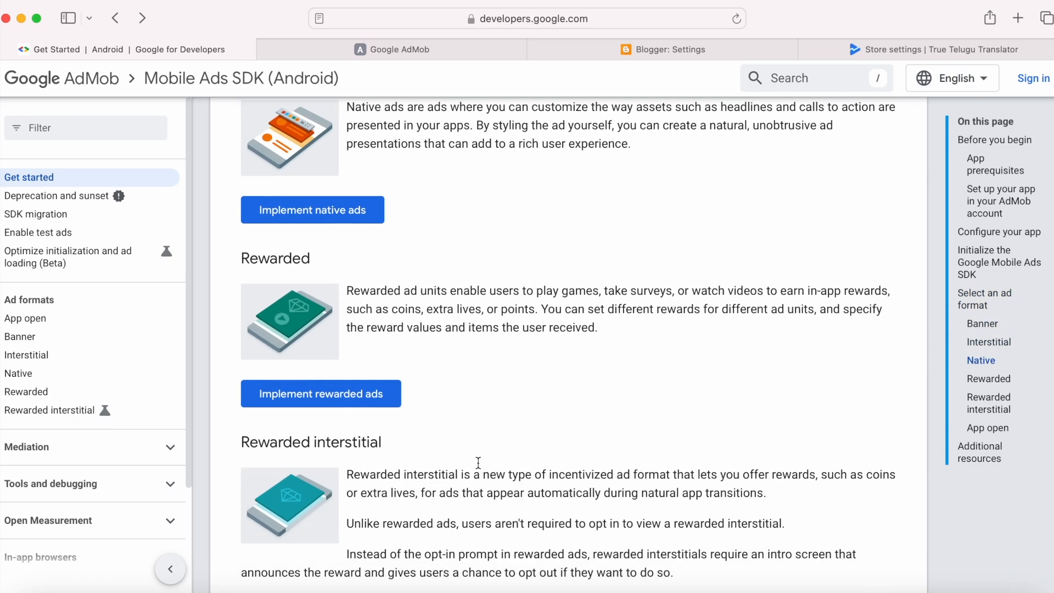
pyautogui.scroll(-3)
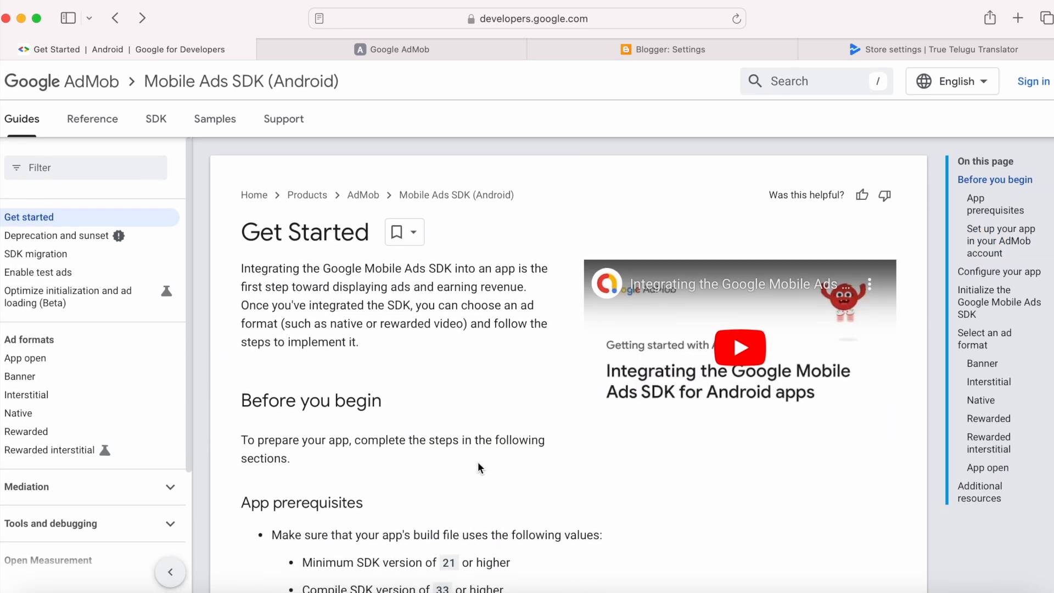
# - Scroll past App prerequisites, Configure your app and the manifest snippet to initialize()
pyautogui.scroll(-3)
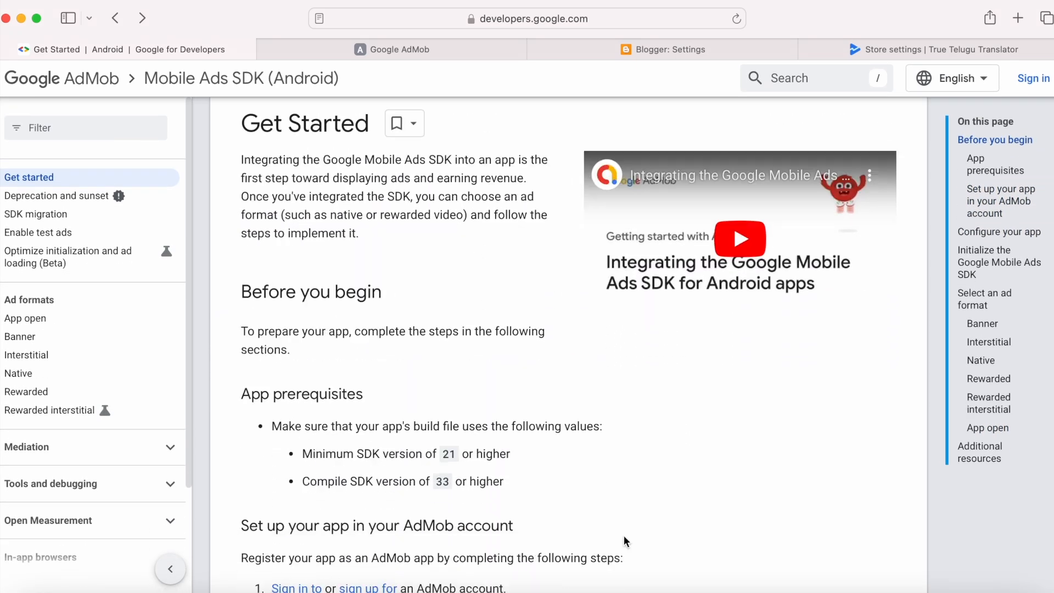
pyautogui.scroll(-3)
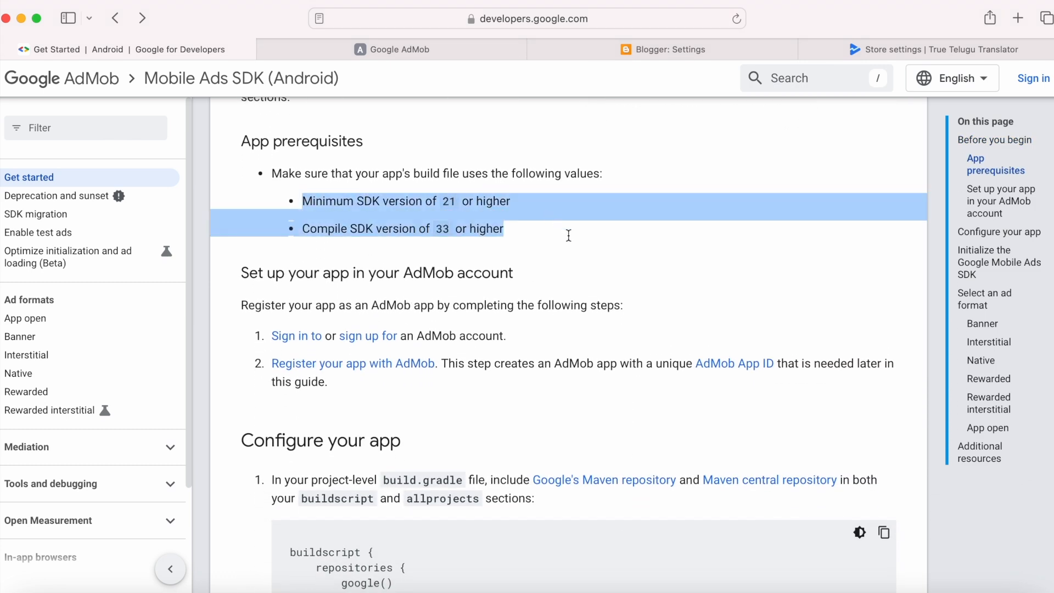
pyautogui.scroll(-3)
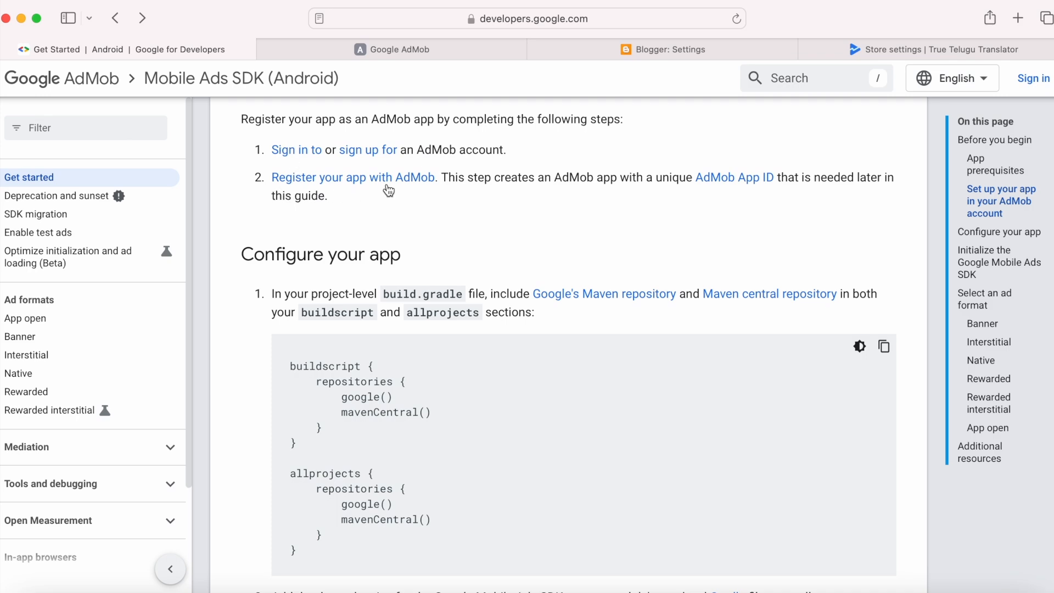
pyautogui.scroll(-3)
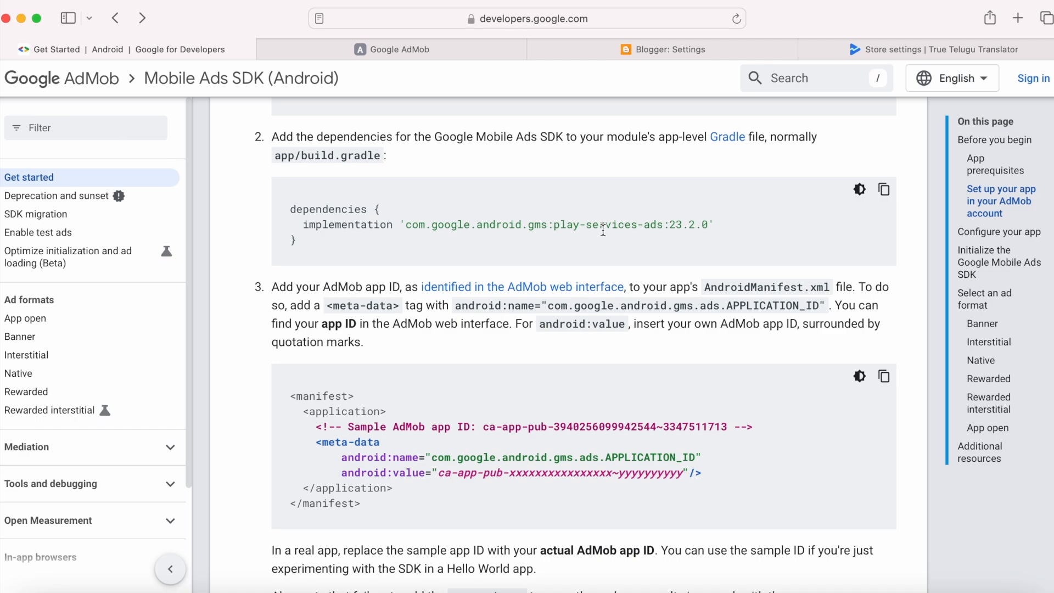
pyautogui.scroll(-3)
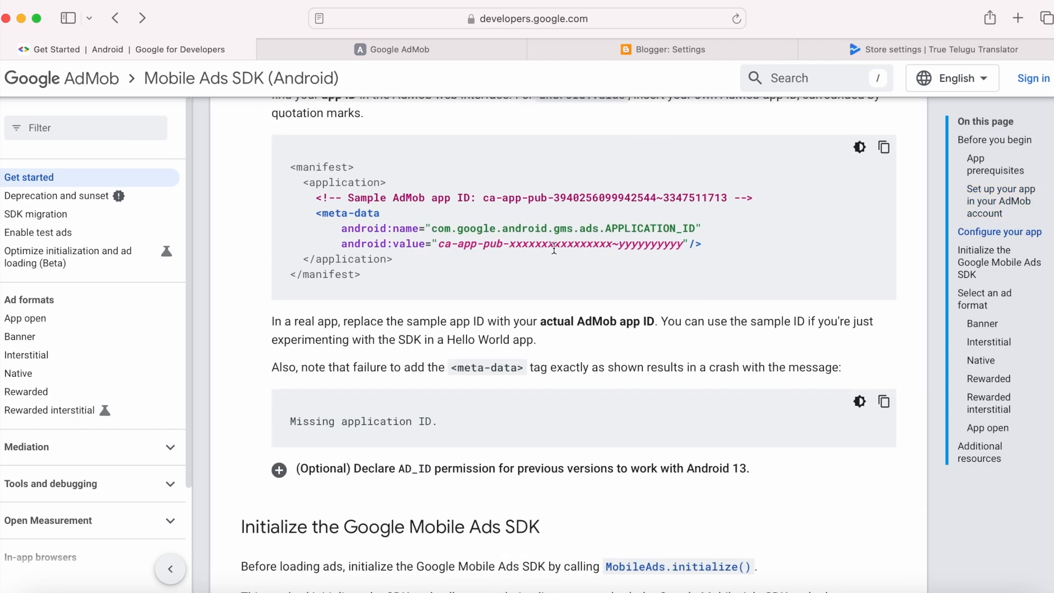
pyautogui.scroll(-3)
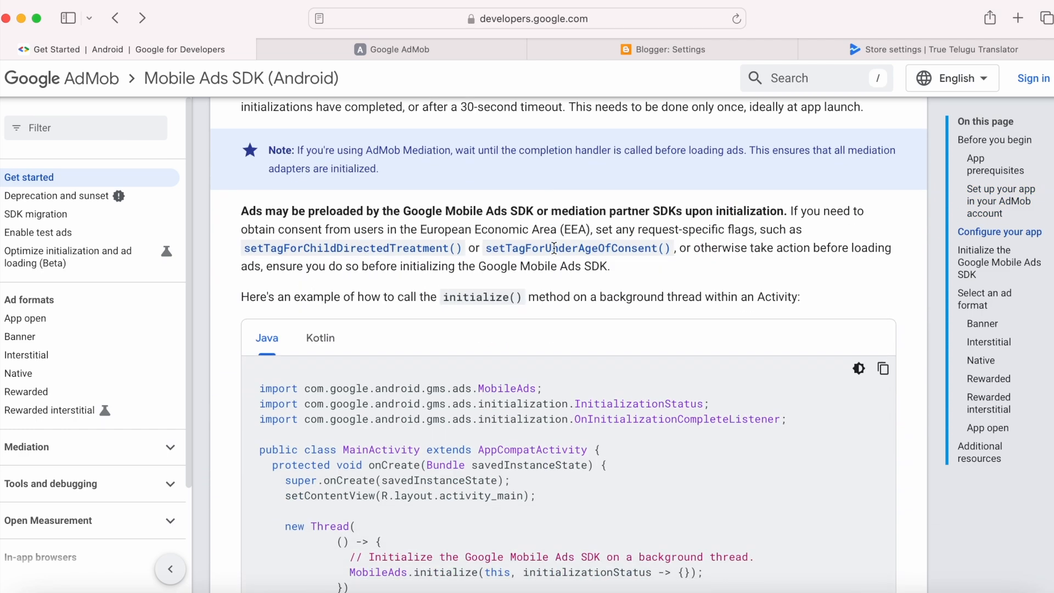
pyautogui.scroll(-3)
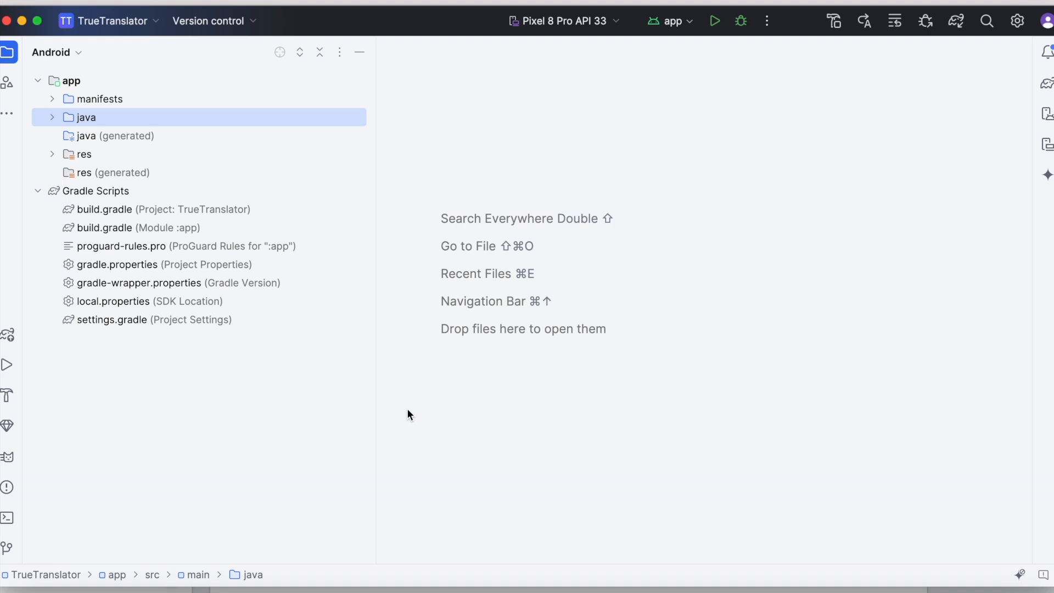
# - Build the TrueTranslator app module and show the Build Output window
pyautogui.click(69, 80)
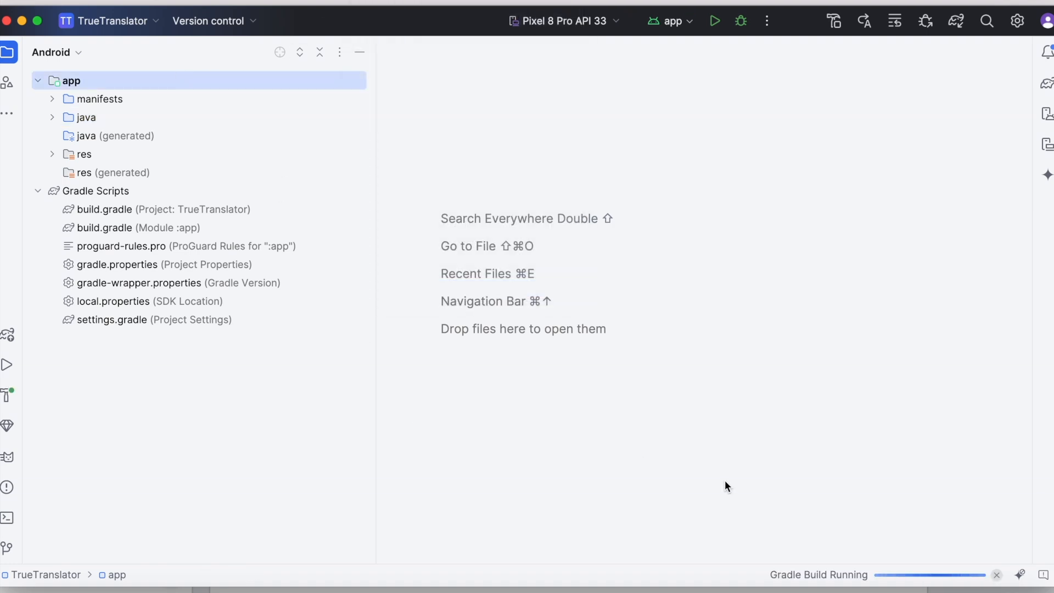
pyautogui.click(9, 395)
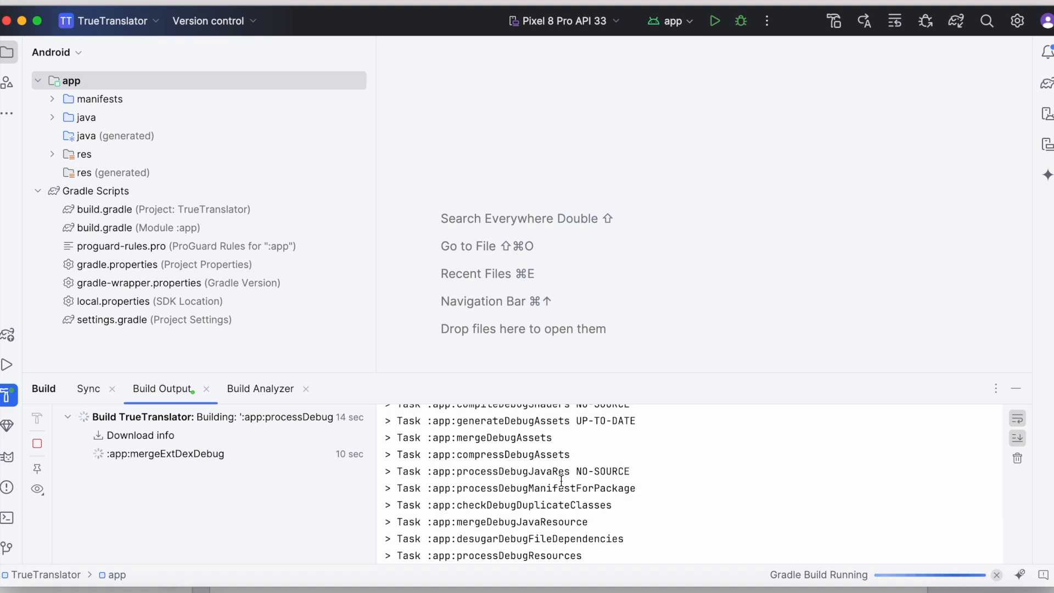